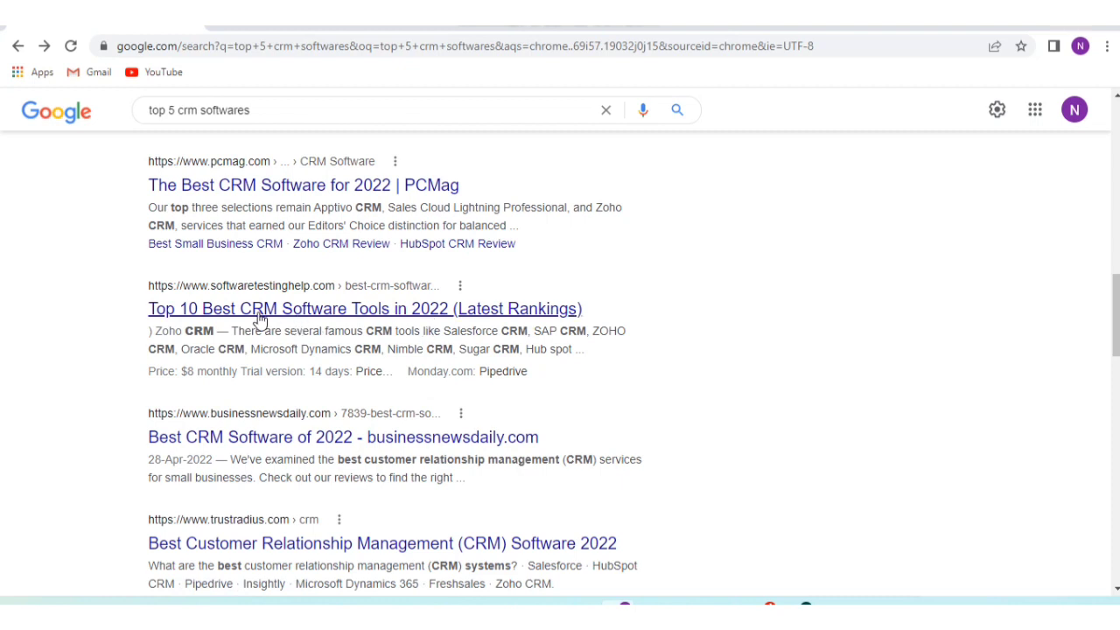
mouse_move(258, 315)
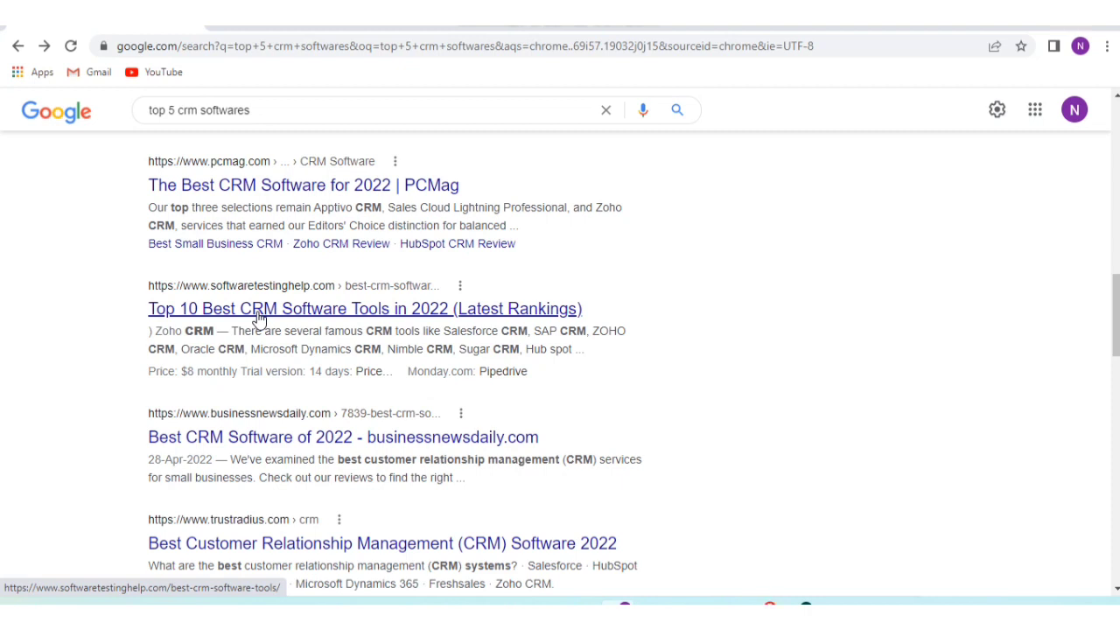
Open the Software Testing Help 'Top 10 Best CRM Software Tools in 2022' result from Google
left_click(365, 308)
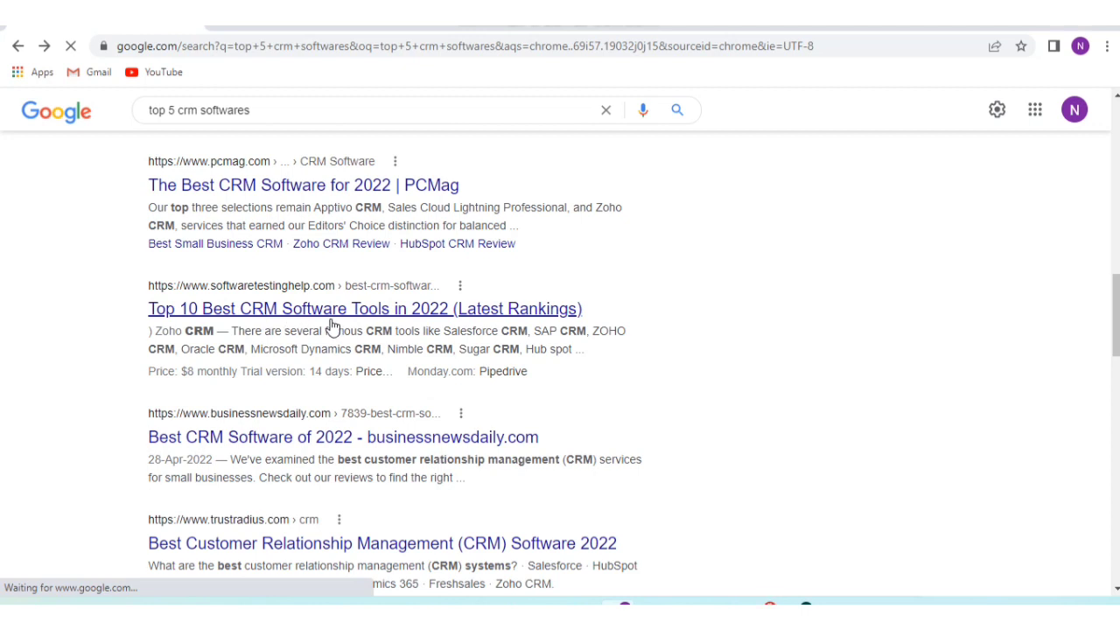
Load the CRM tools article and read down its introduction until the free eBook pop-up appears
left_click(365, 308)
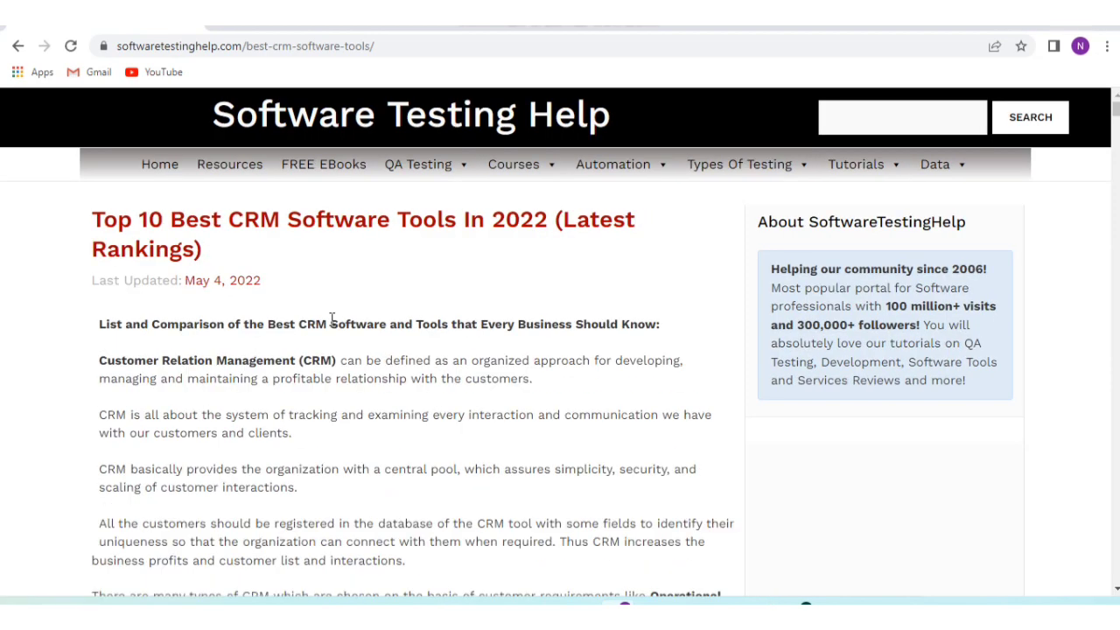
mouse_move(331, 263)
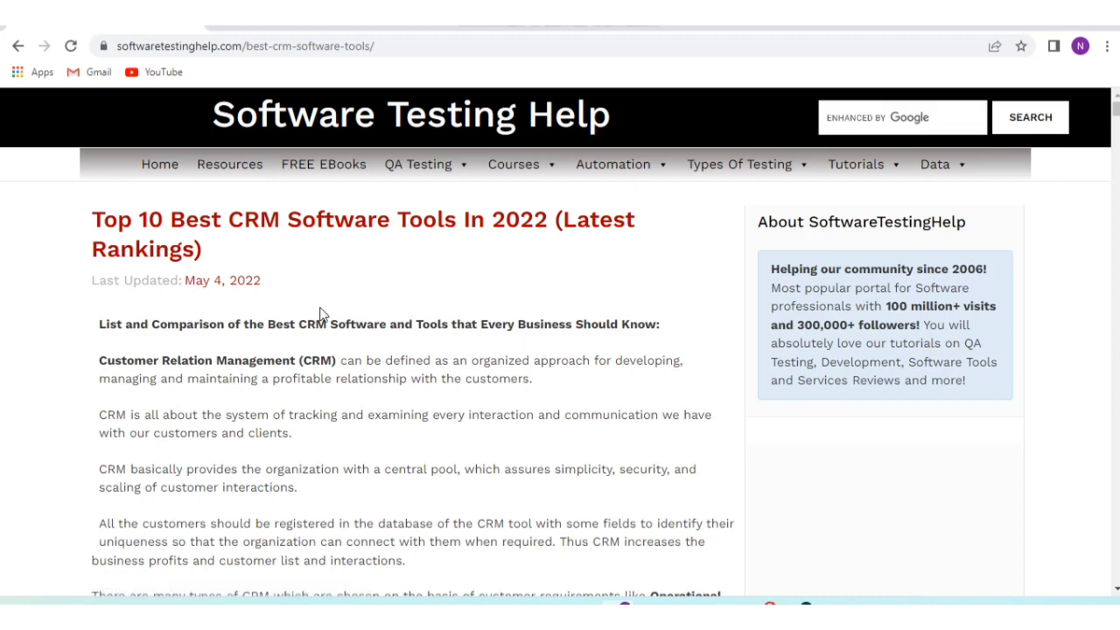
scroll("down", 3)
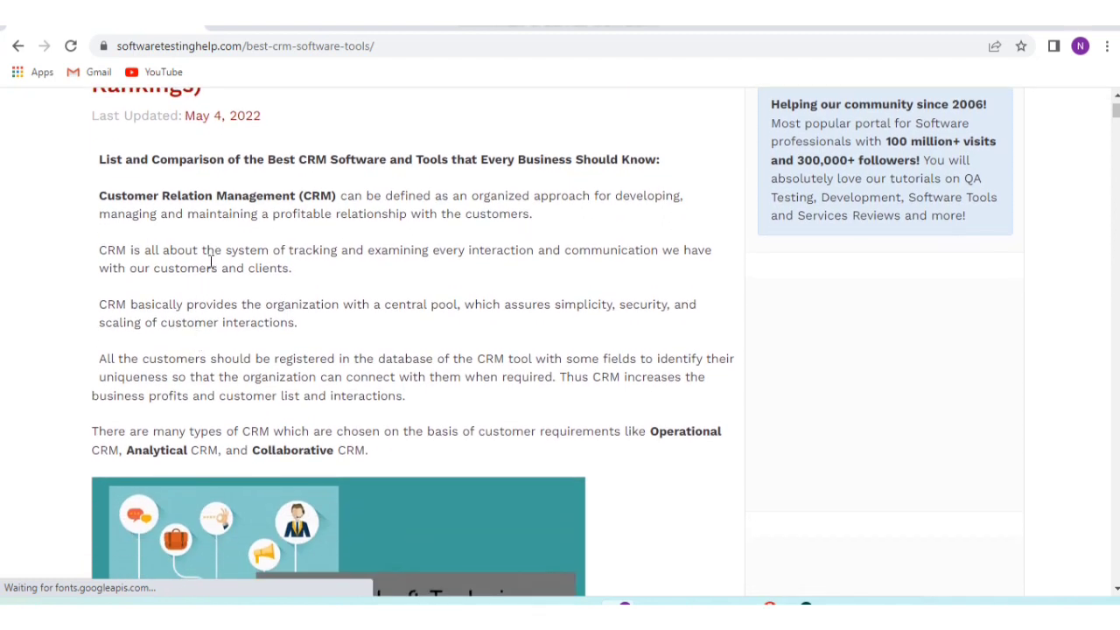
mouse_move(179, 293)
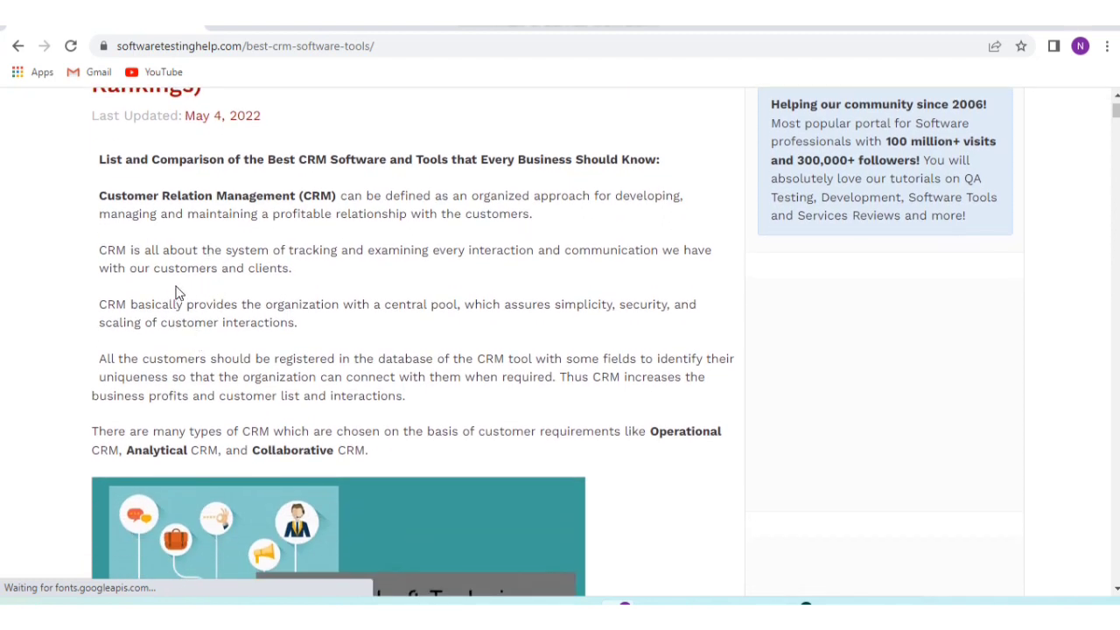
mouse_move(315, 284)
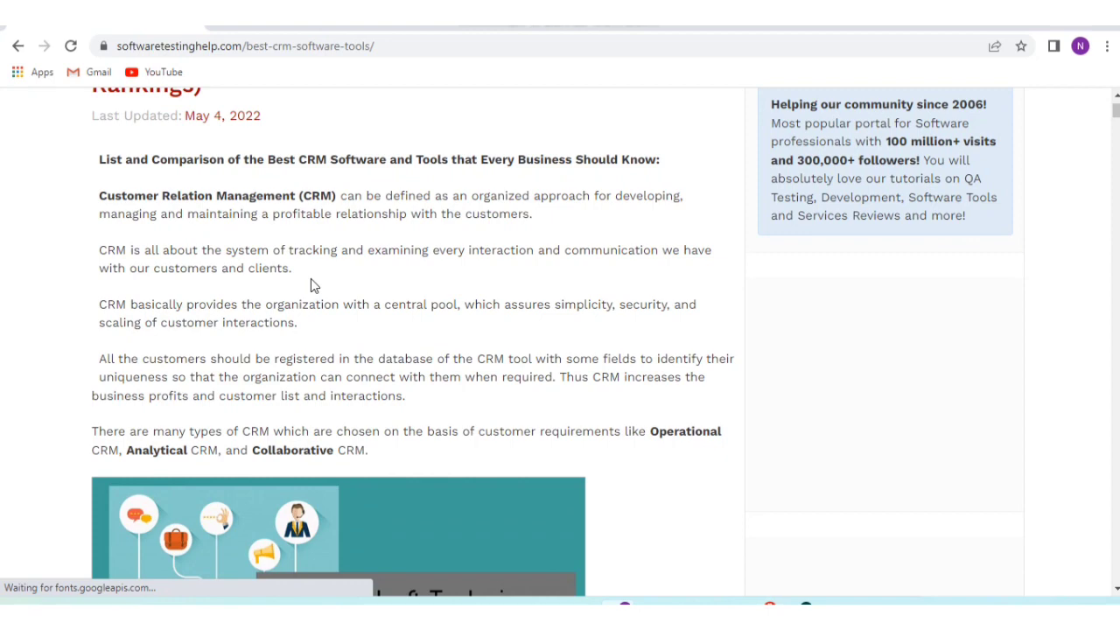
mouse_move(393, 289)
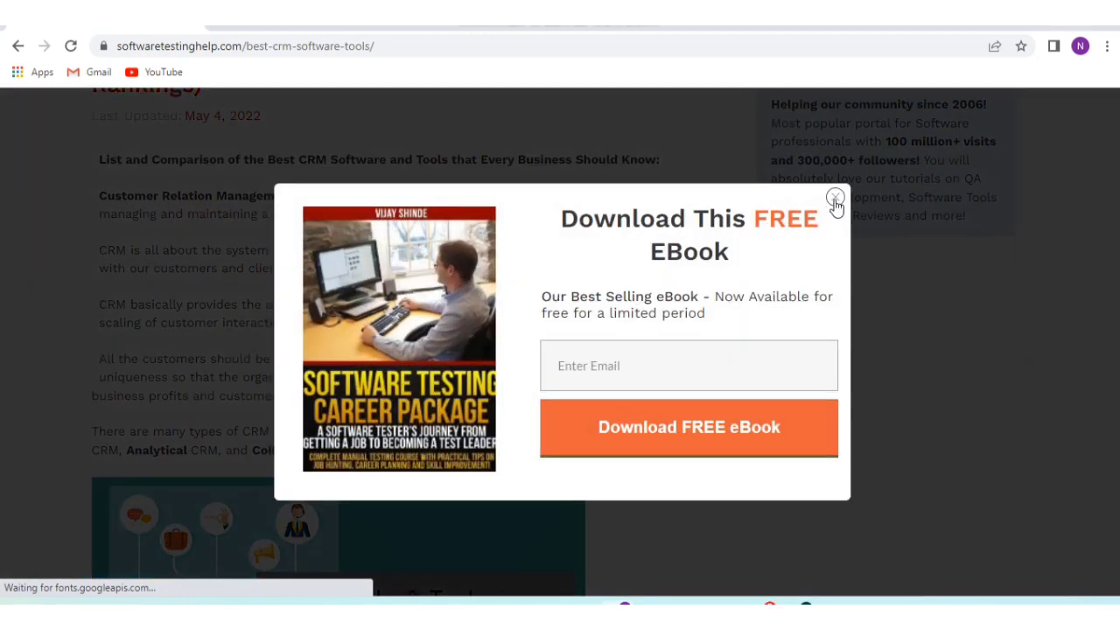
Dismiss the eBook pop-up and read the Features, Benefits and Drawbacks of CRM sections
left_click(833, 196)
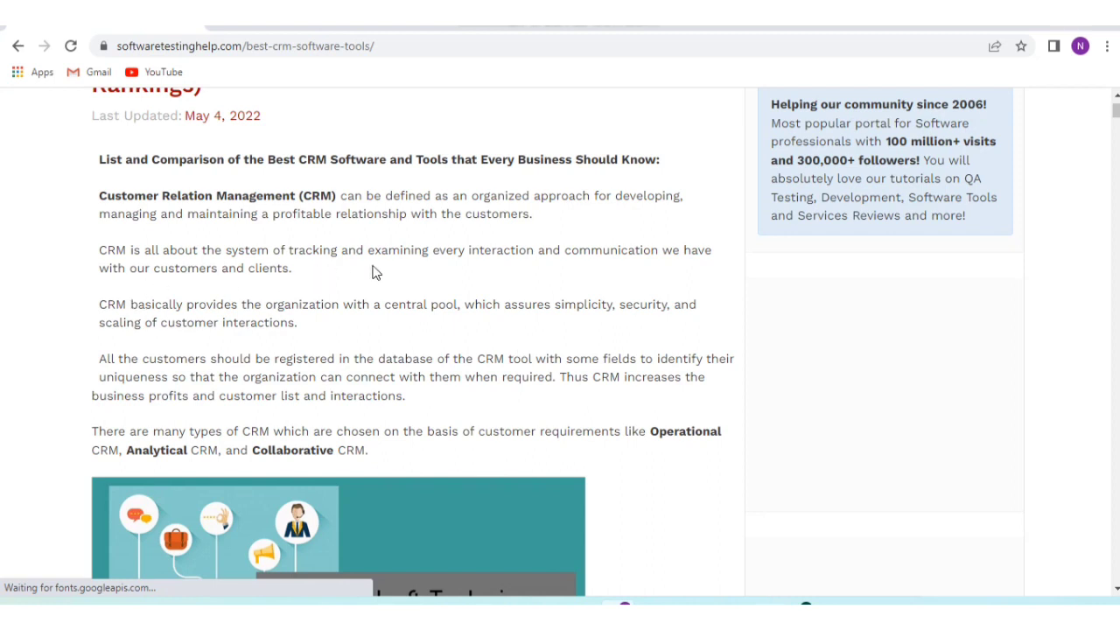
mouse_move(665, 277)
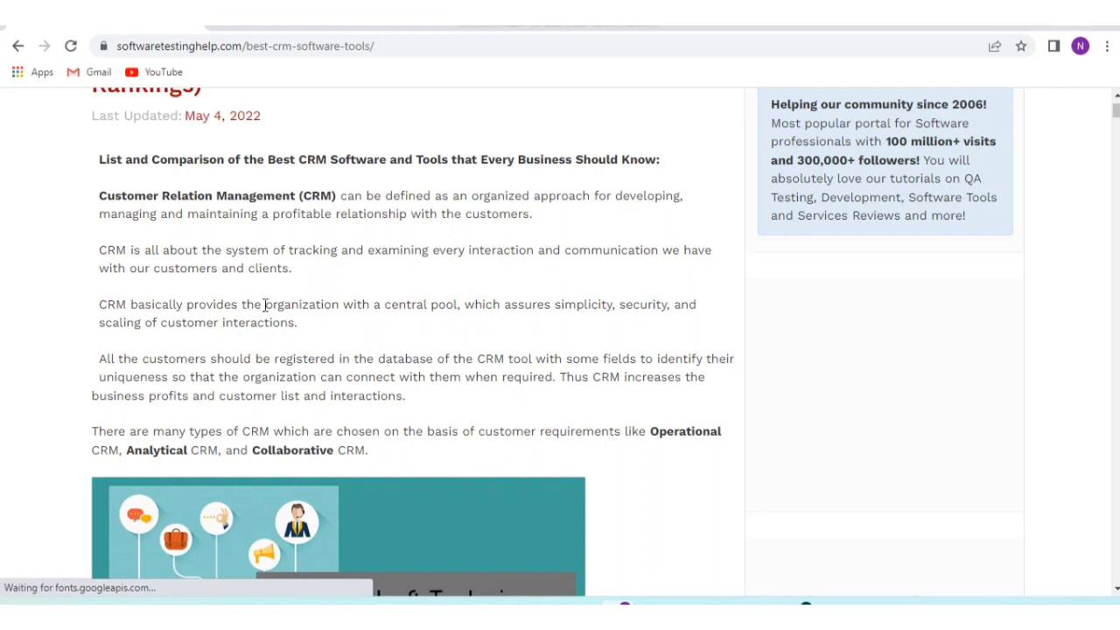
mouse_move(200, 357)
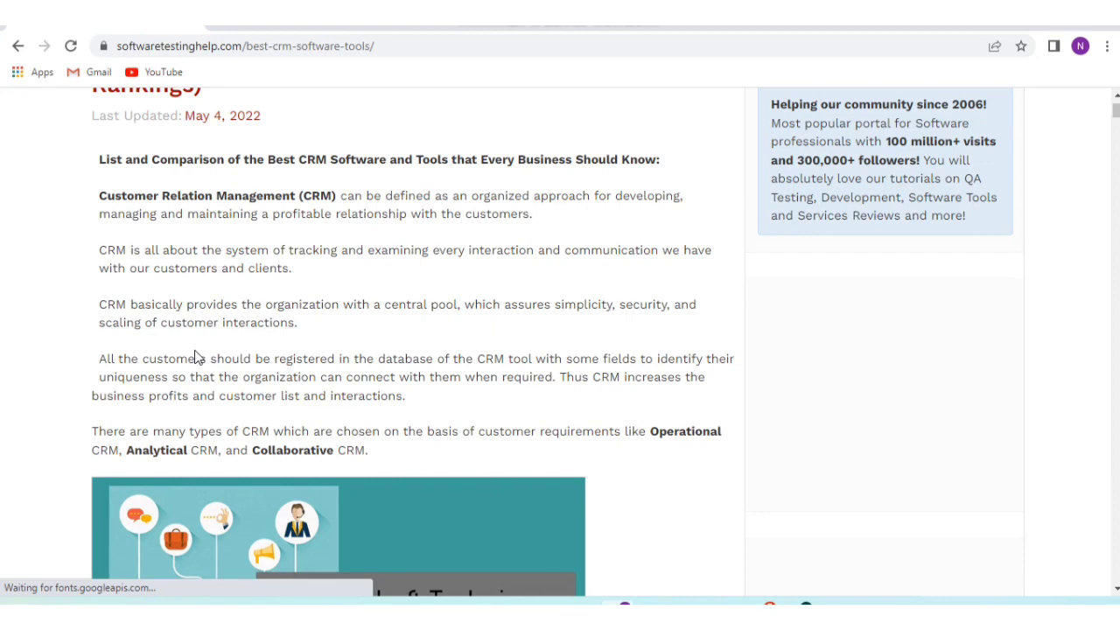
mouse_move(308, 481)
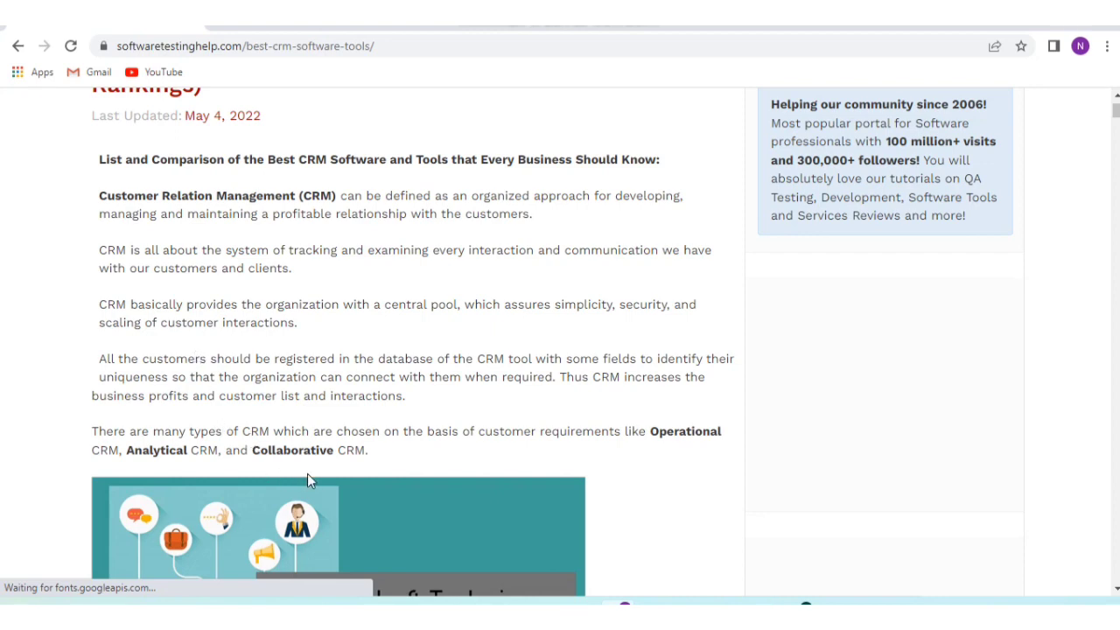
scroll("down", 3)
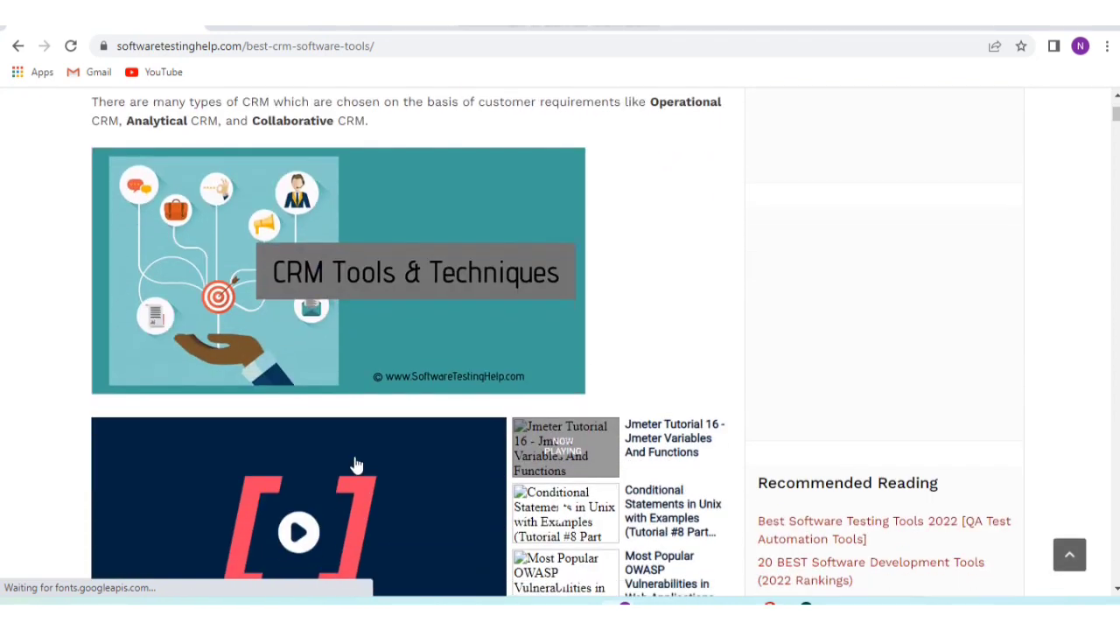
scroll("down", 3)
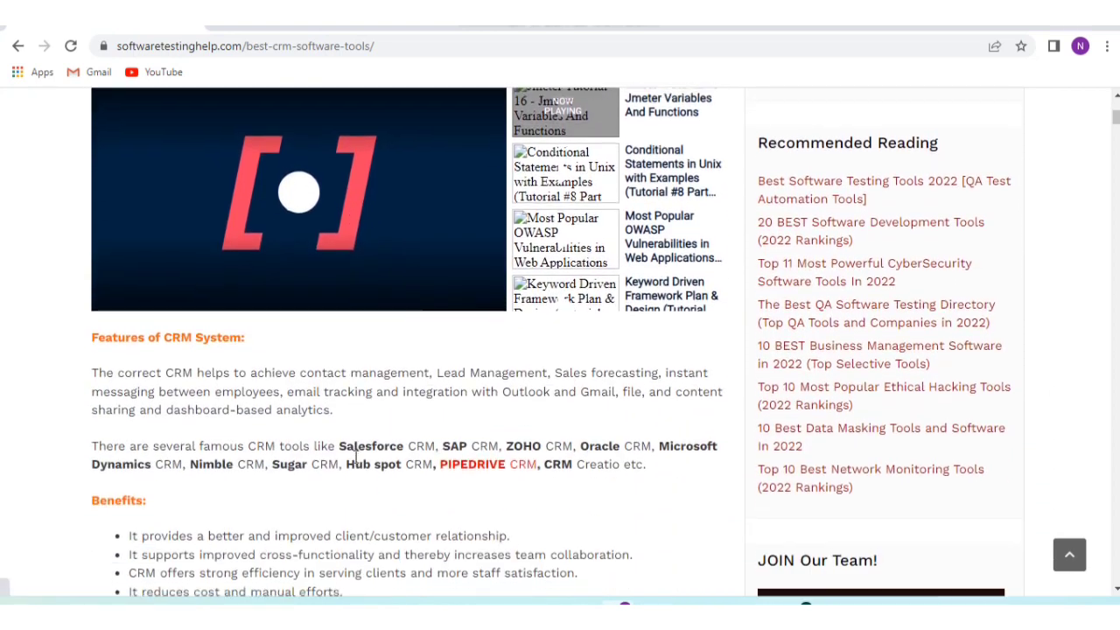
scroll("down", 3)
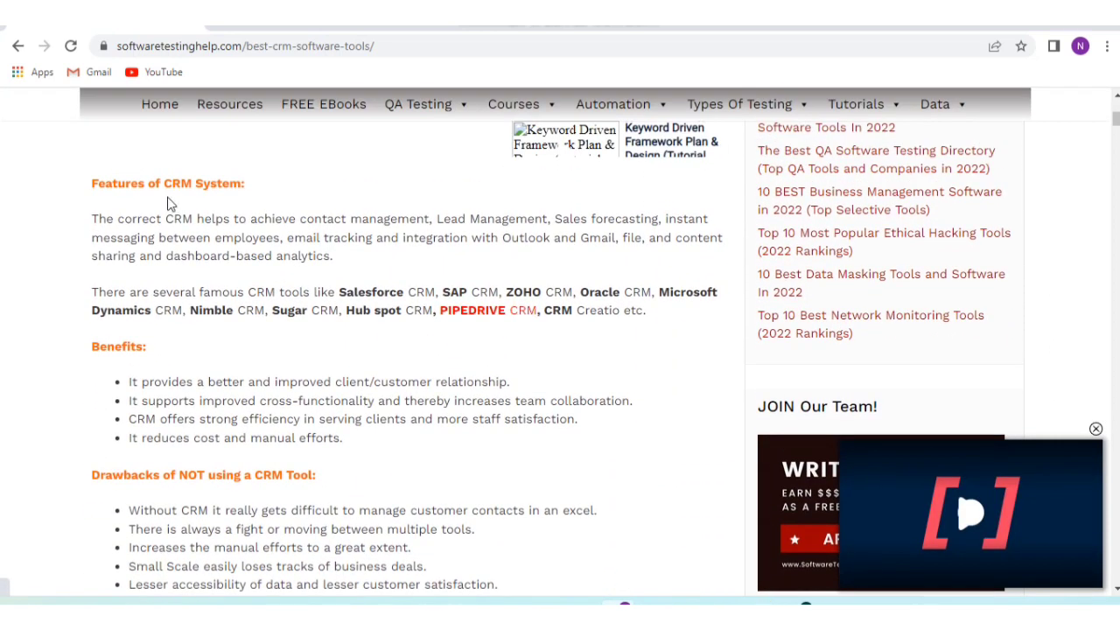
mouse_move(131, 252)
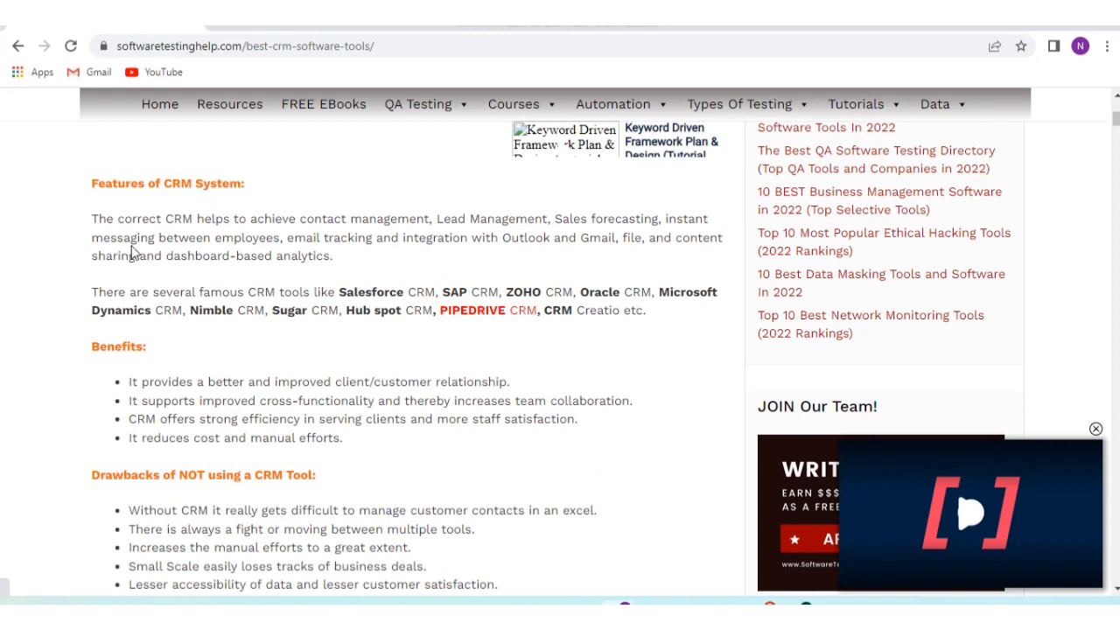
mouse_move(188, 400)
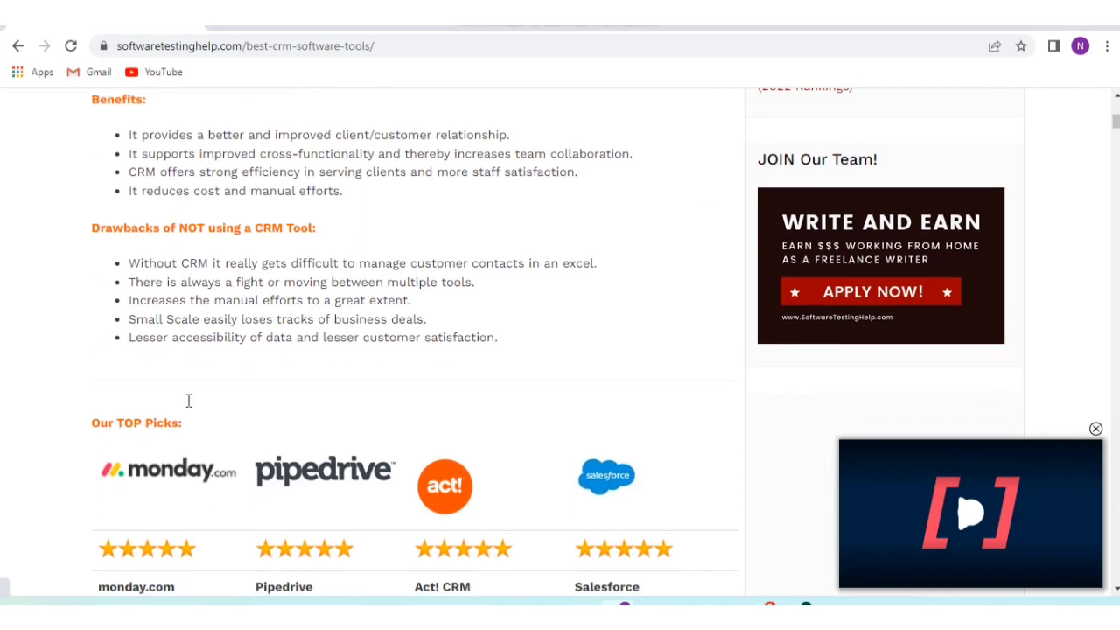
Review the Our TOP Picks table: monday.com, Pipedrive, Act! CRM and Salesforce prices and trials
scroll("down", 3)
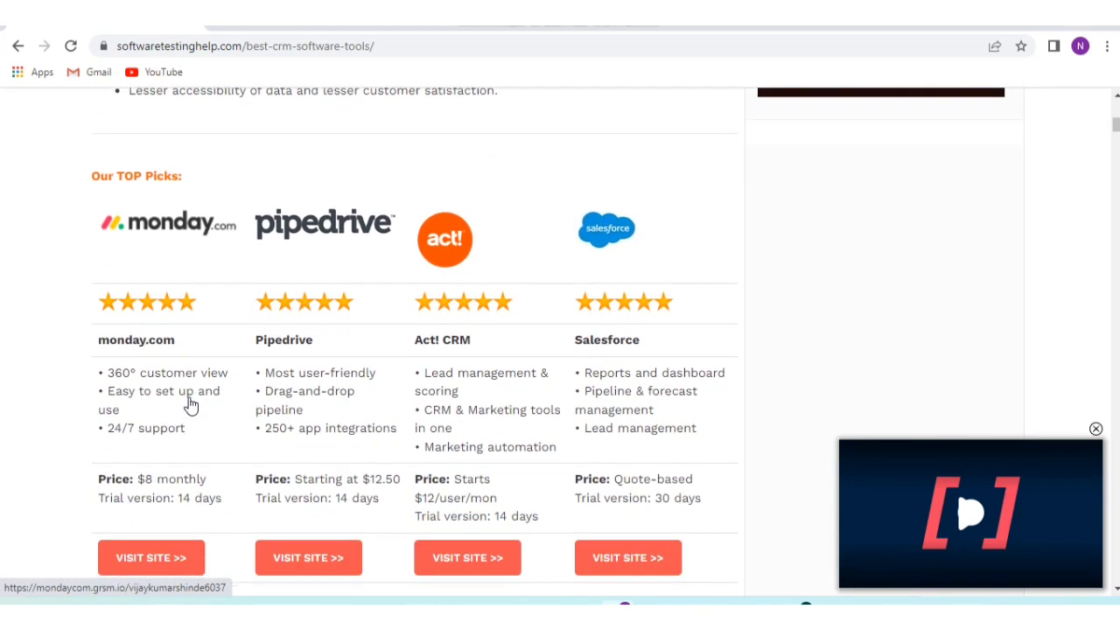
scroll("down", 3)
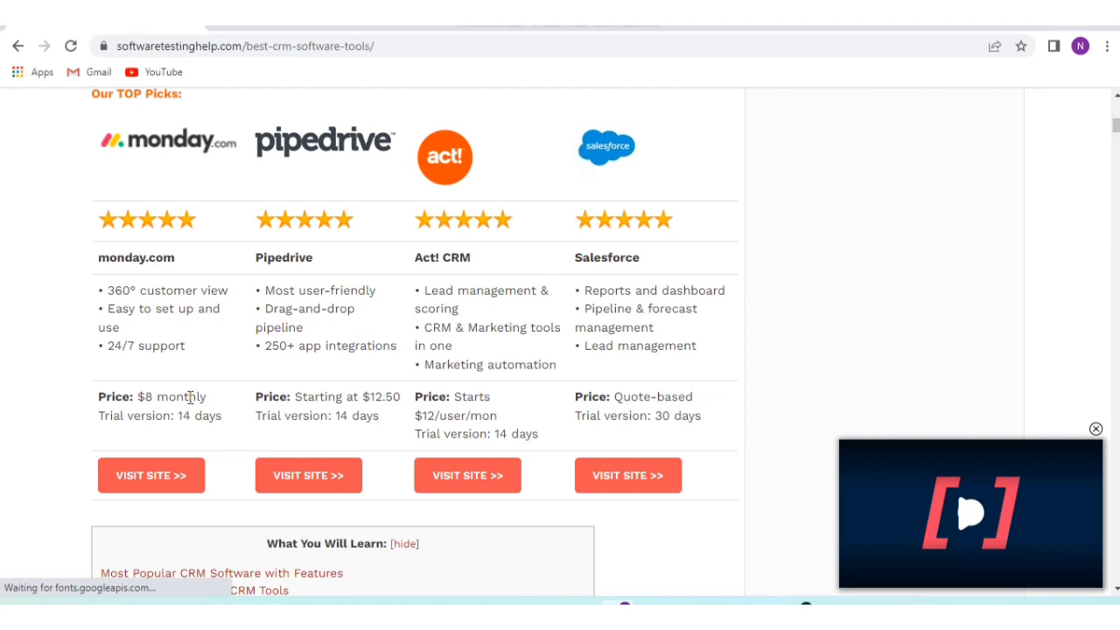
scroll("down", 3)
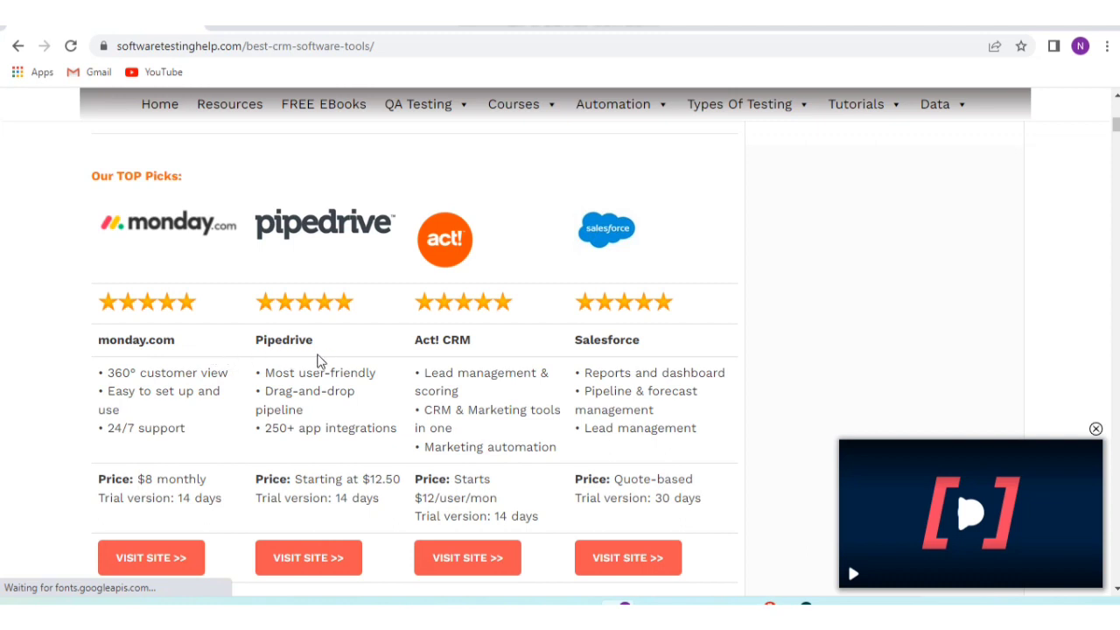
mouse_move(355, 325)
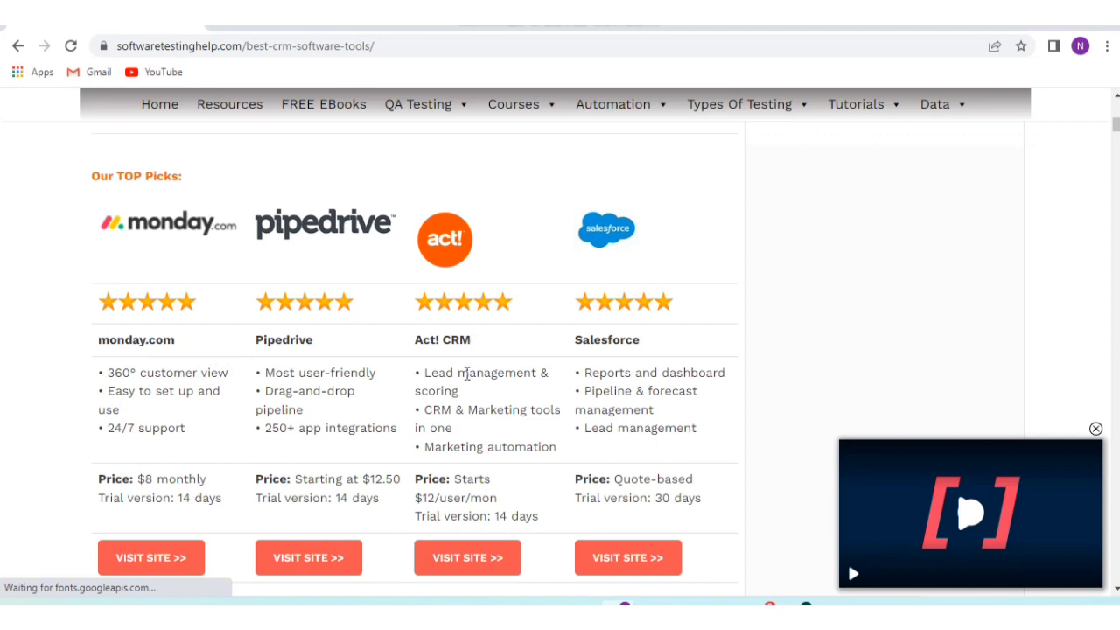
mouse_move(635, 265)
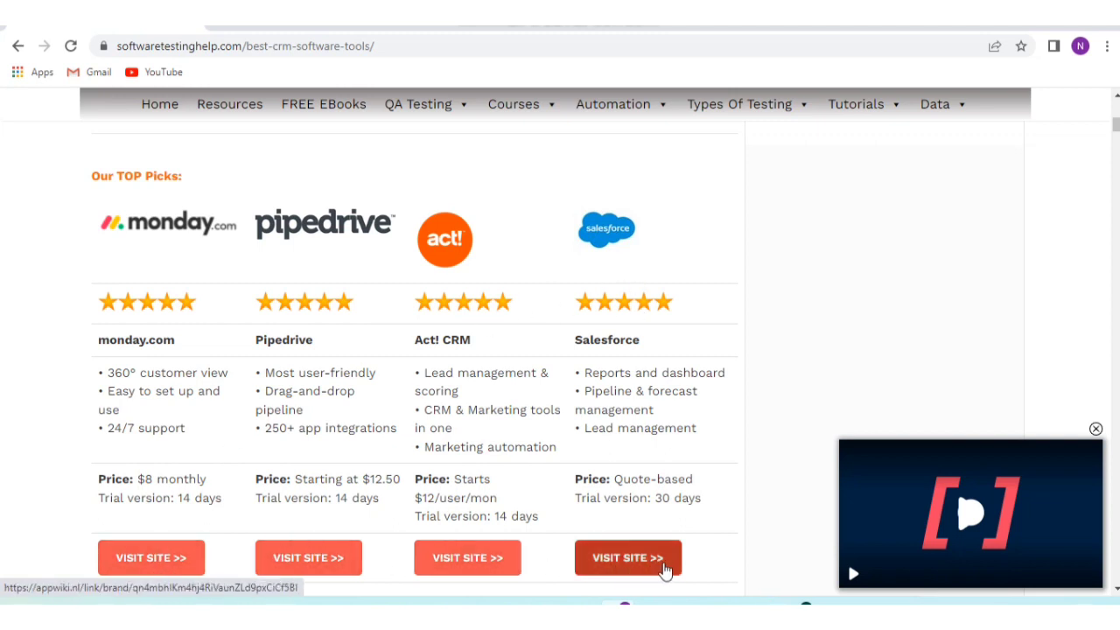
Reach the 'What You Will Learn' contents listing 19 CRM tools from monday.com to Microsoft Dynamics CRM
scroll("down", 3)
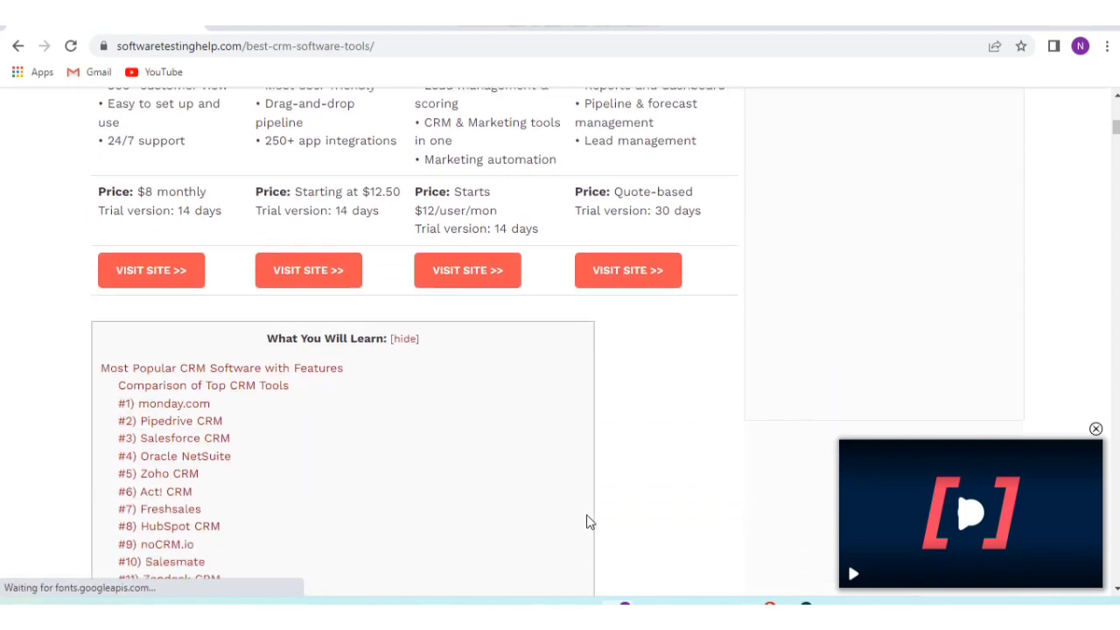
scroll("down", 3)
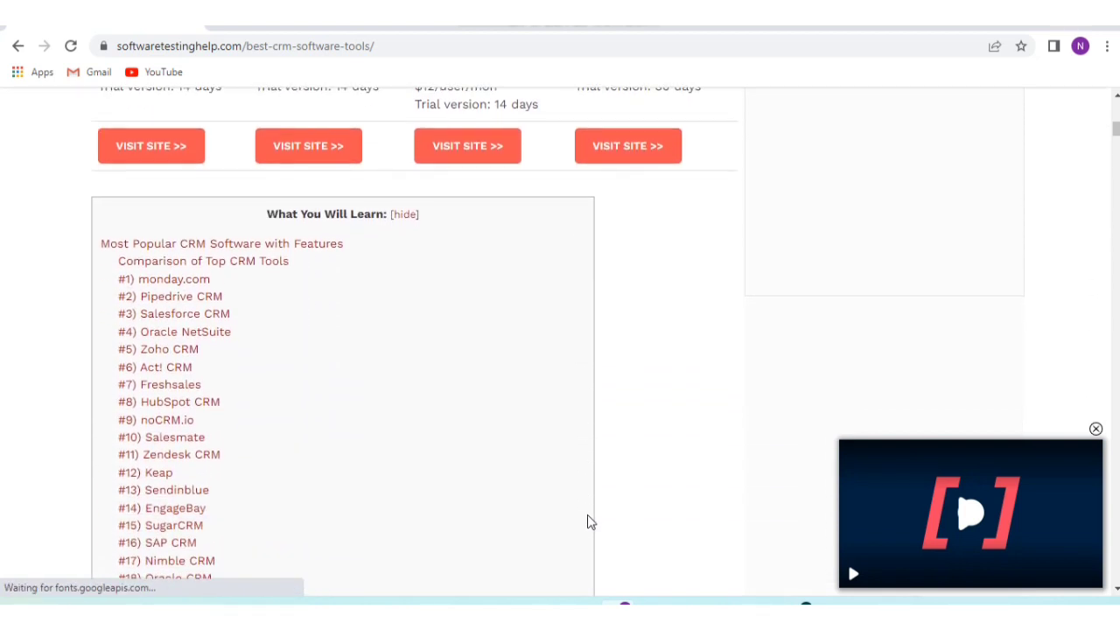
scroll("down", 3)
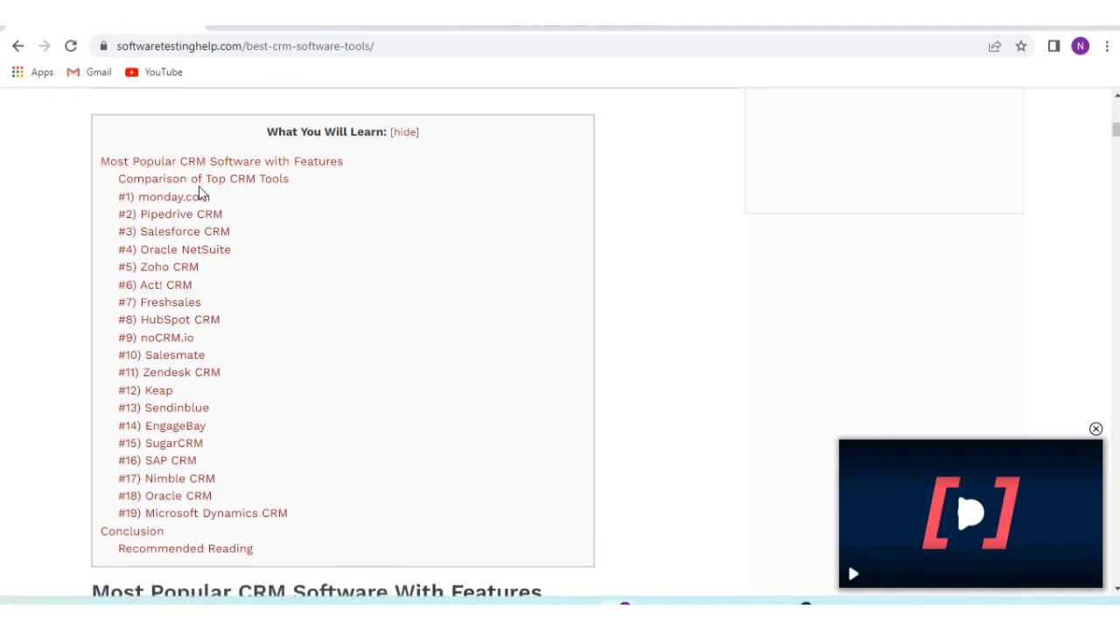
mouse_move(227, 355)
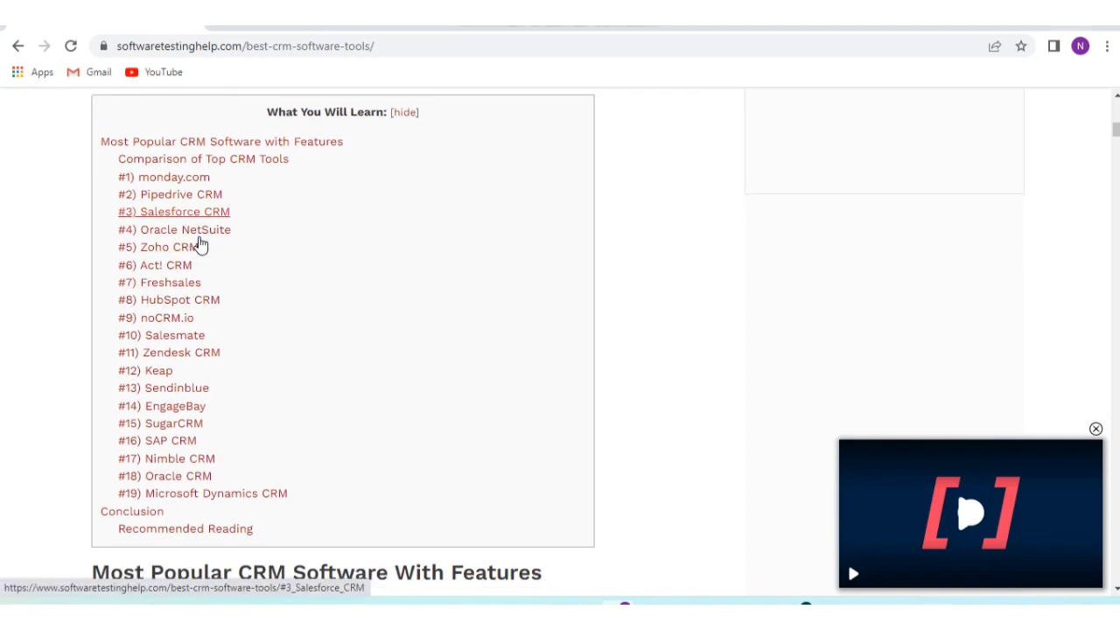
scroll("down", 3)
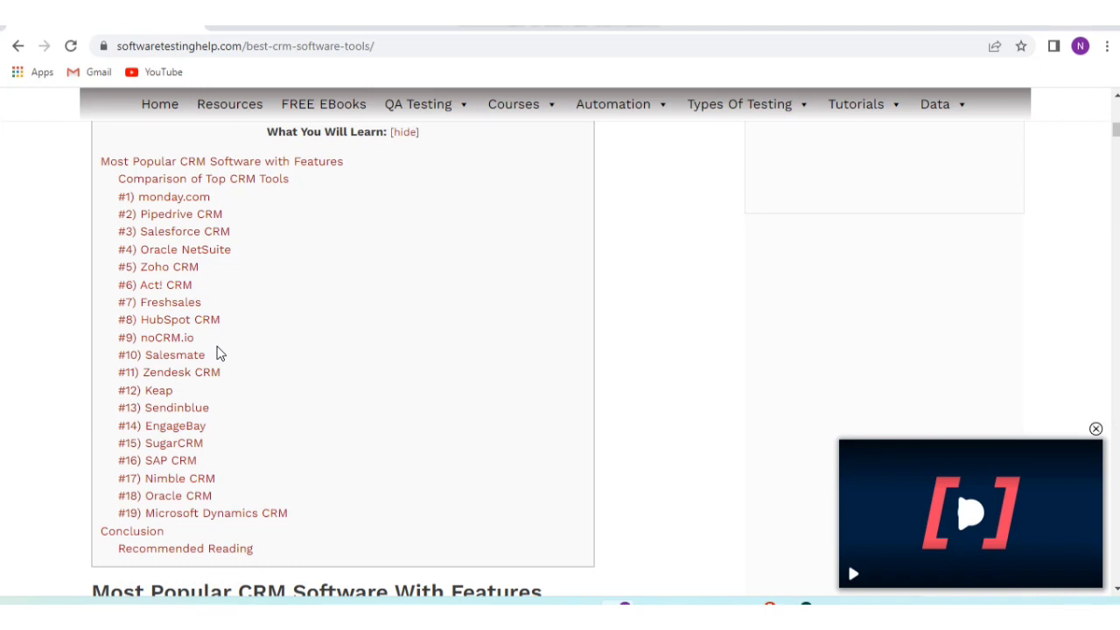
mouse_move(181, 390)
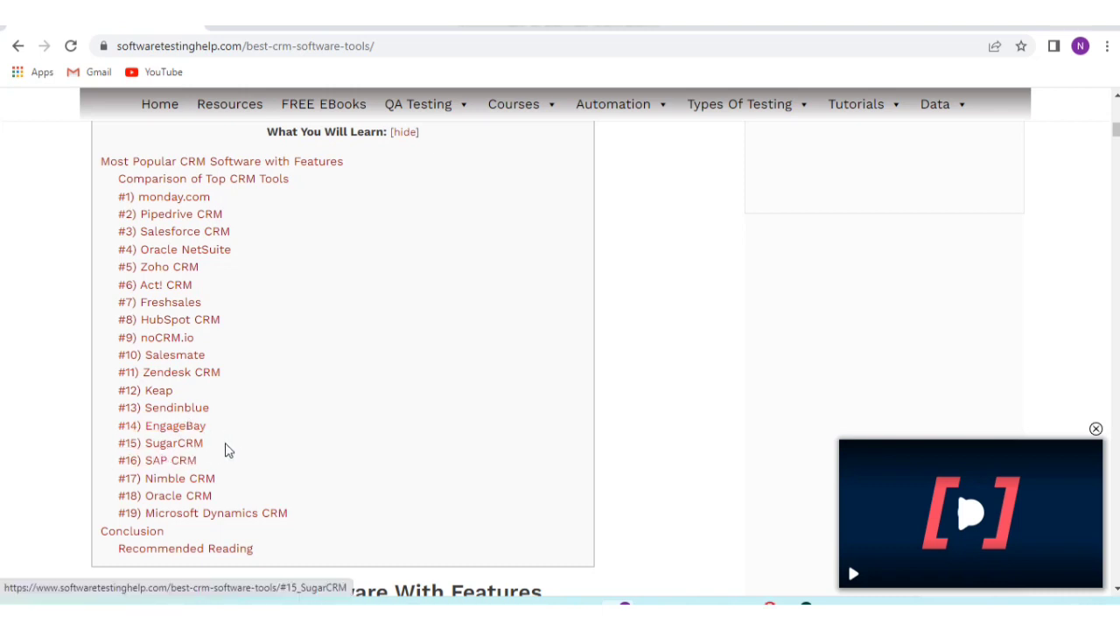
mouse_move(179, 478)
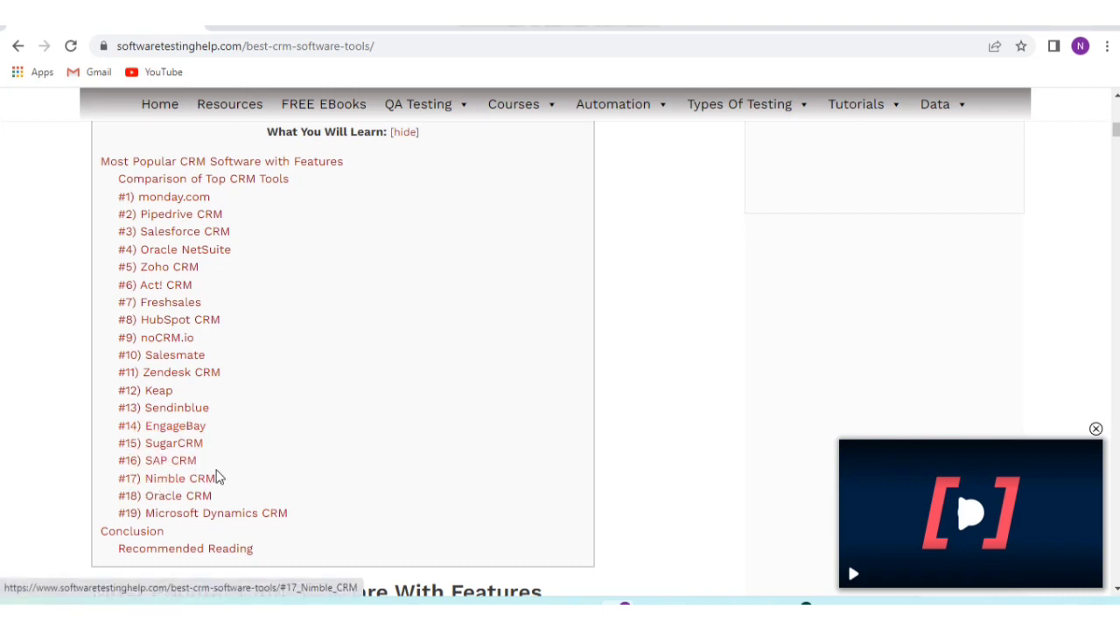
mouse_move(269, 513)
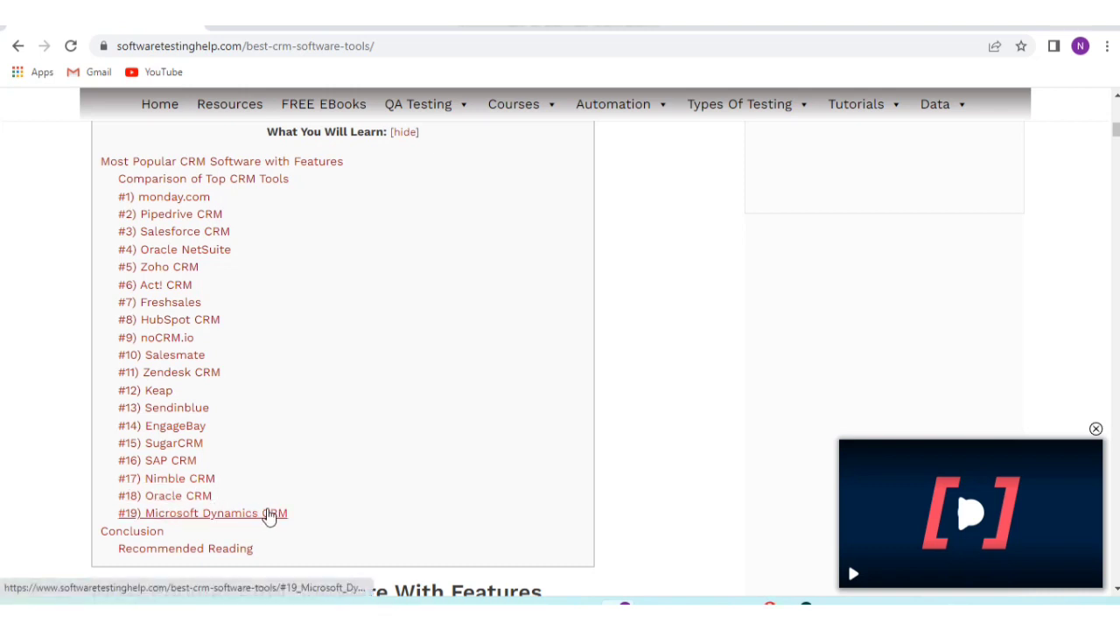
Reach the Comparison of Top CRM Tools table and close the floating video player over it
scroll("down", 3)
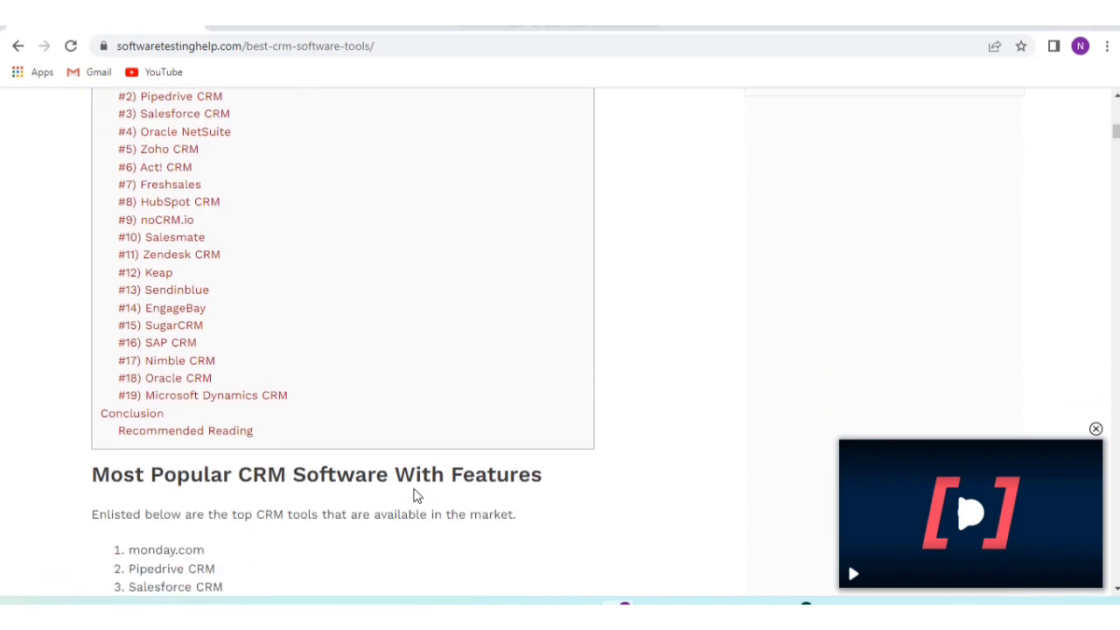
scroll("down", 3)
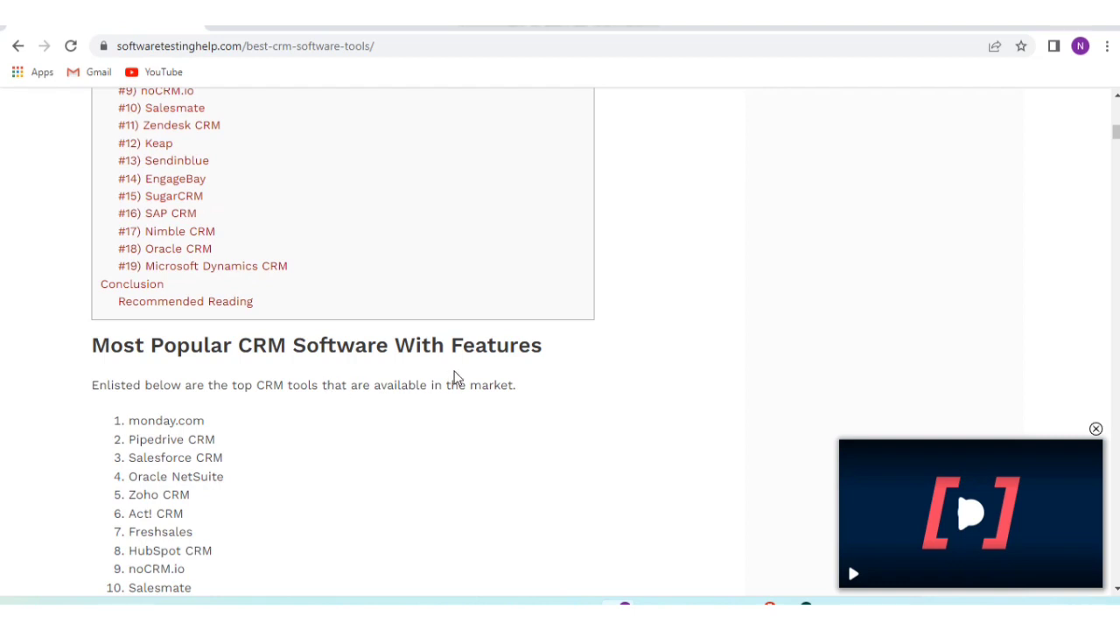
scroll("down", 3)
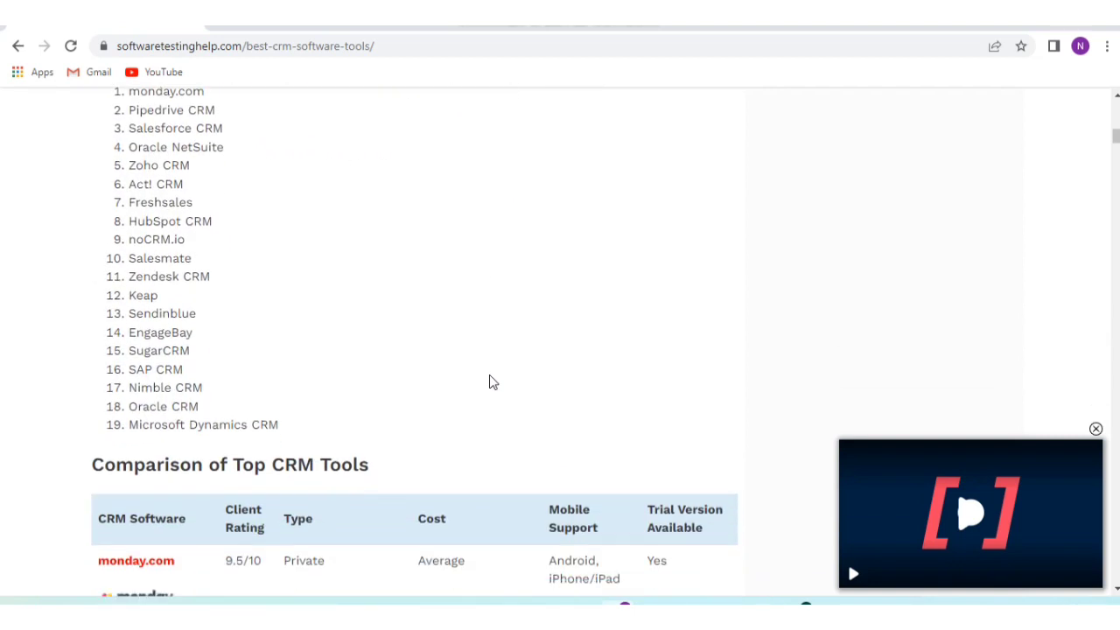
scroll("down", 3)
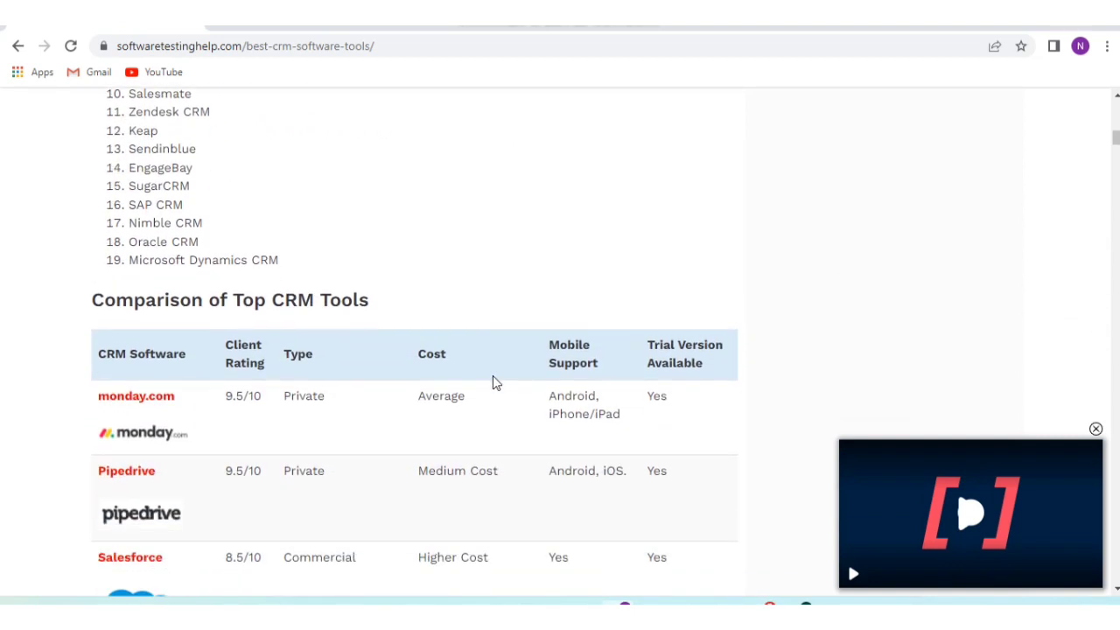
scroll("down", 3)
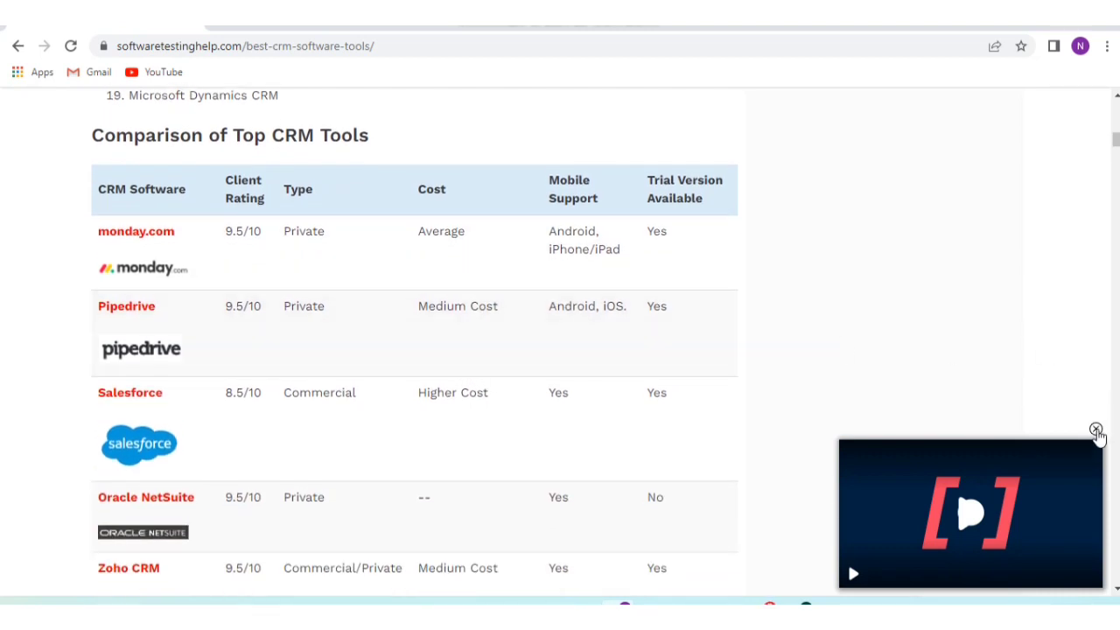
left_click(1097, 430)
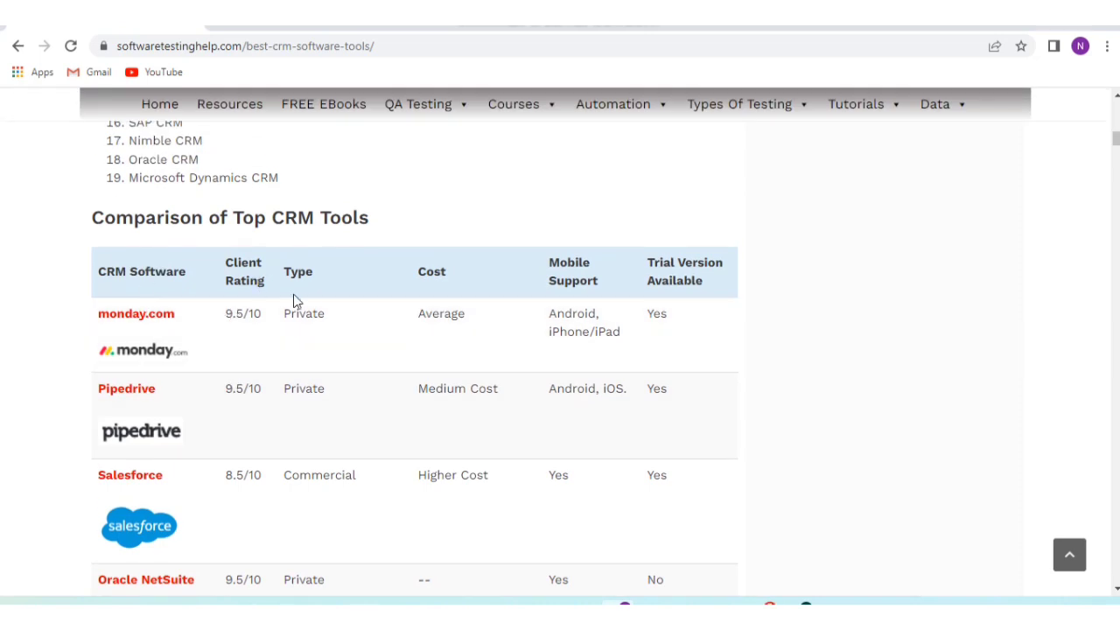
mouse_move(610, 280)
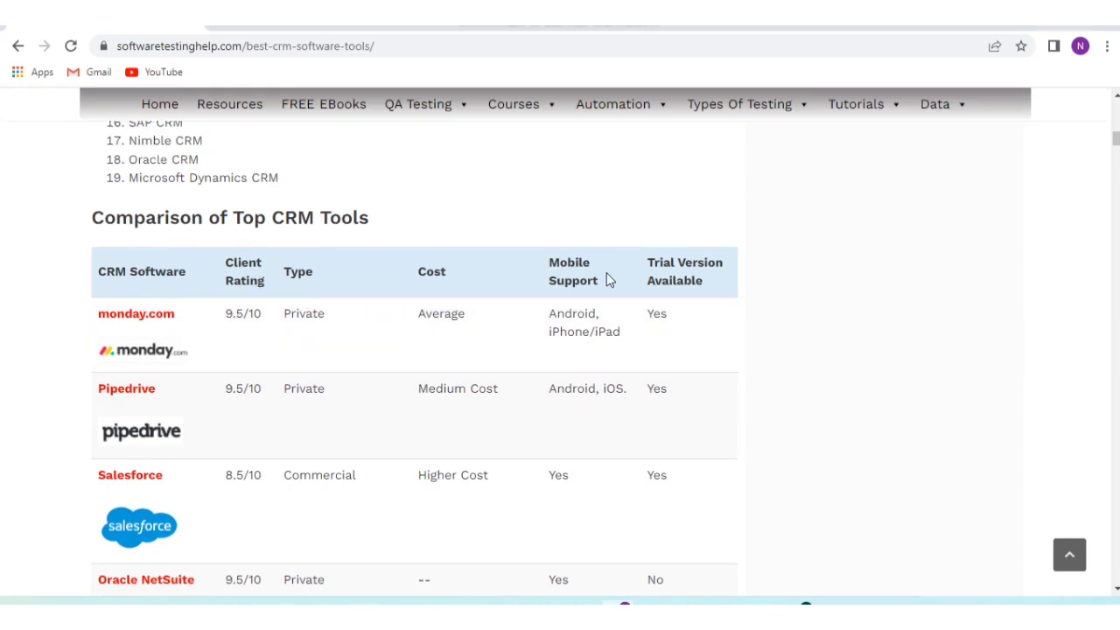
mouse_move(78, 308)
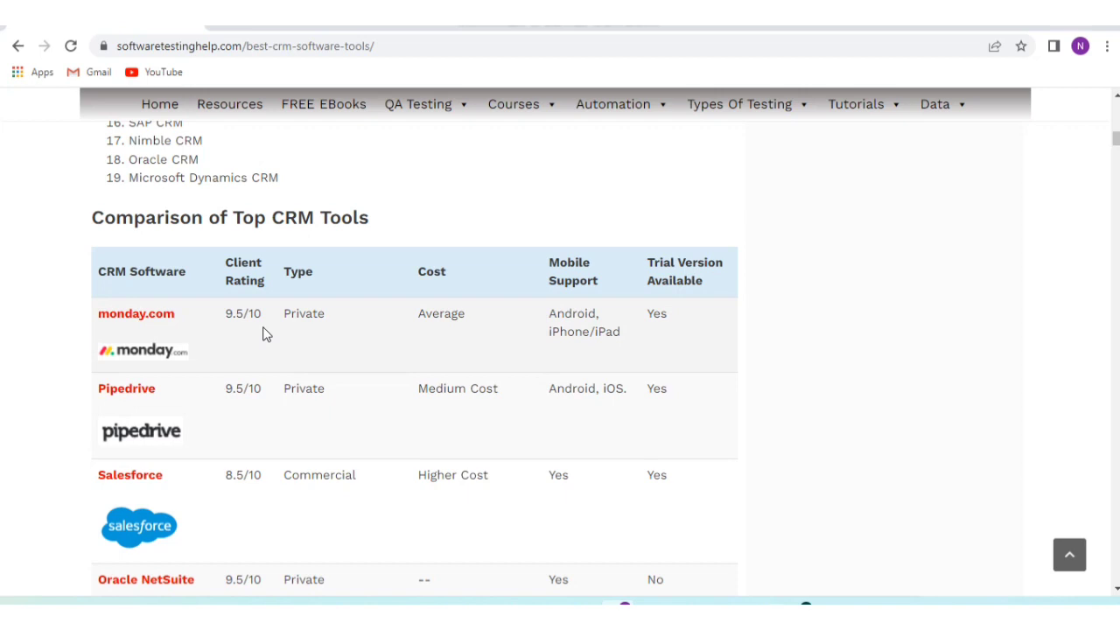
mouse_move(191, 416)
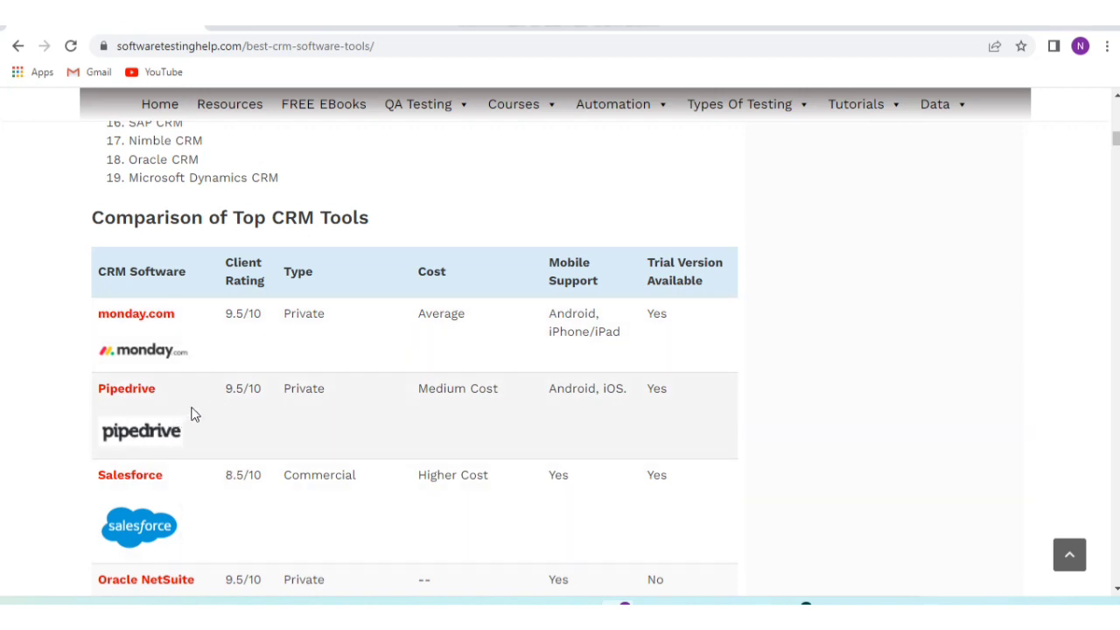
mouse_move(306, 409)
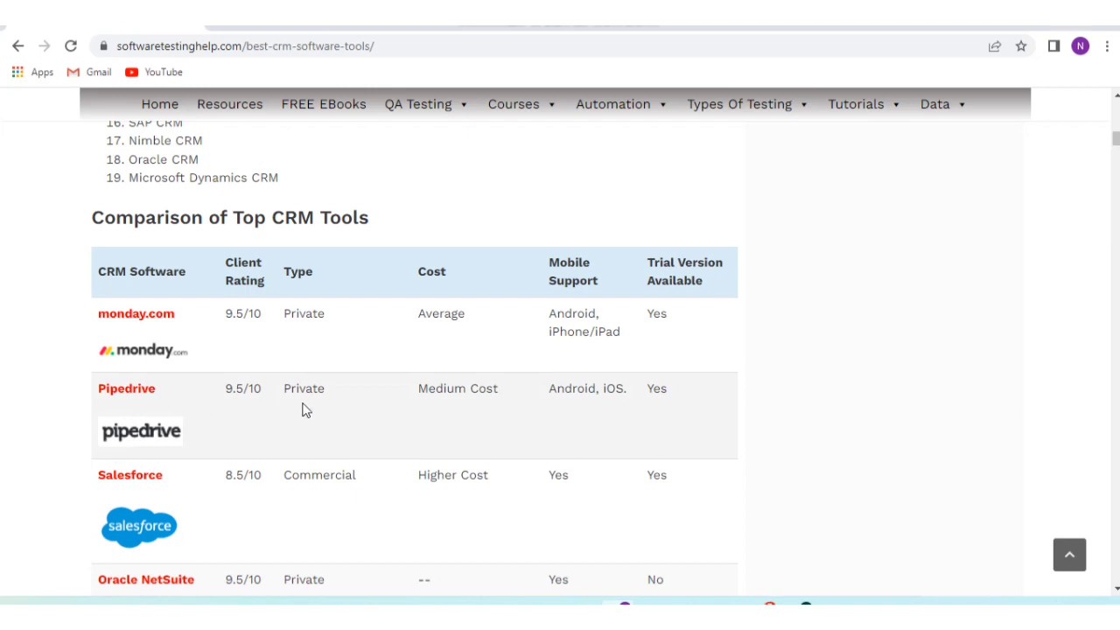
mouse_move(485, 418)
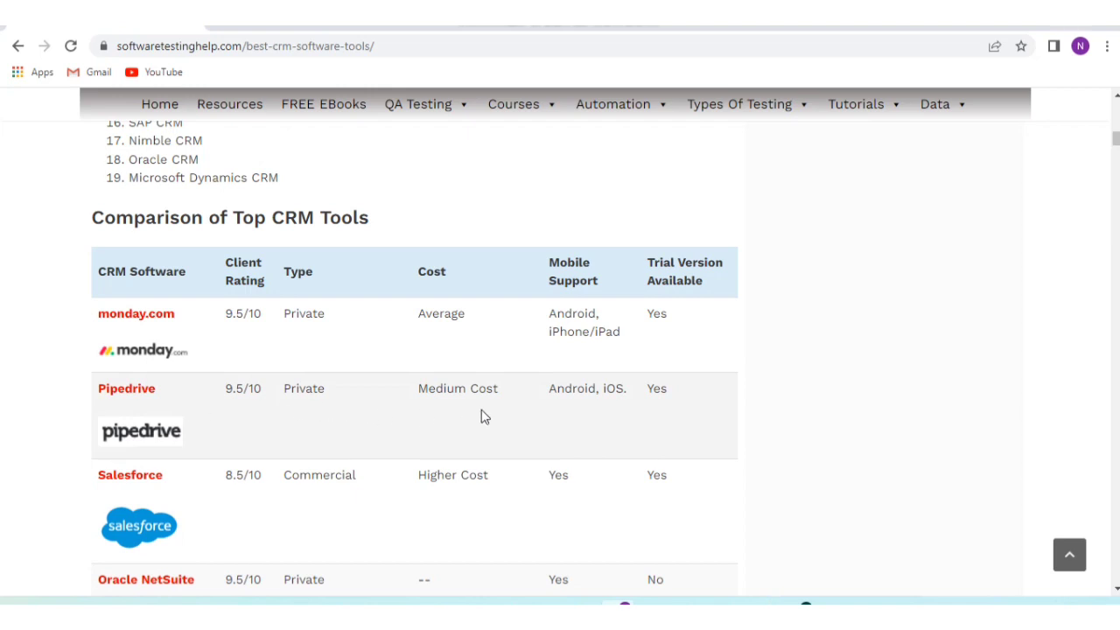
mouse_move(683, 398)
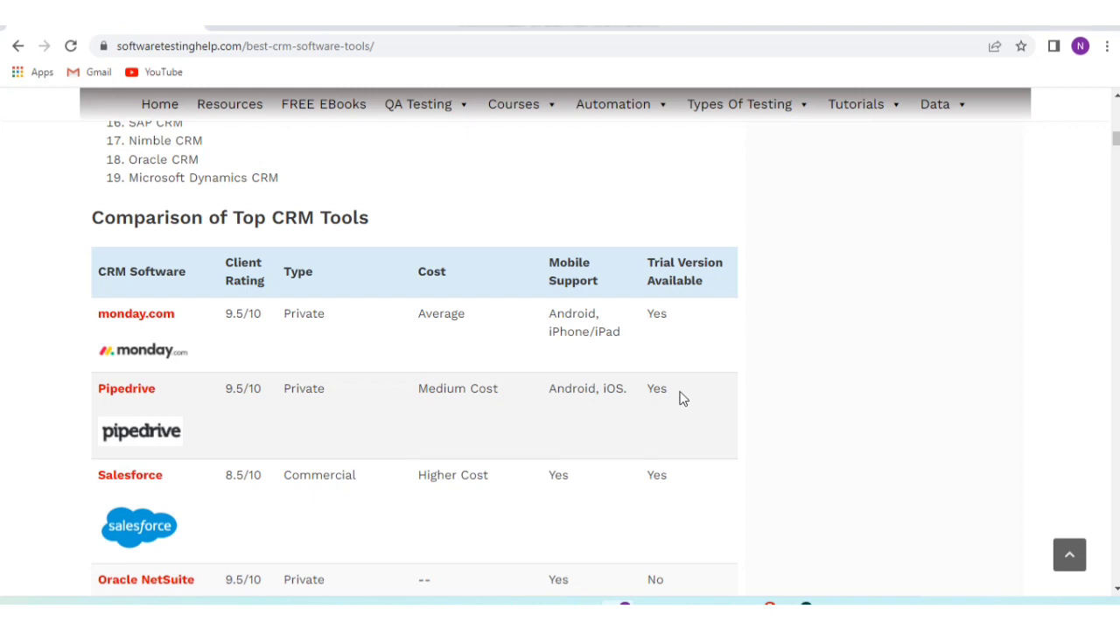
mouse_move(346, 447)
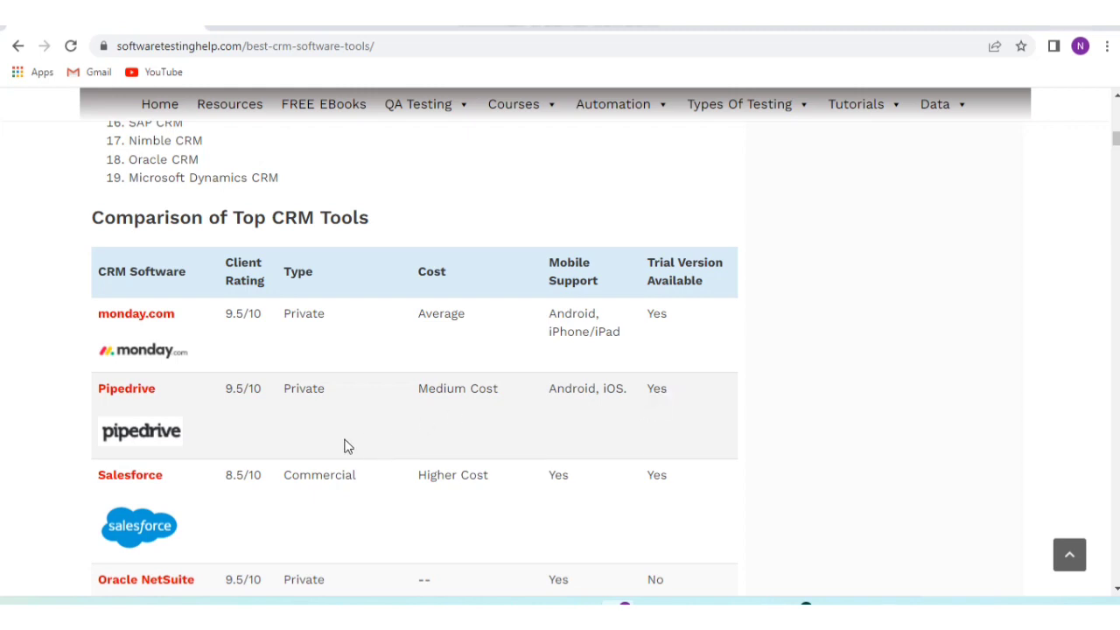
Read the table rows for monday.com through Act! CRM: ratings, type, cost, mobile support and trials
scroll("down", 3)
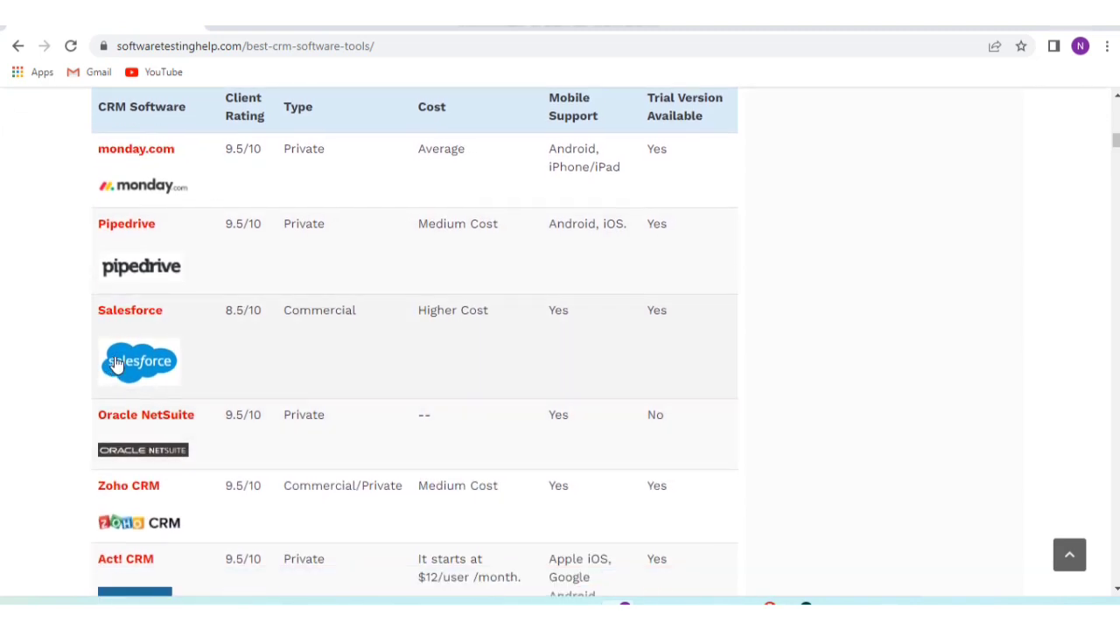
mouse_move(285, 372)
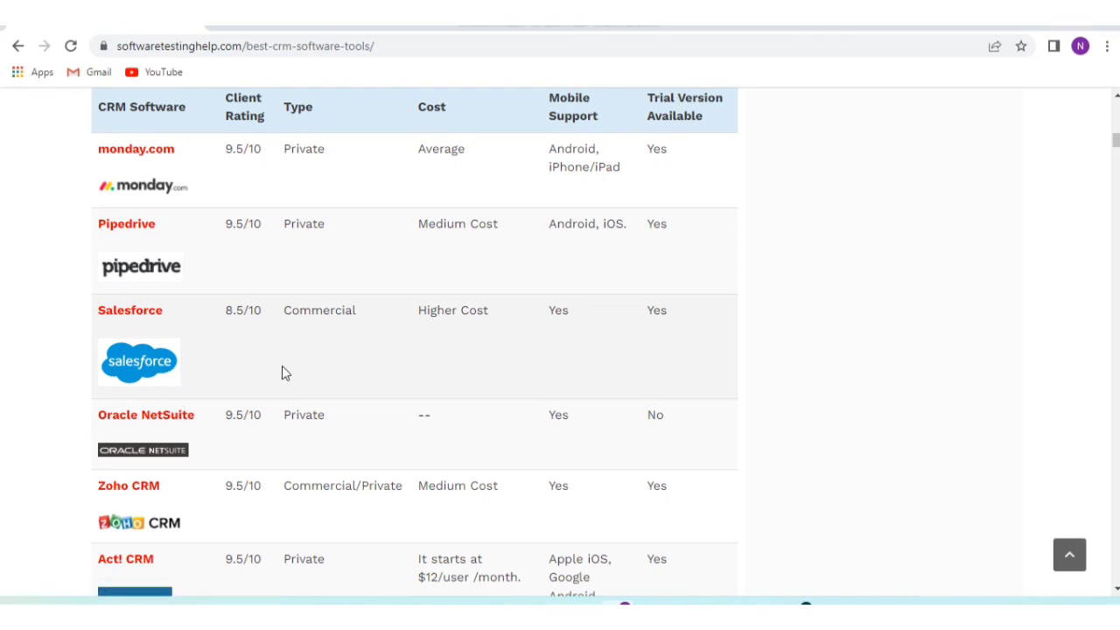
mouse_move(250, 335)
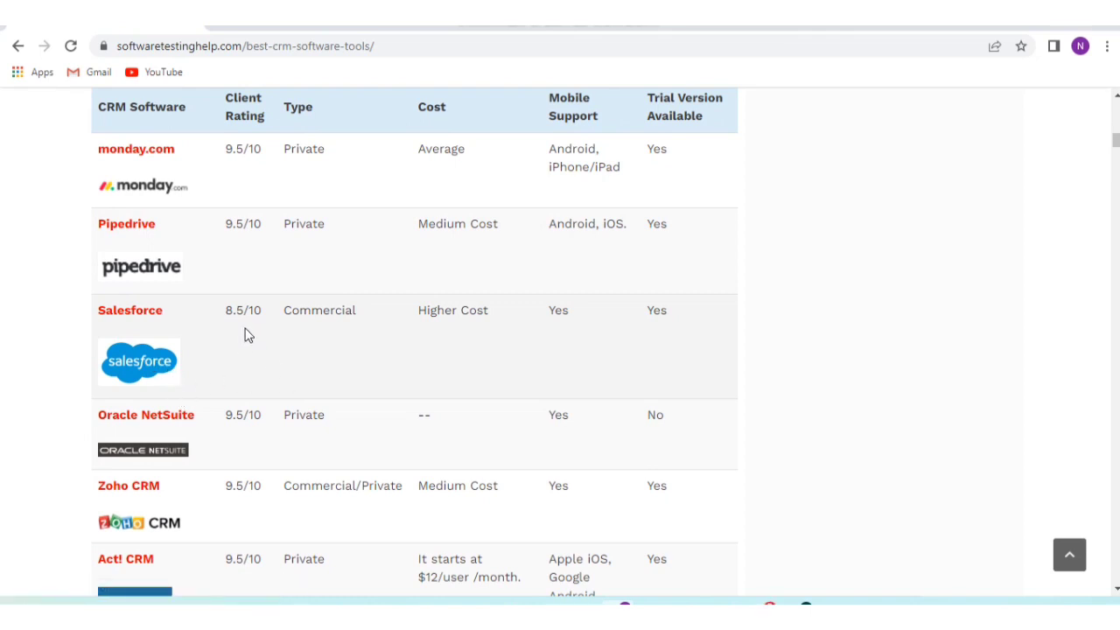
mouse_move(342, 341)
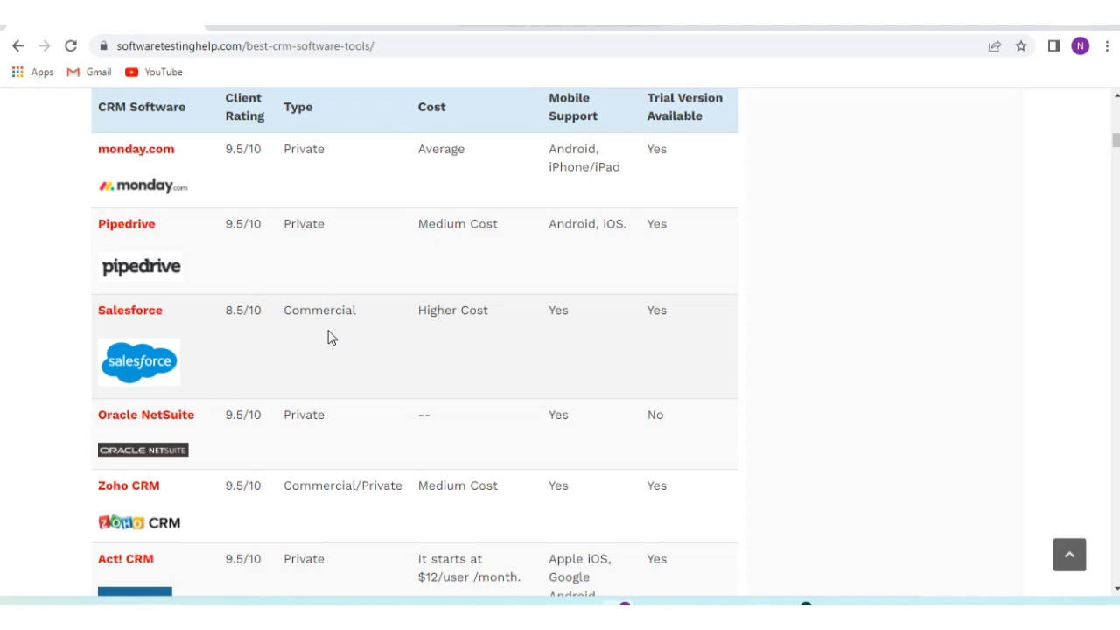
scroll("down", 3)
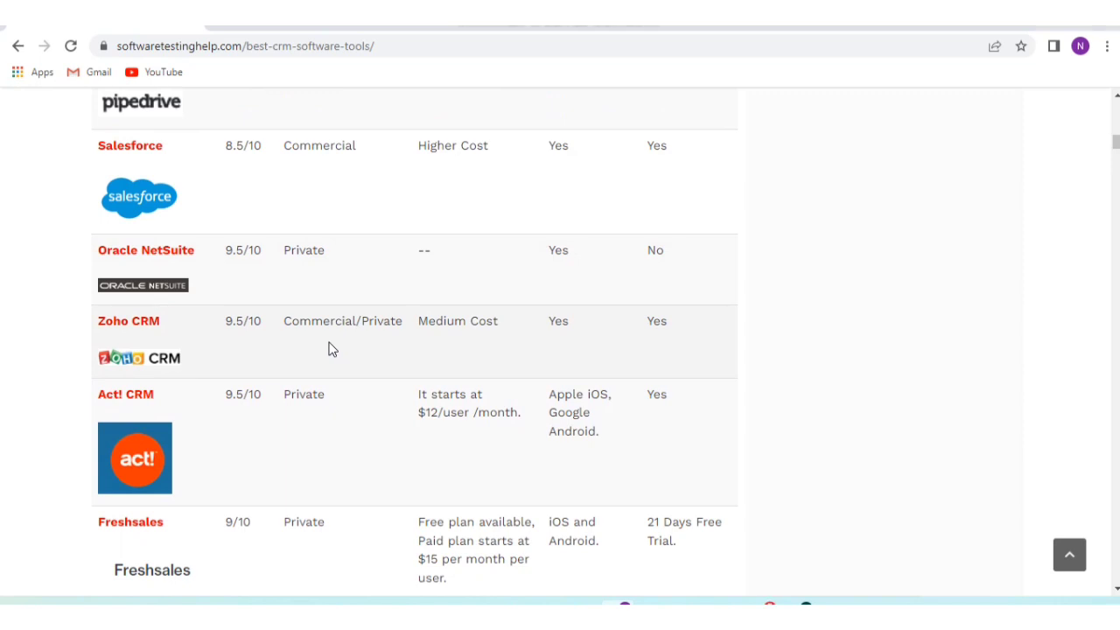
mouse_move(381, 308)
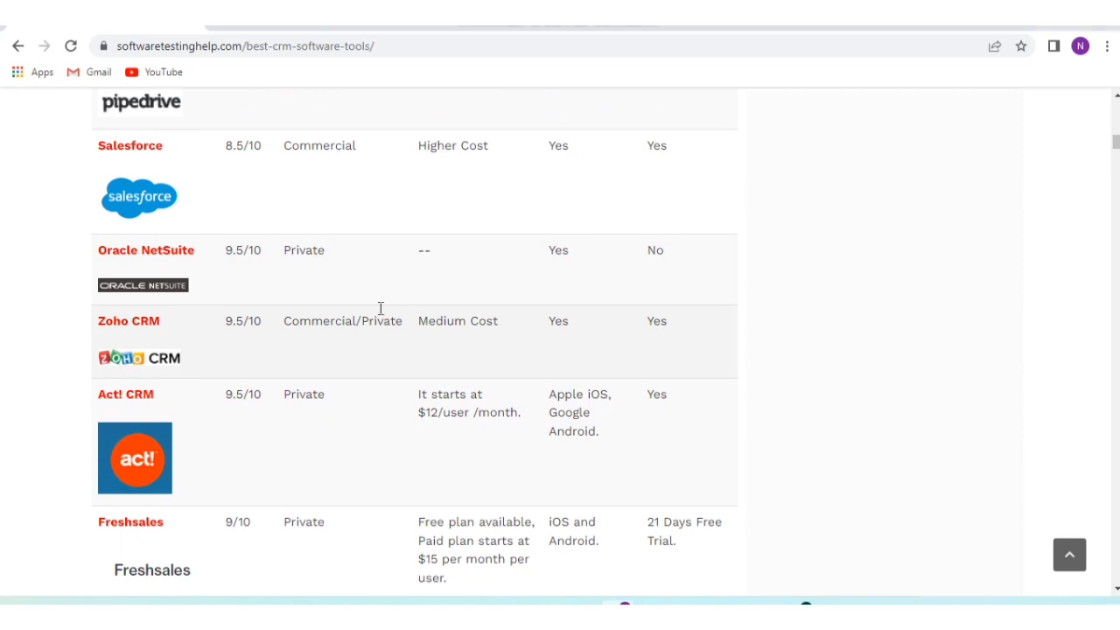
mouse_move(135, 348)
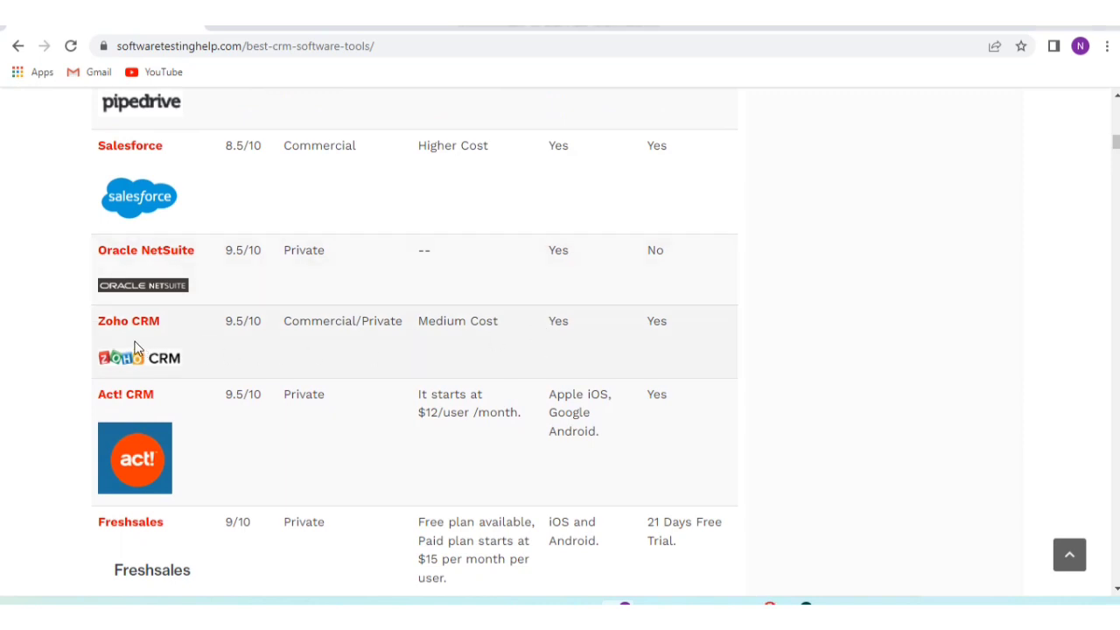
mouse_move(248, 346)
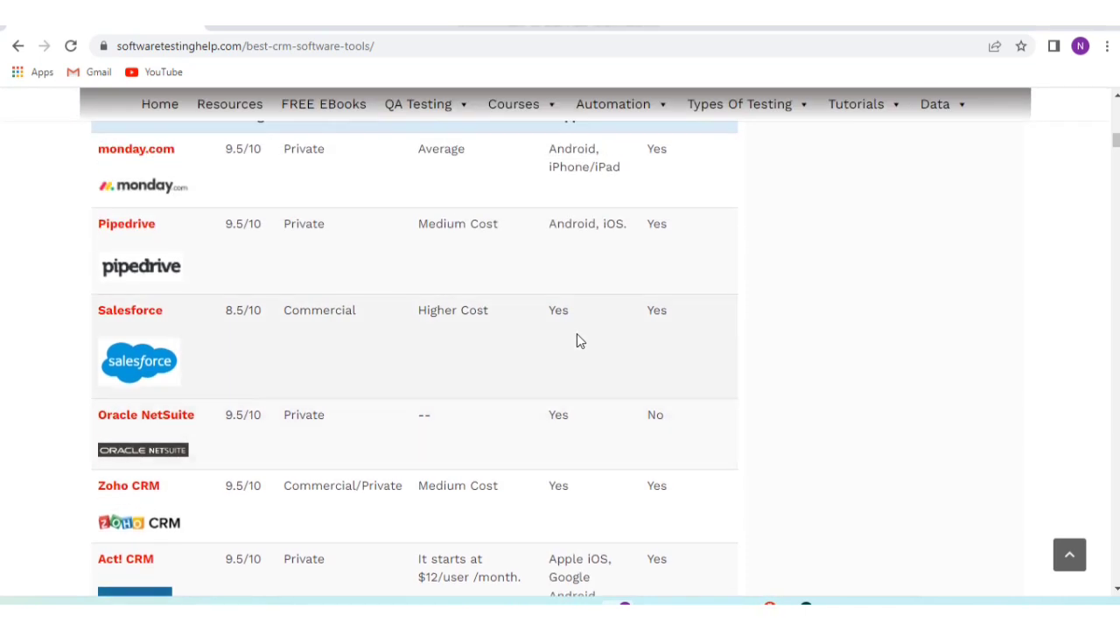
scroll("down", 3)
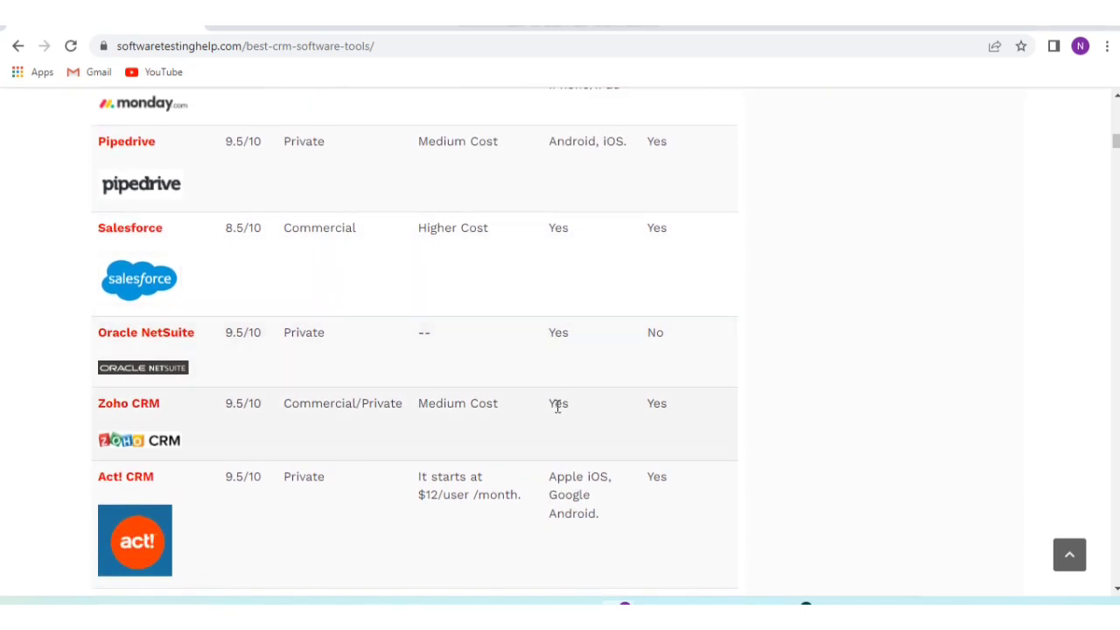
mouse_move(525, 462)
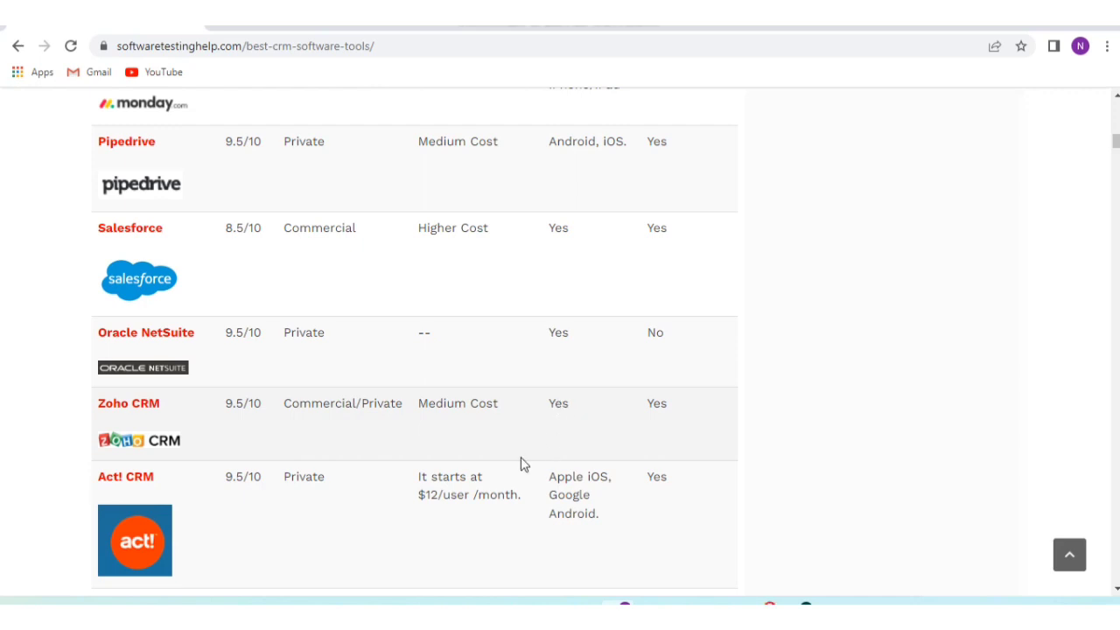
Read the comparison rows for Freshsales, HubSpot, noCRM.io, Salesmate and Zendesk CRM
scroll("down", 3)
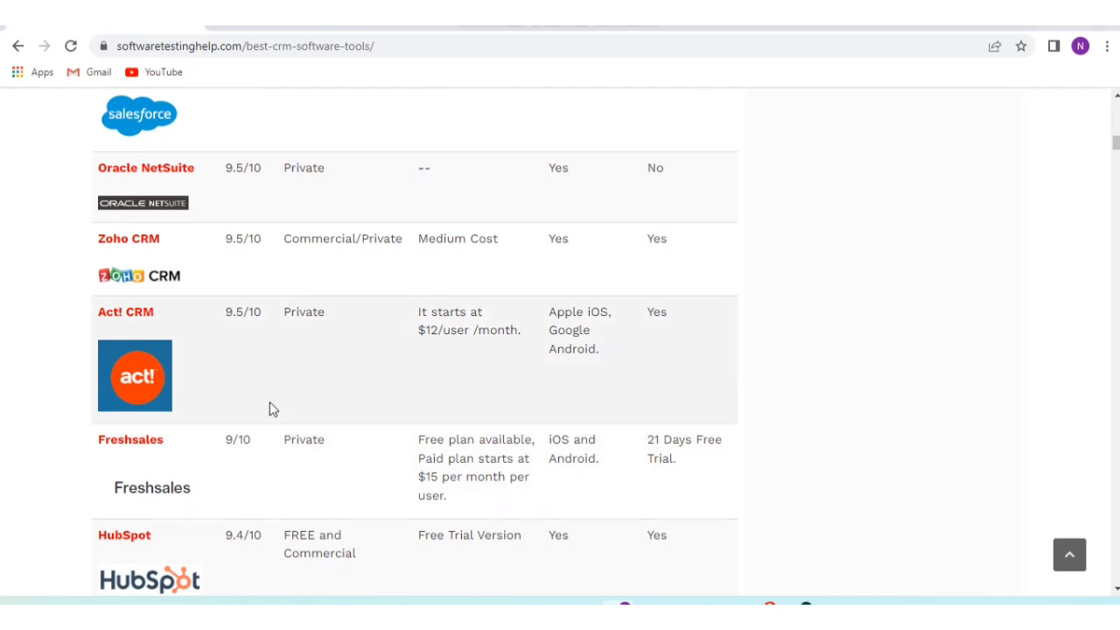
mouse_move(289, 337)
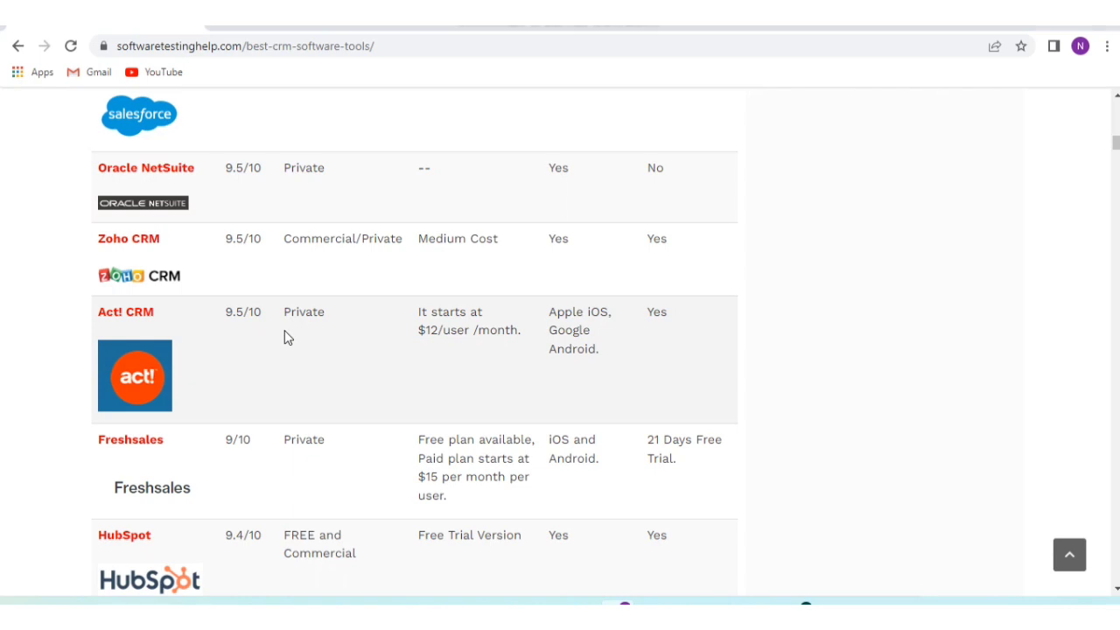
mouse_move(367, 330)
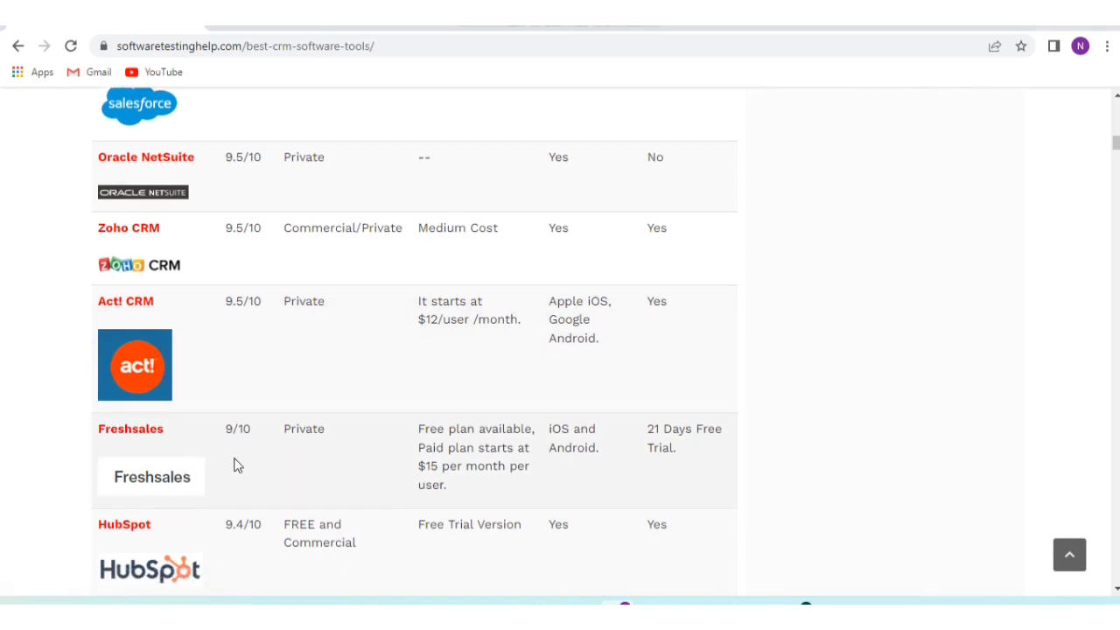
scroll("down", 3)
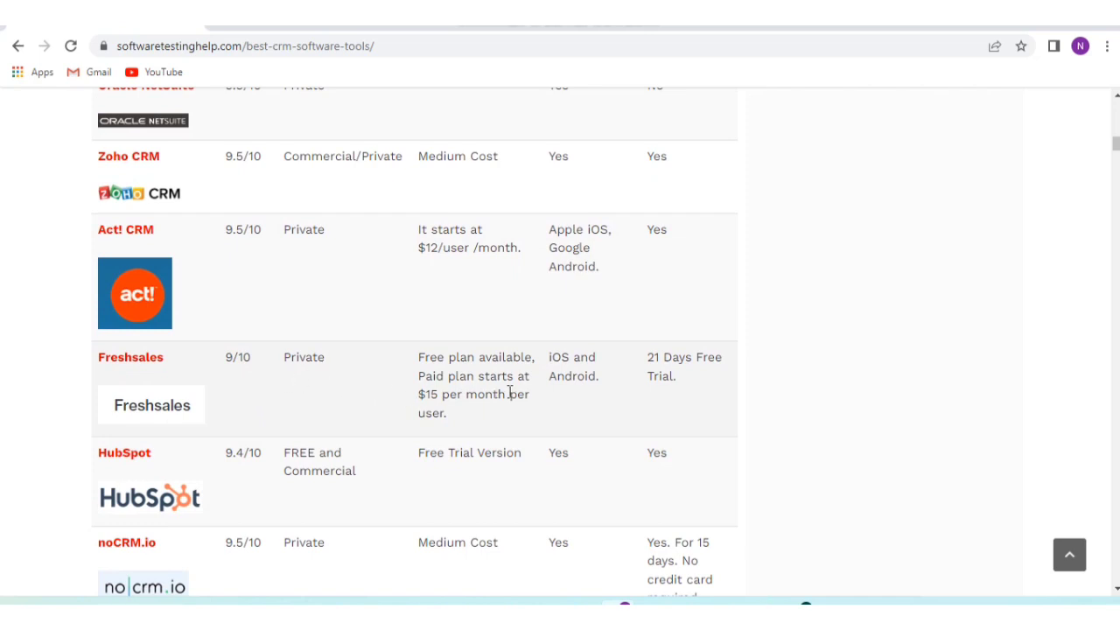
mouse_move(466, 424)
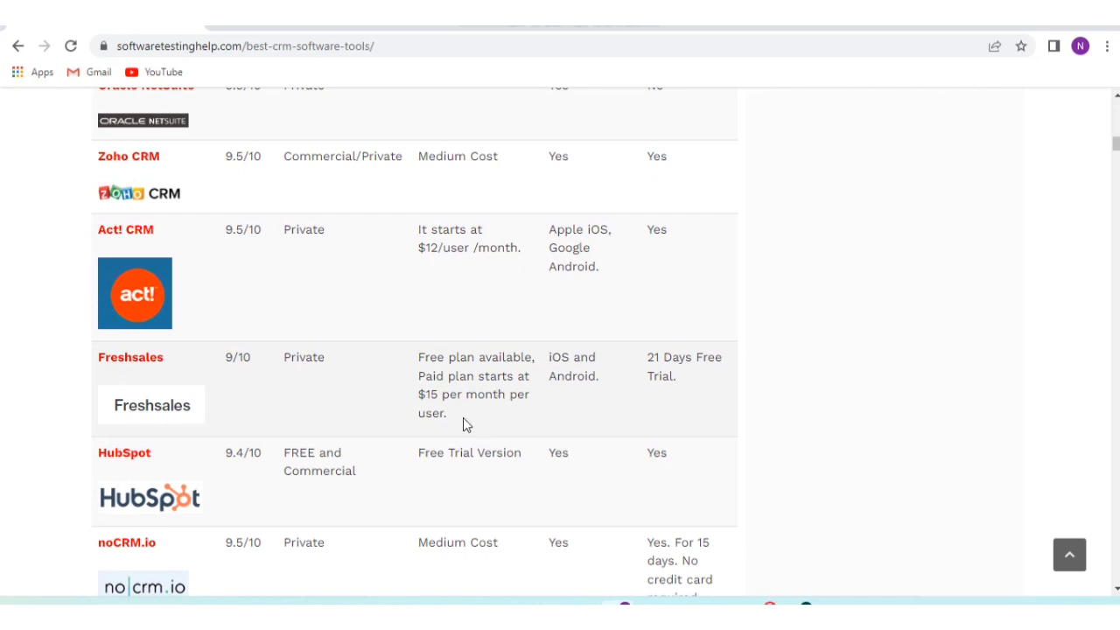
mouse_move(573, 392)
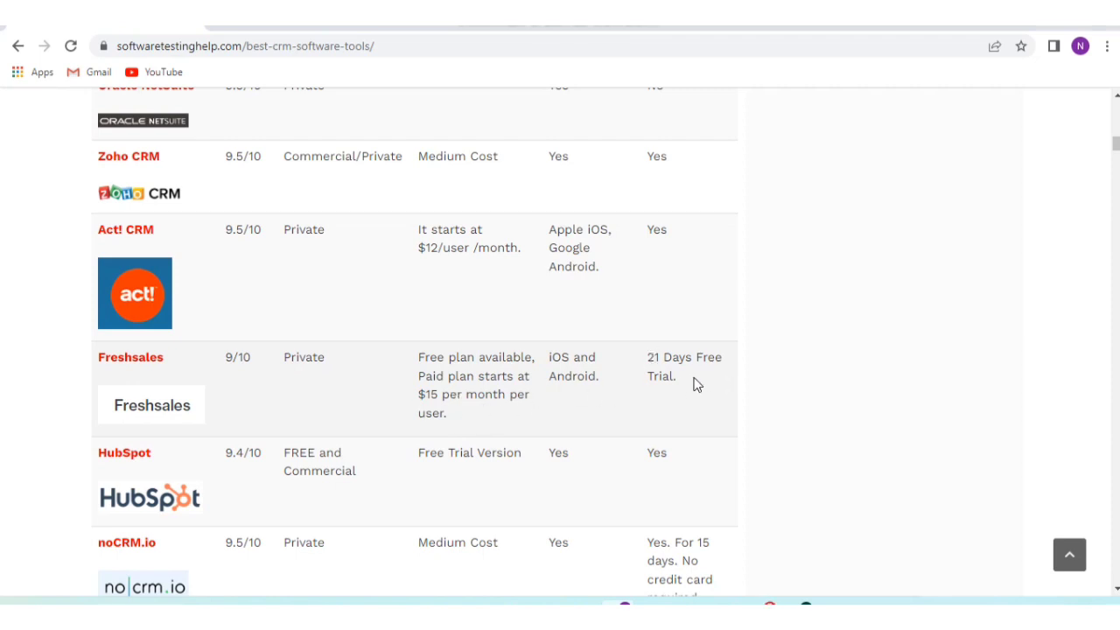
scroll("down", 3)
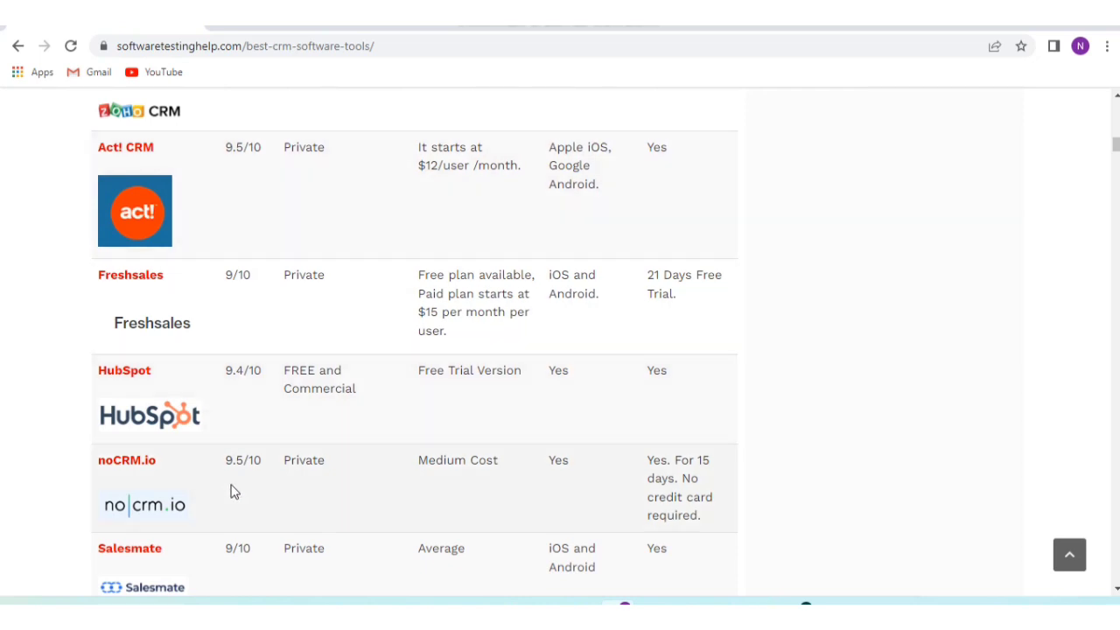
mouse_move(243, 490)
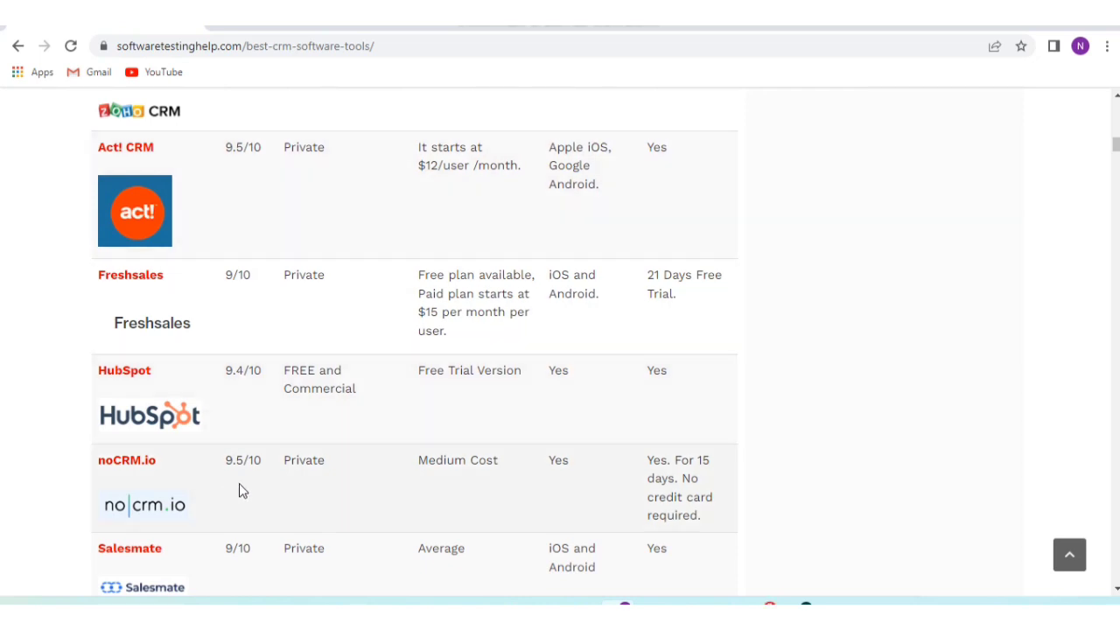
mouse_move(315, 485)
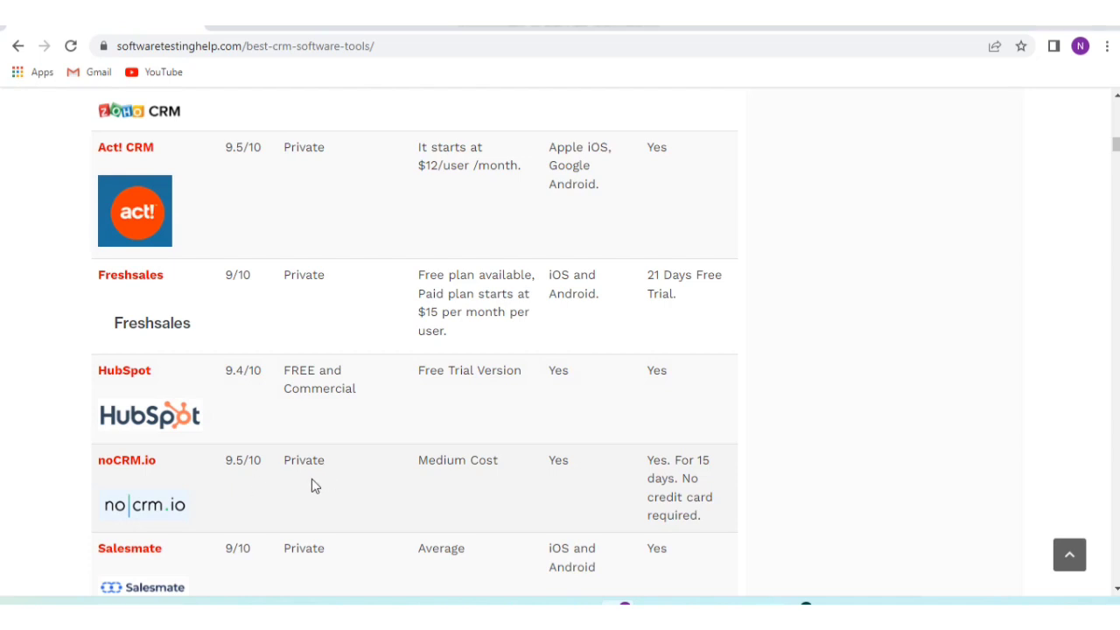
mouse_move(528, 488)
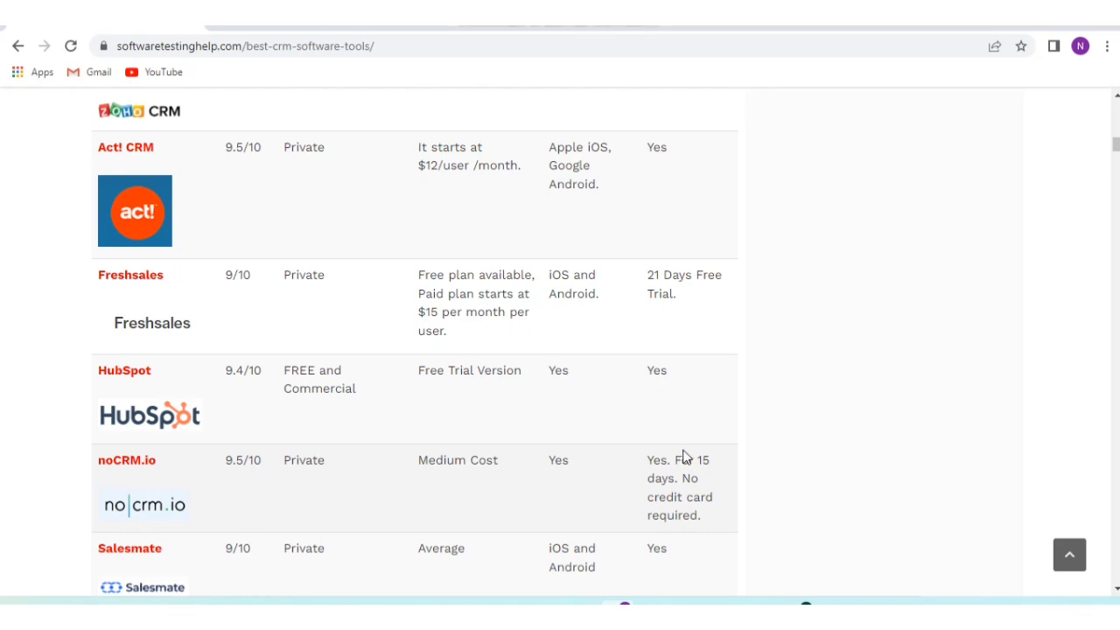
scroll("up", 3)
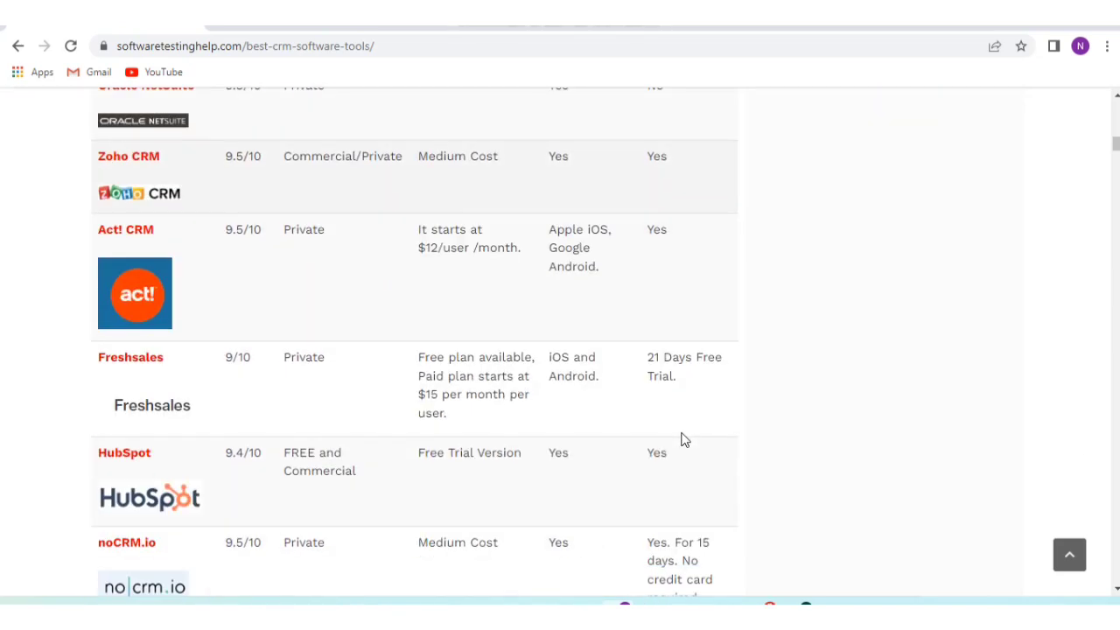
scroll("down", 3)
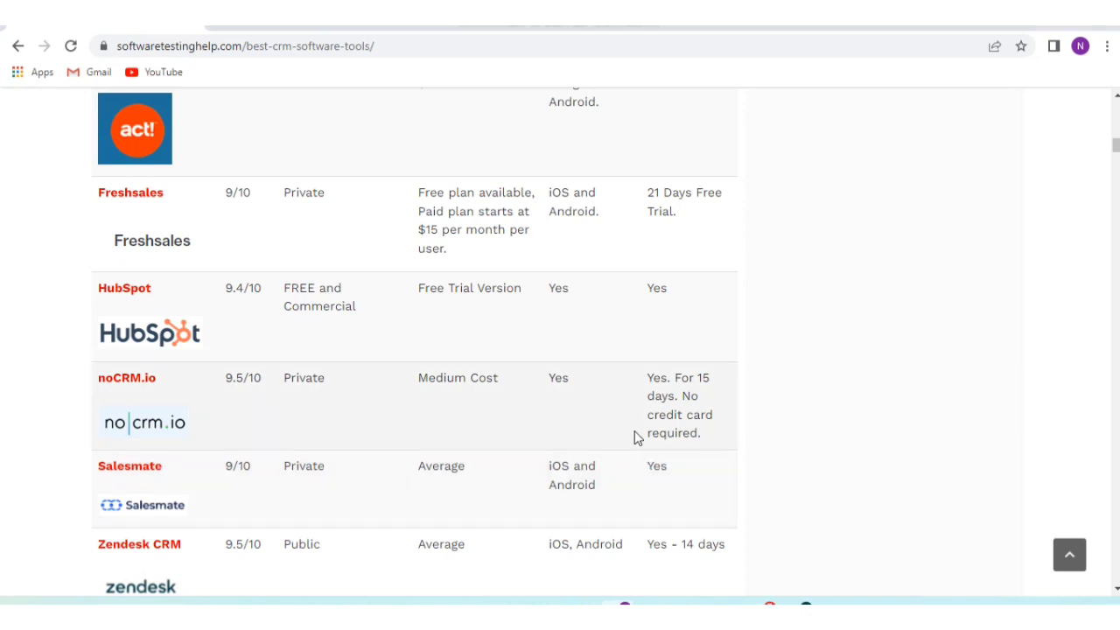
Read the Salesmate, Zendesk CRM, Keap and Sendinblue rows with their pricing and 14-day trials
scroll("down", 3)
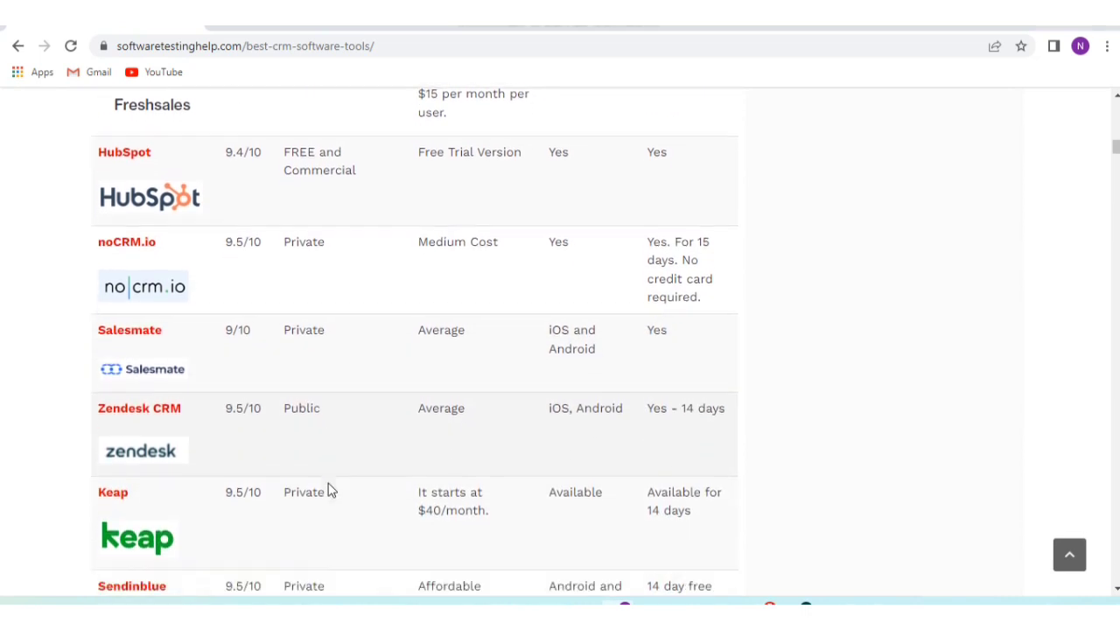
scroll("down", 3)
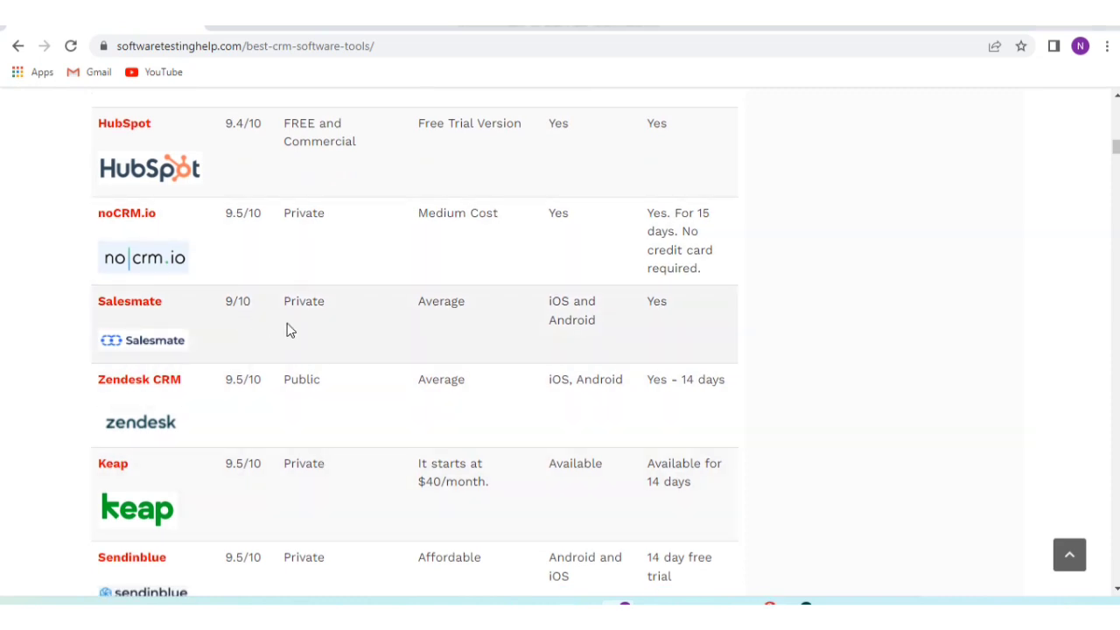
mouse_move(447, 339)
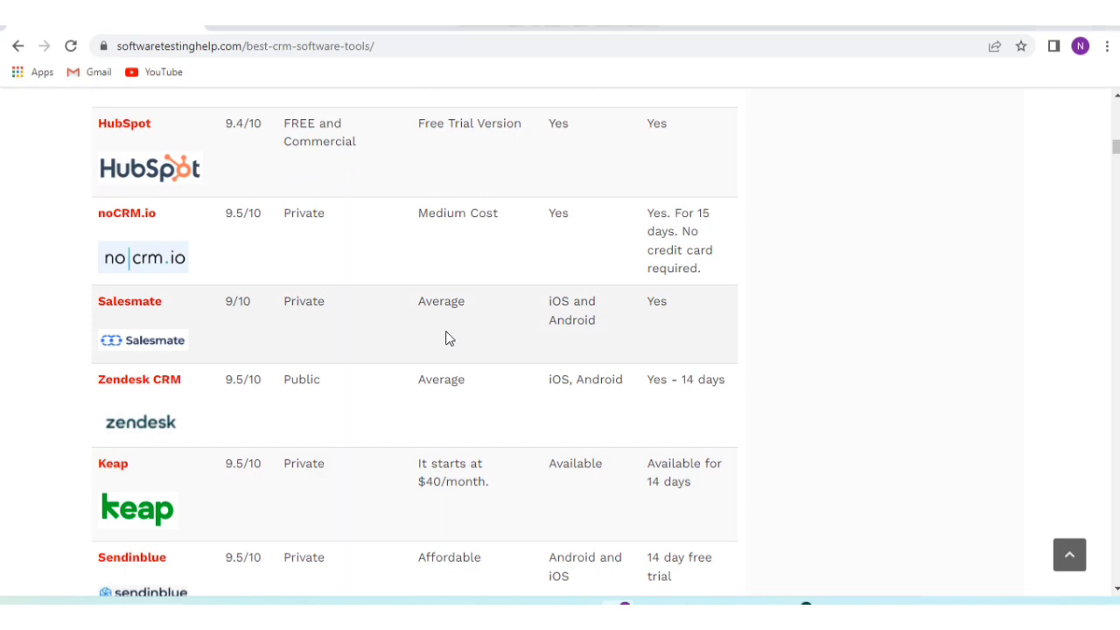
mouse_move(567, 283)
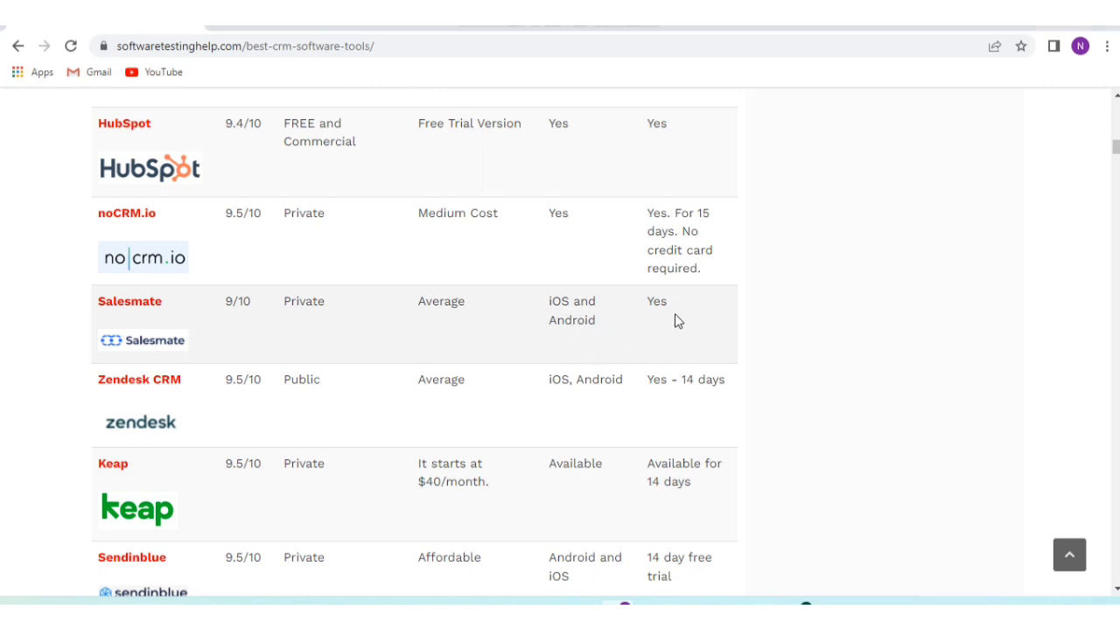
mouse_move(668, 322)
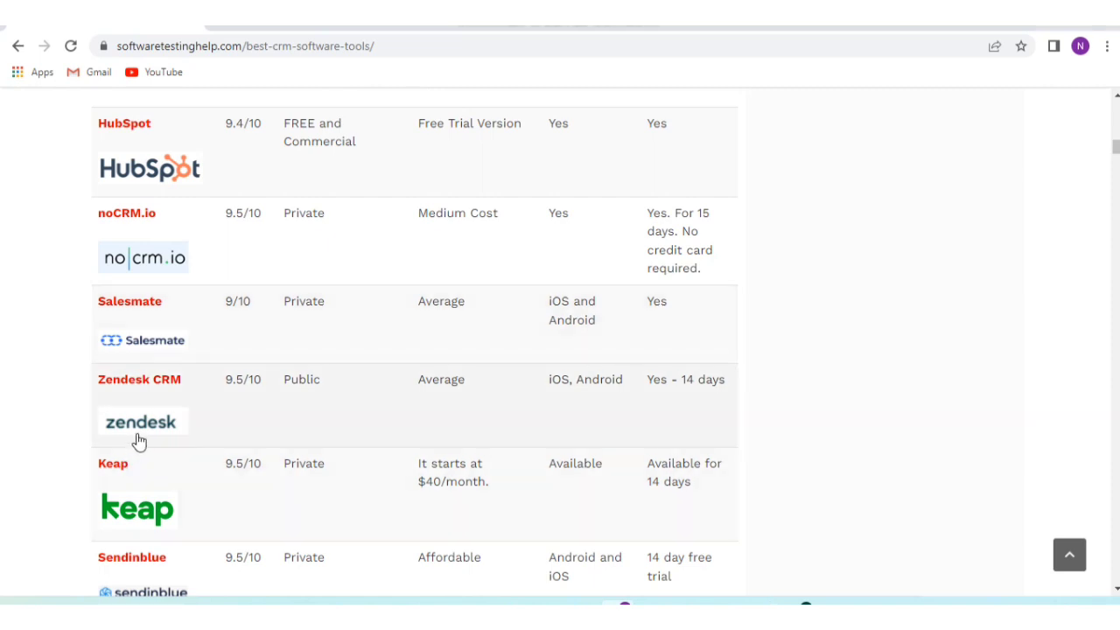
mouse_move(175, 410)
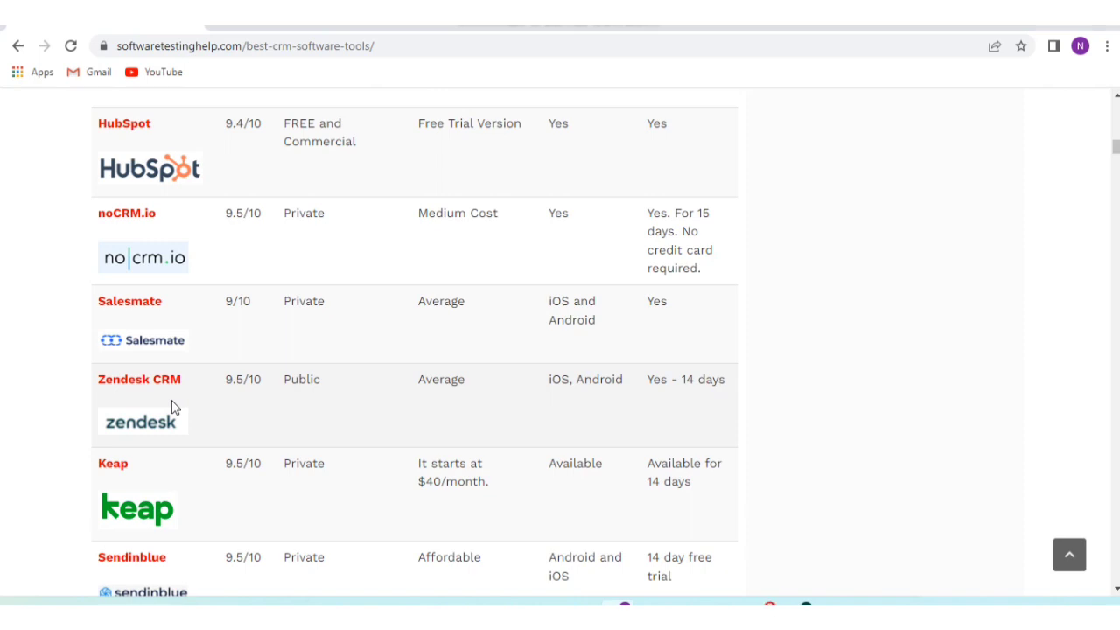
Read the table's final rows, Nimble through Microsoft Dynamics, down to the start of the monday.com section
scroll("down", 3)
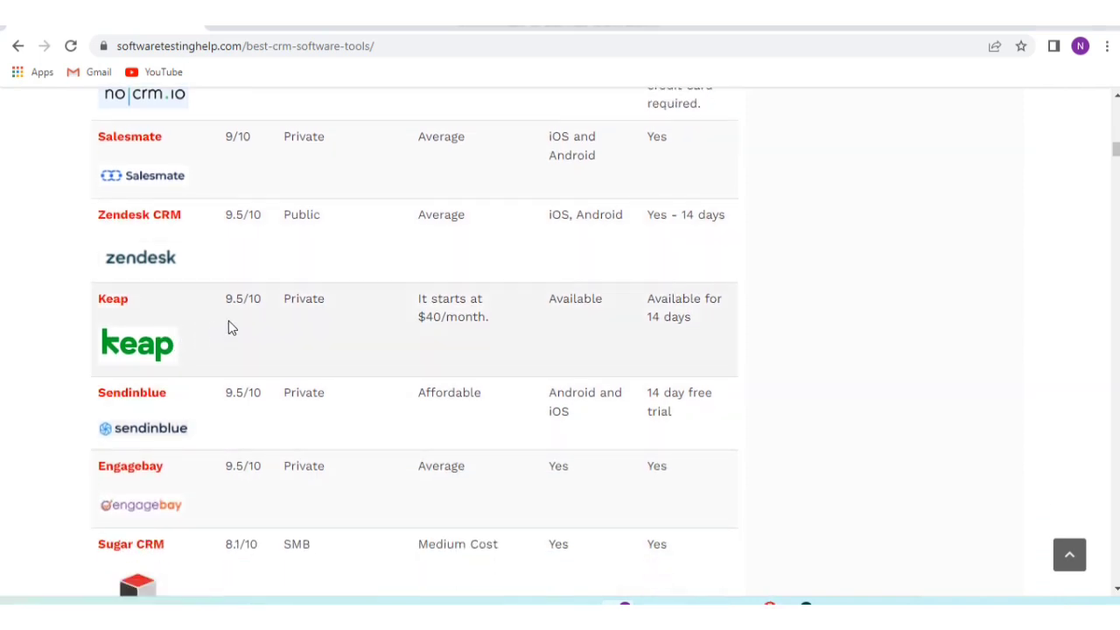
mouse_move(282, 325)
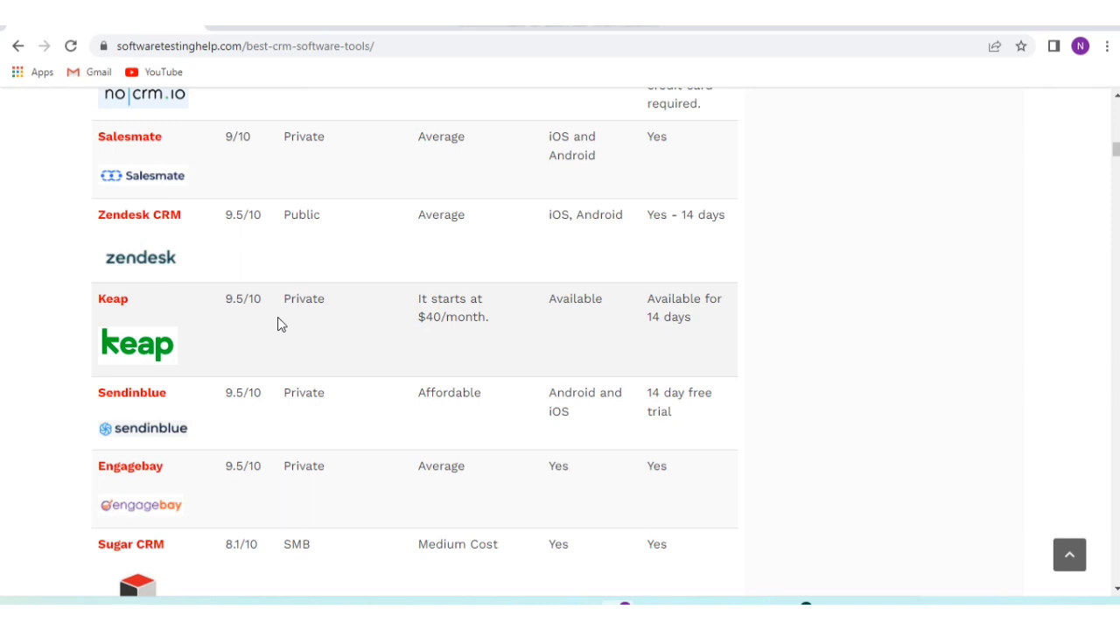
mouse_move(217, 570)
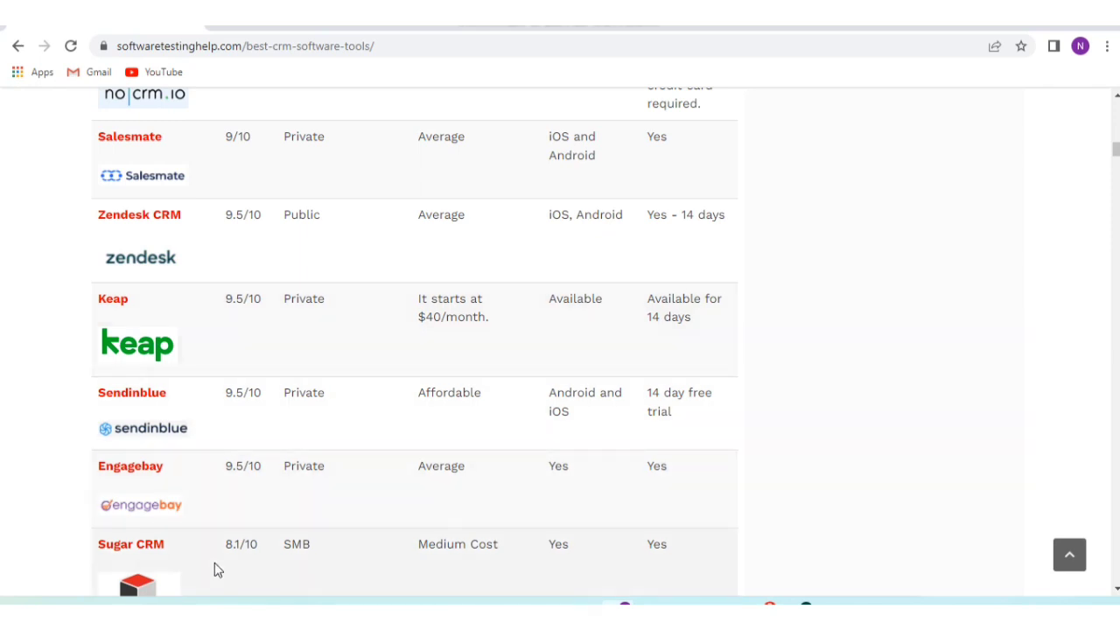
scroll("down", 3)
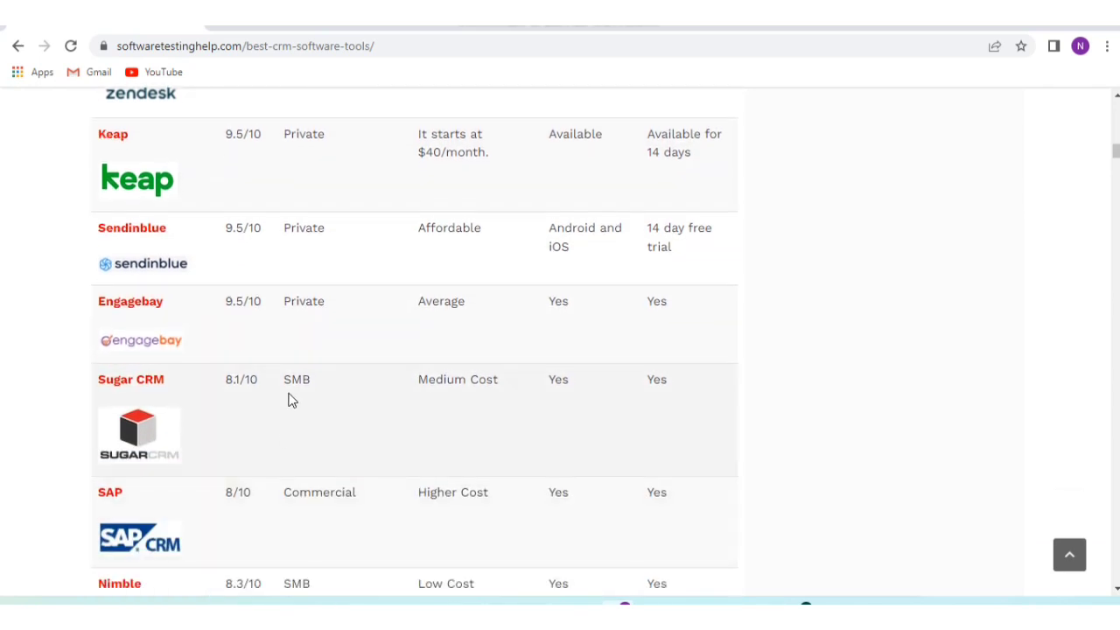
mouse_move(258, 401)
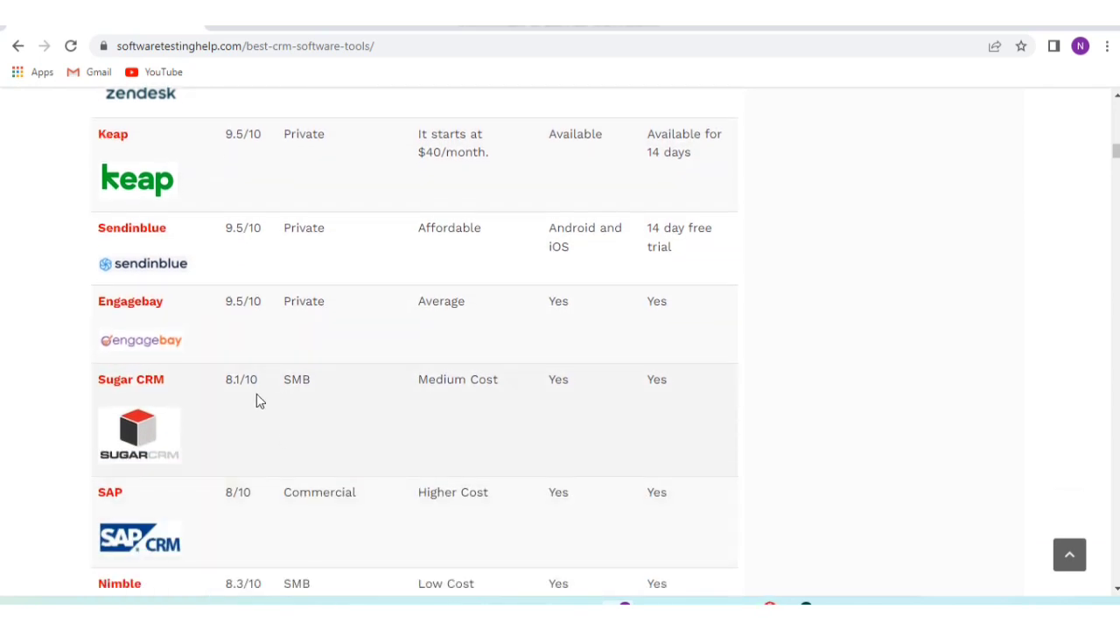
mouse_move(294, 405)
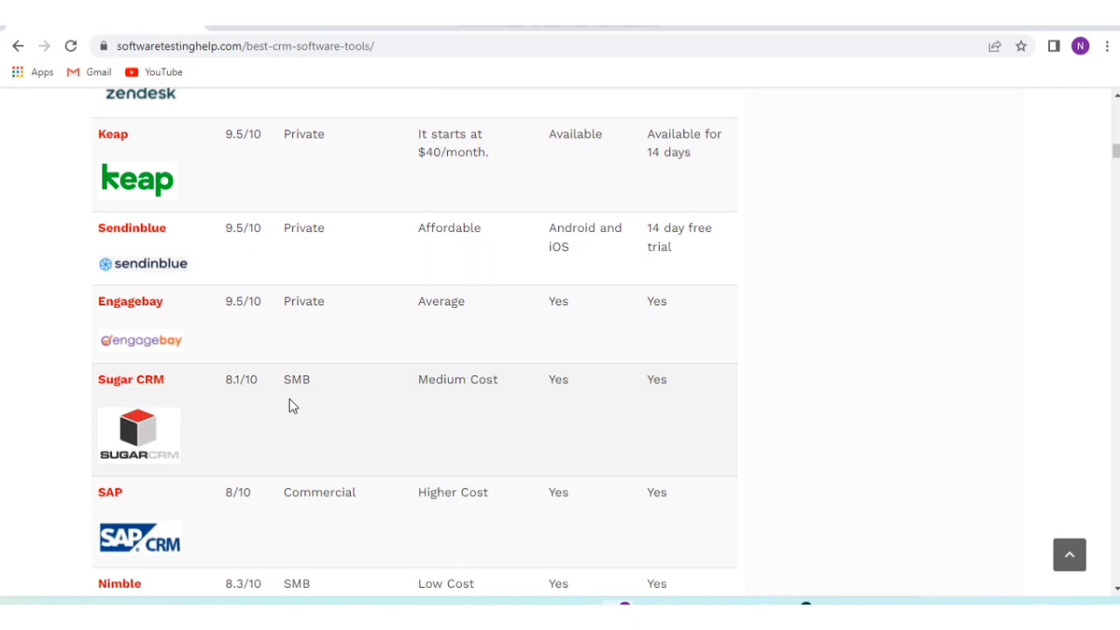
mouse_move(329, 409)
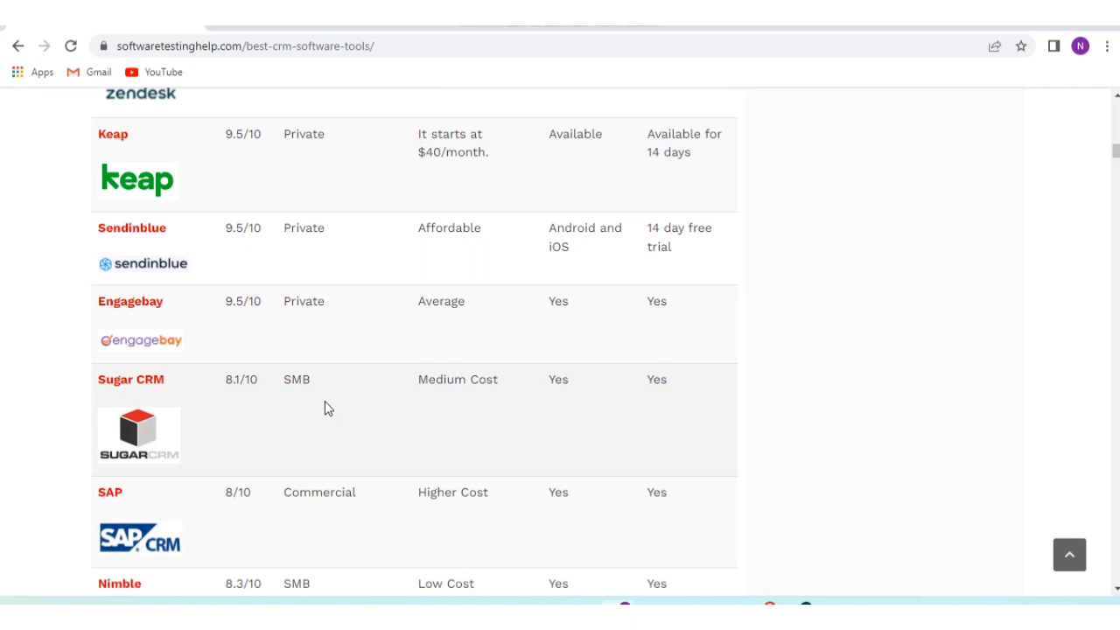
mouse_move(468, 401)
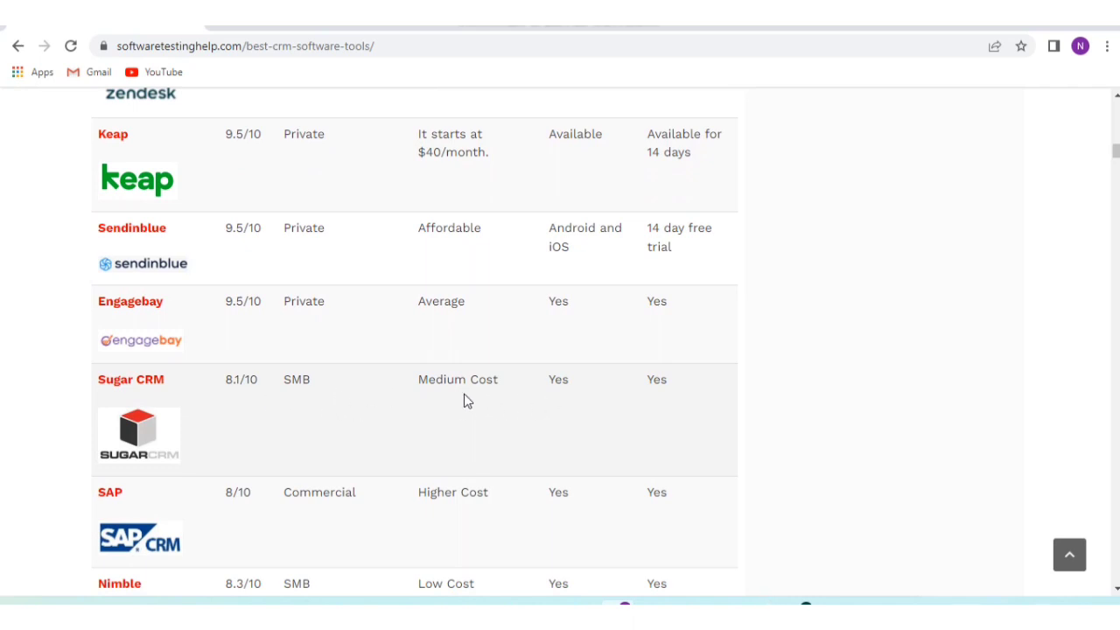
mouse_move(664, 371)
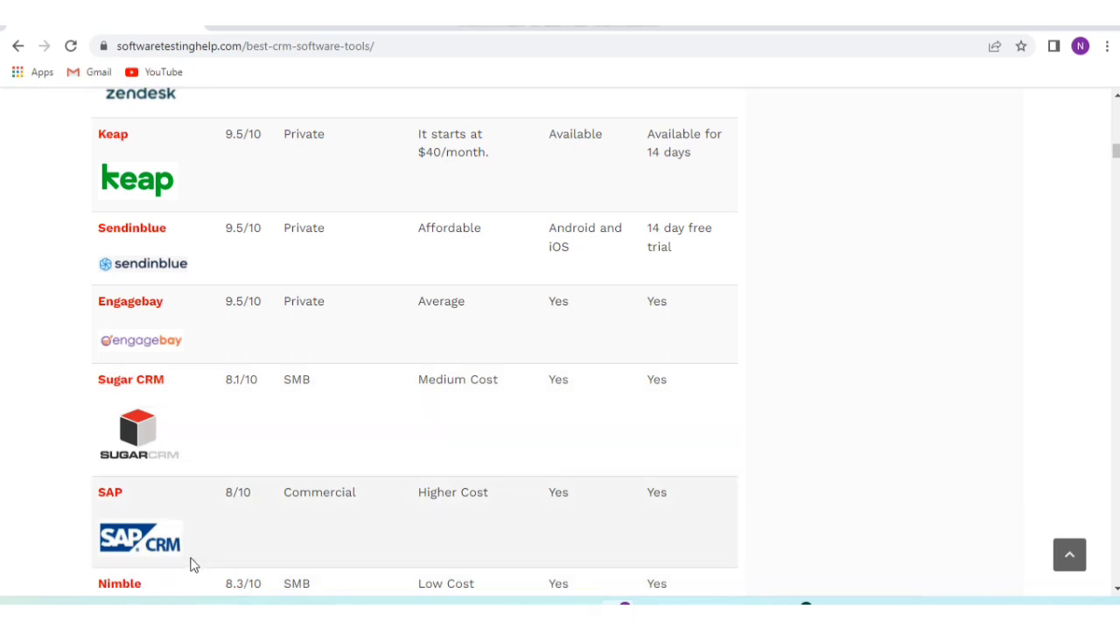
scroll("down", 3)
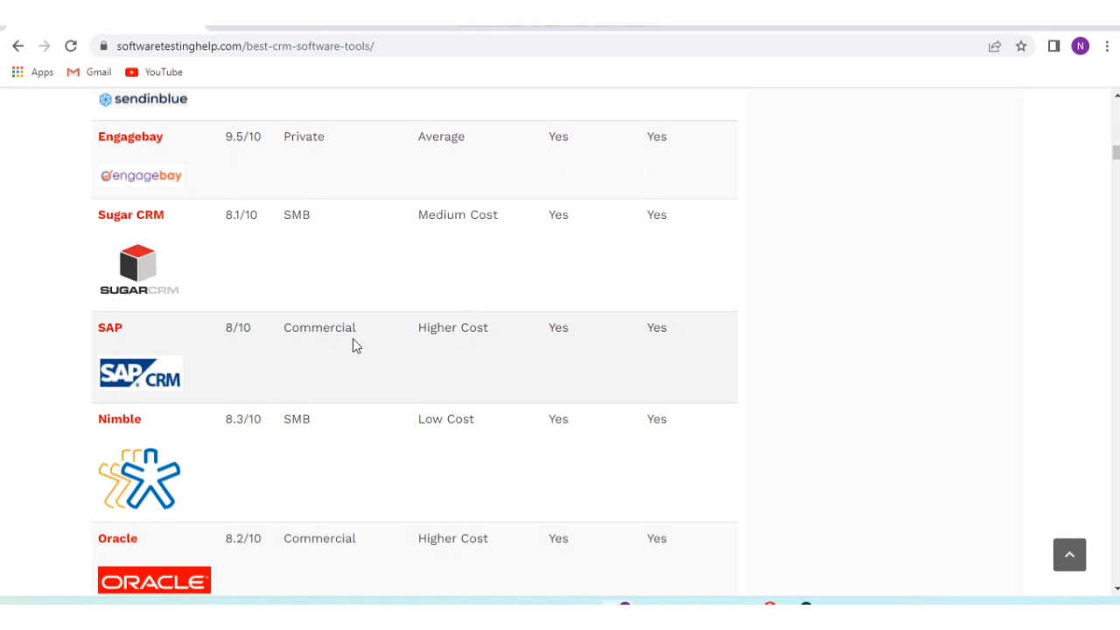
mouse_move(568, 366)
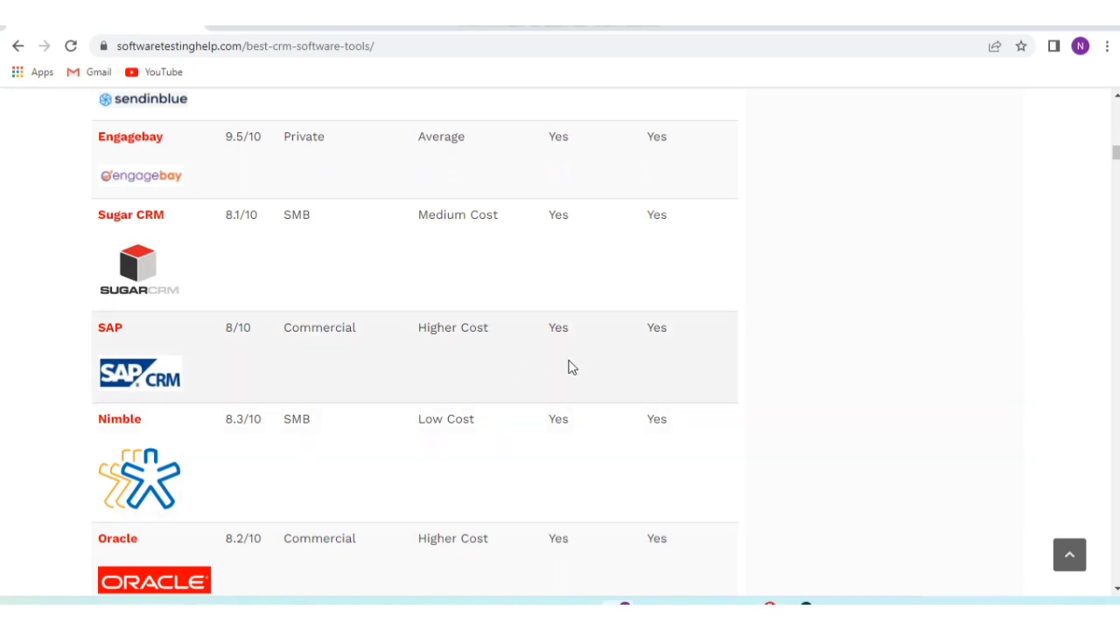
mouse_move(582, 463)
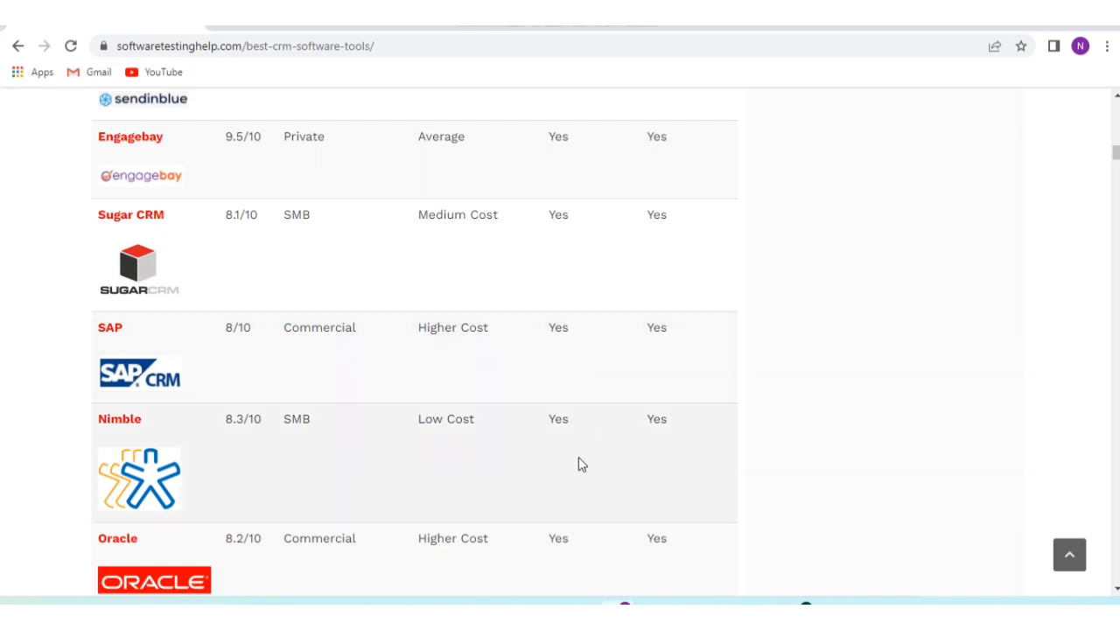
mouse_move(287, 470)
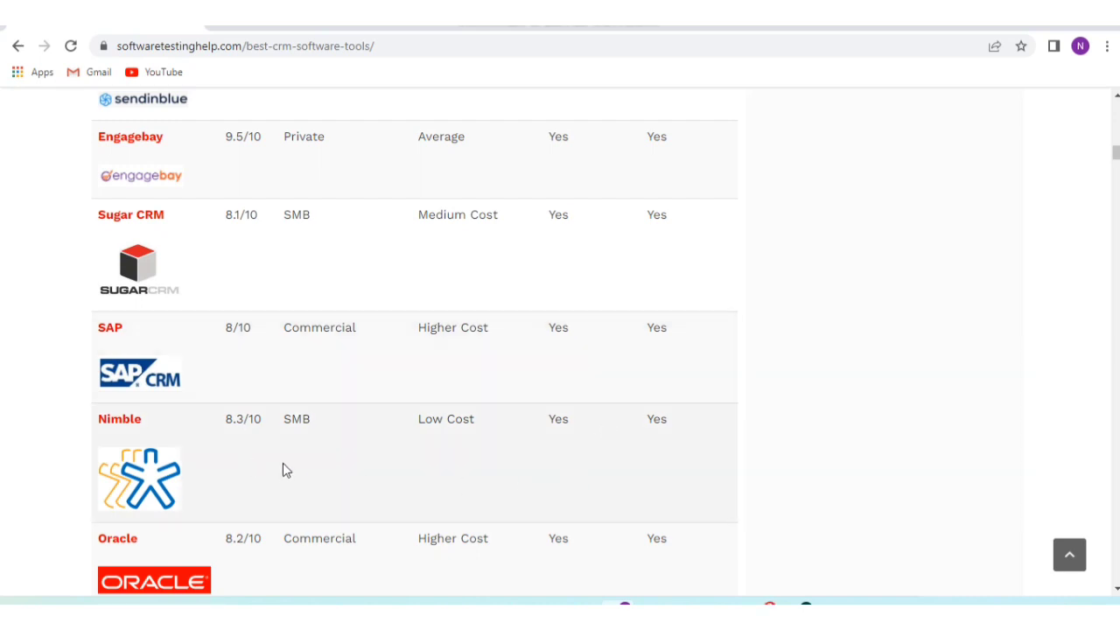
mouse_move(637, 449)
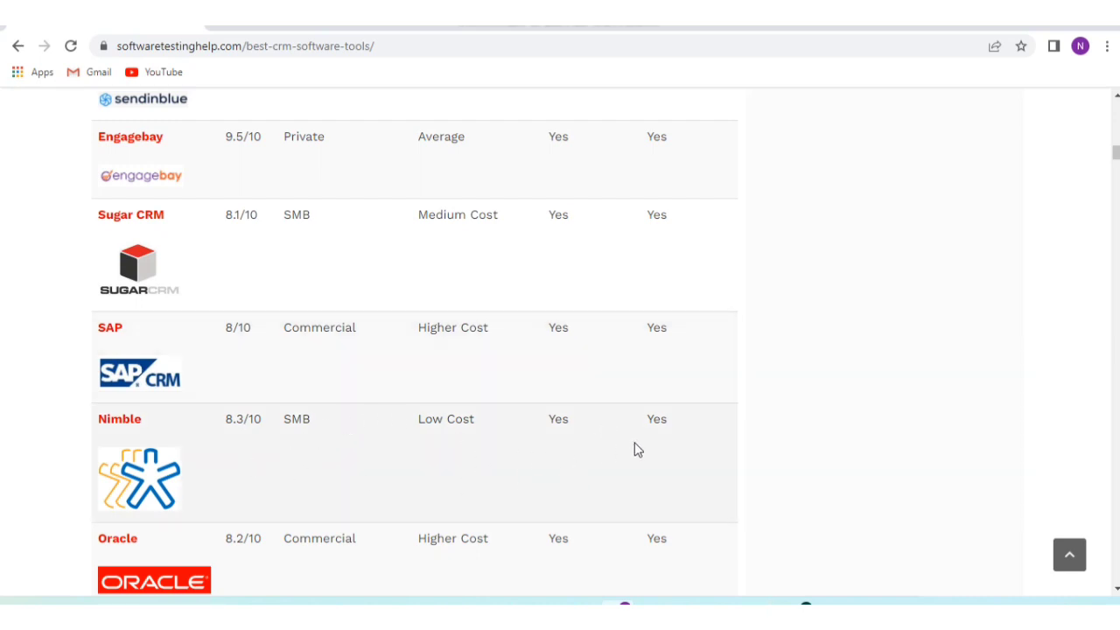
scroll("down", 3)
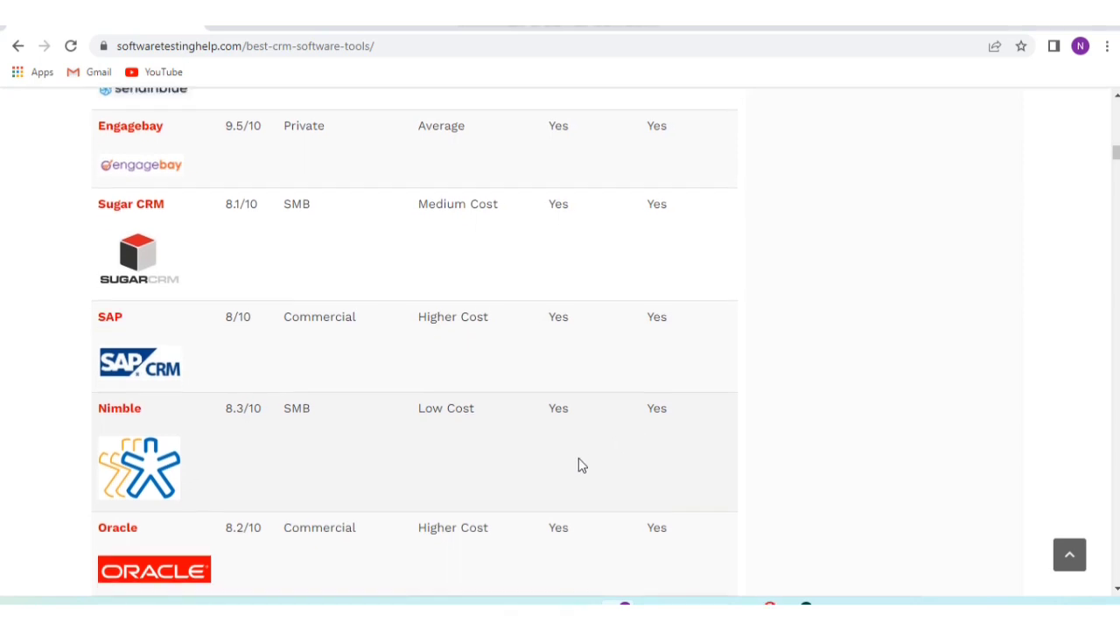
scroll("down", 3)
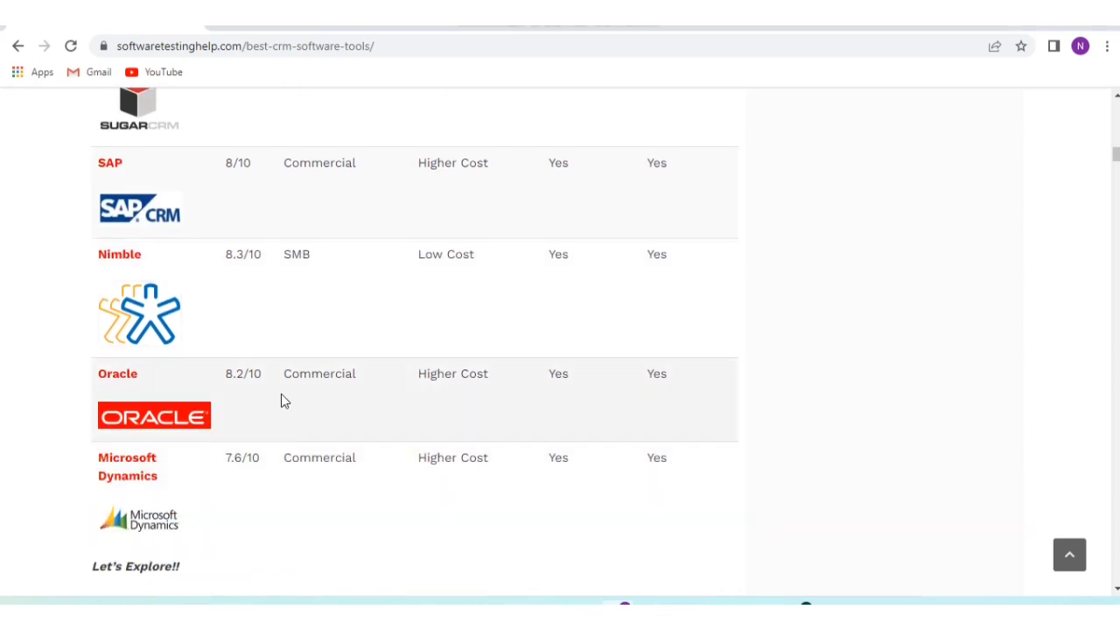
mouse_move(340, 392)
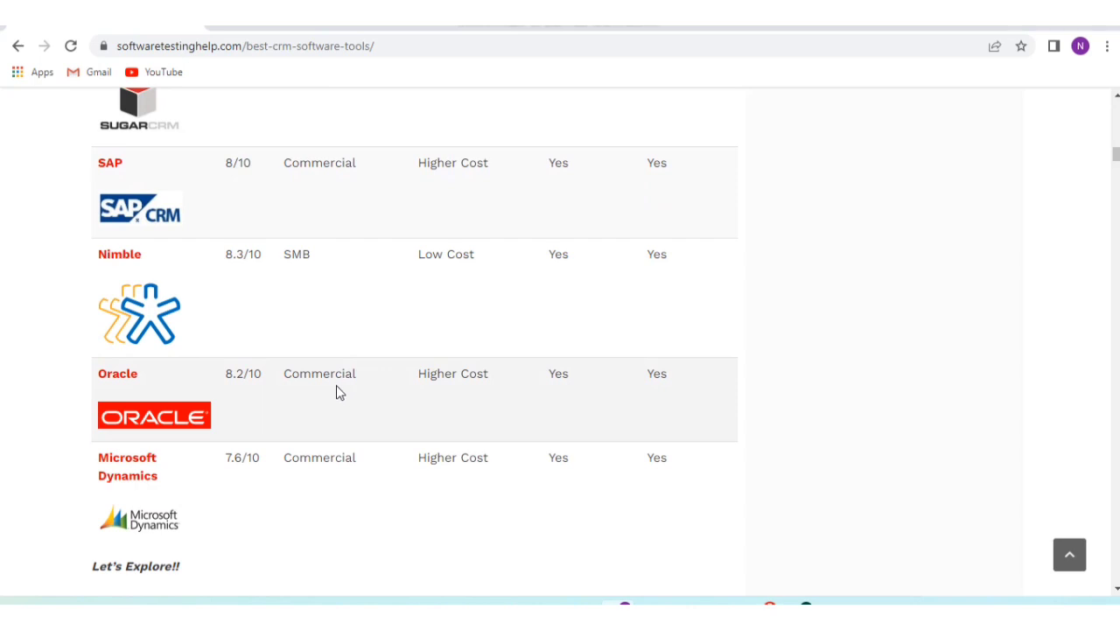
mouse_move(486, 392)
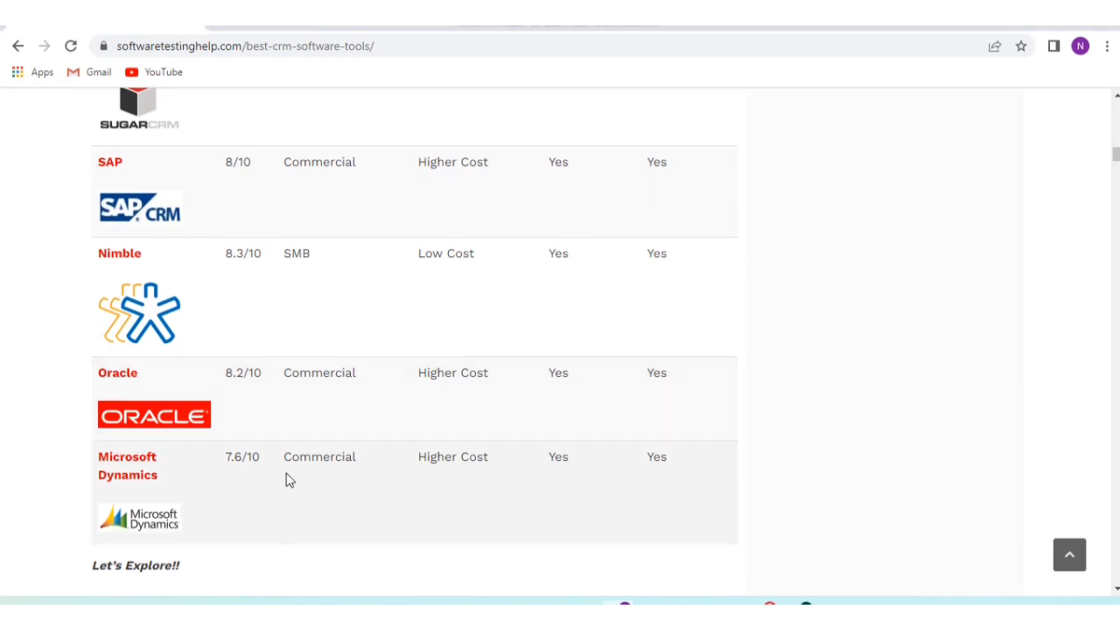
scroll("down", 3)
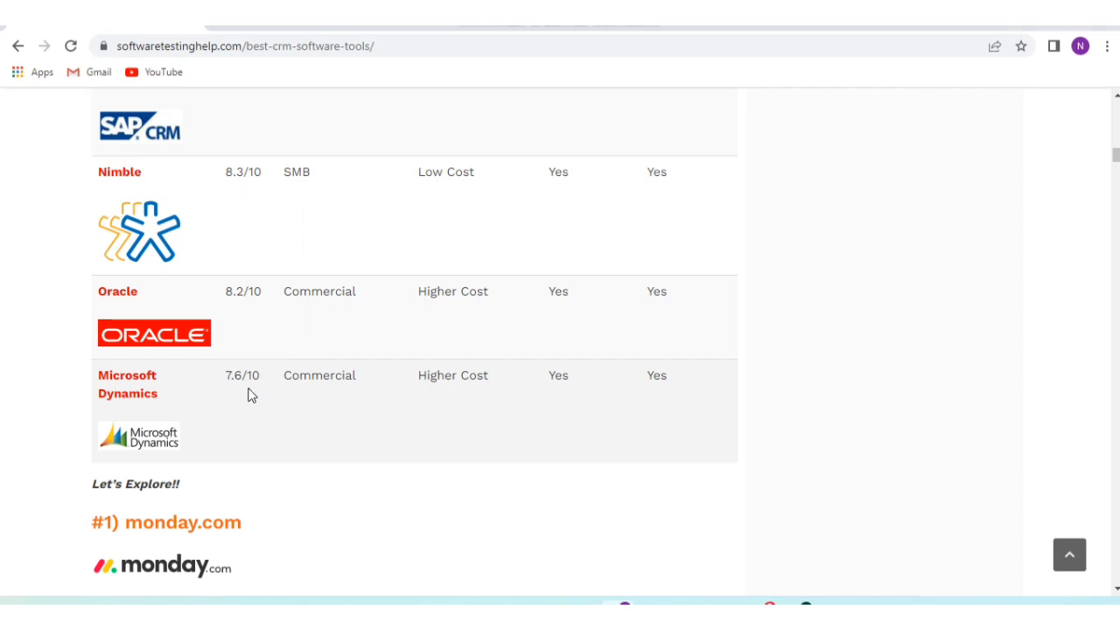
mouse_move(351, 395)
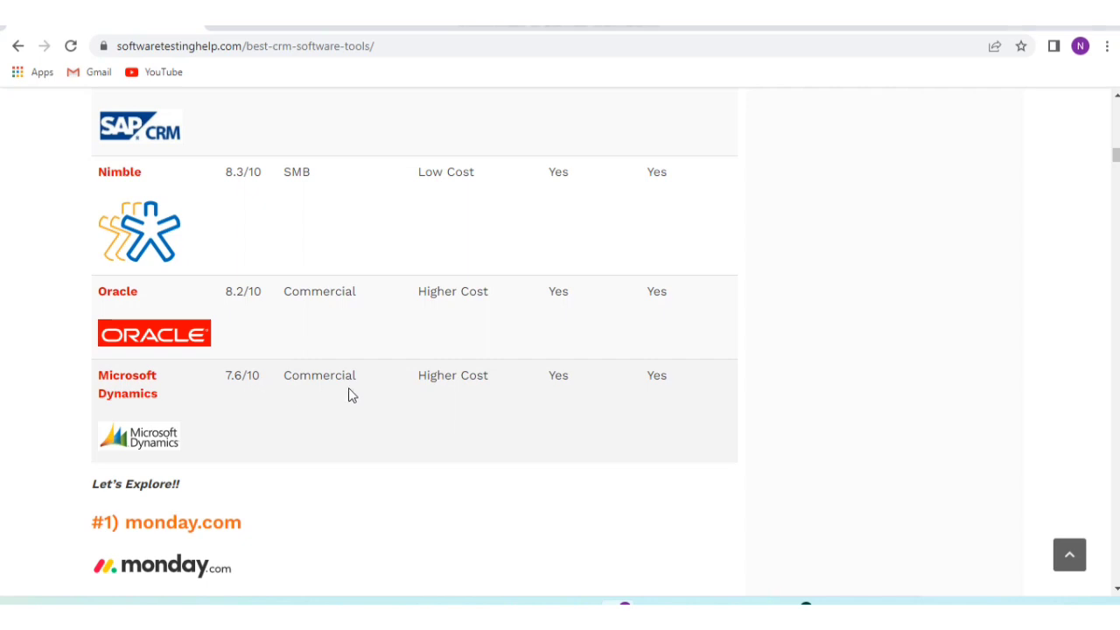
mouse_move(584, 404)
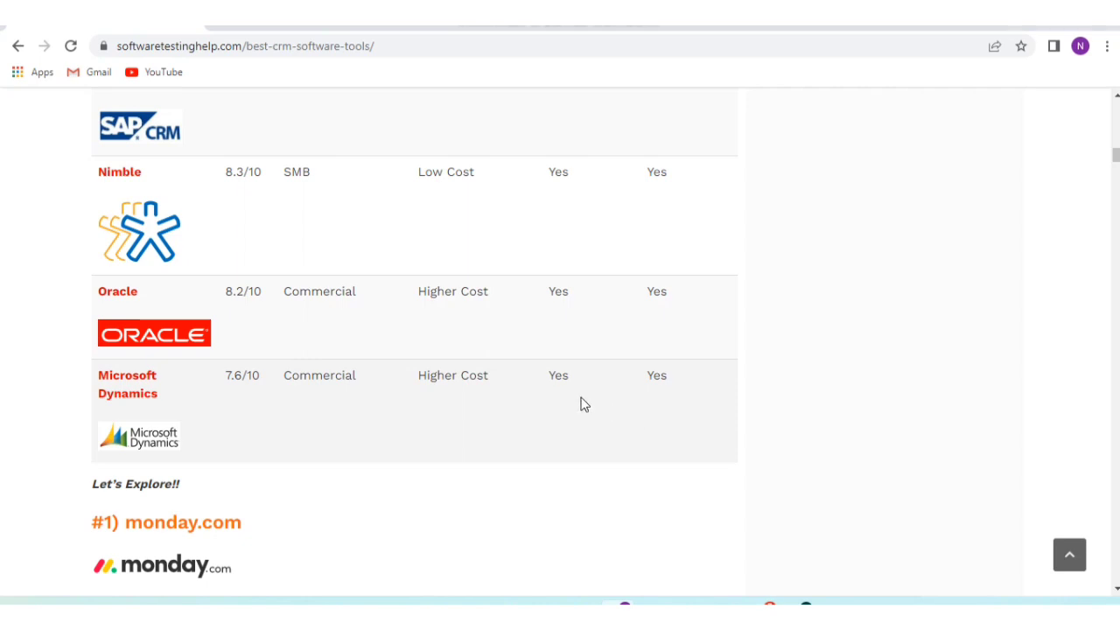
mouse_move(609, 410)
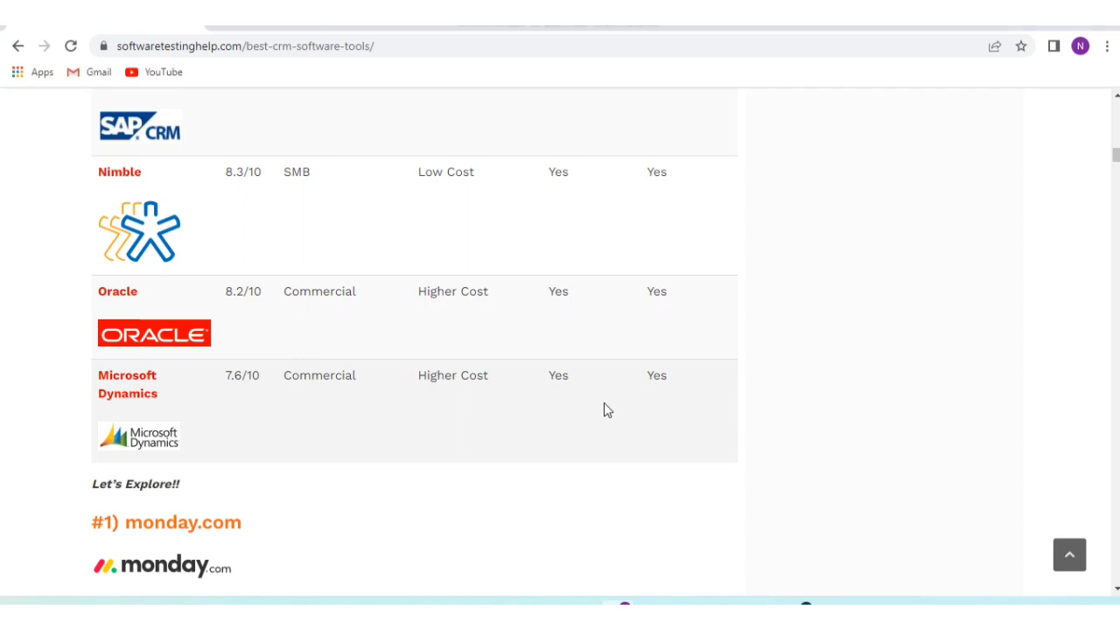
scroll("up", 3)
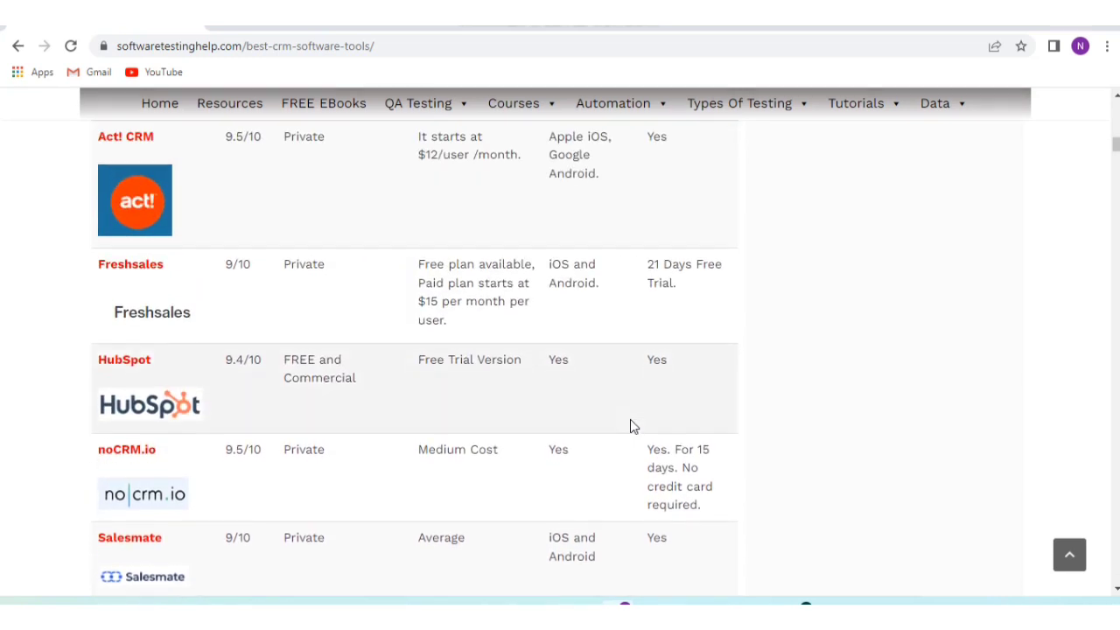
Revisit the Sendinblue, Engagebay, Sugar CRM, SAP and Nimble rows, ending back at Oracle and Microsoft Dynamics
scroll("down", 3)
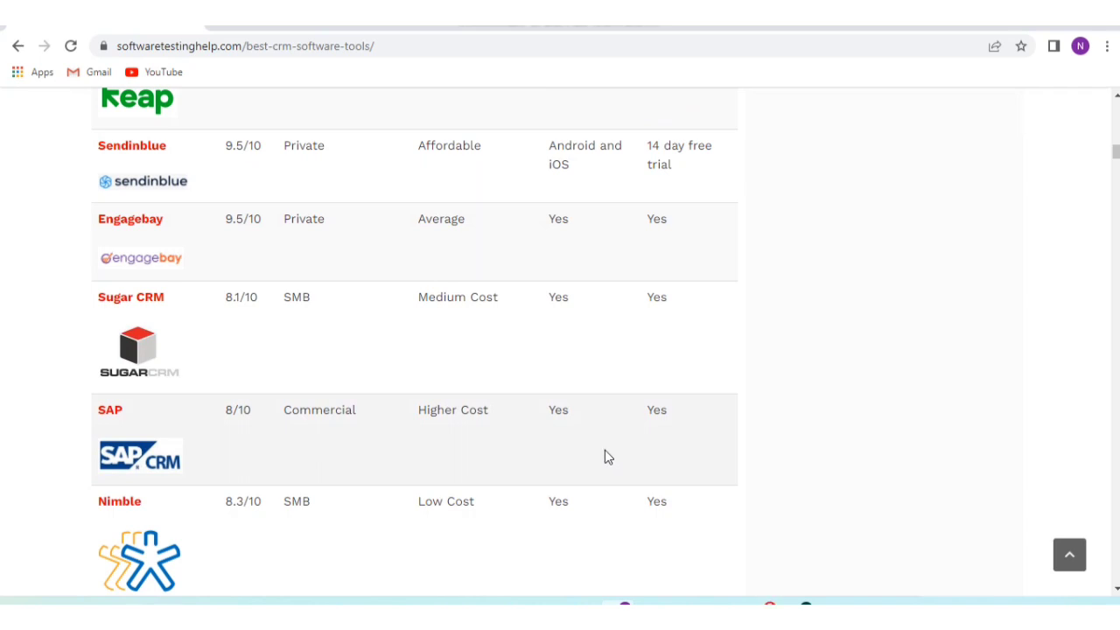
mouse_move(604, 448)
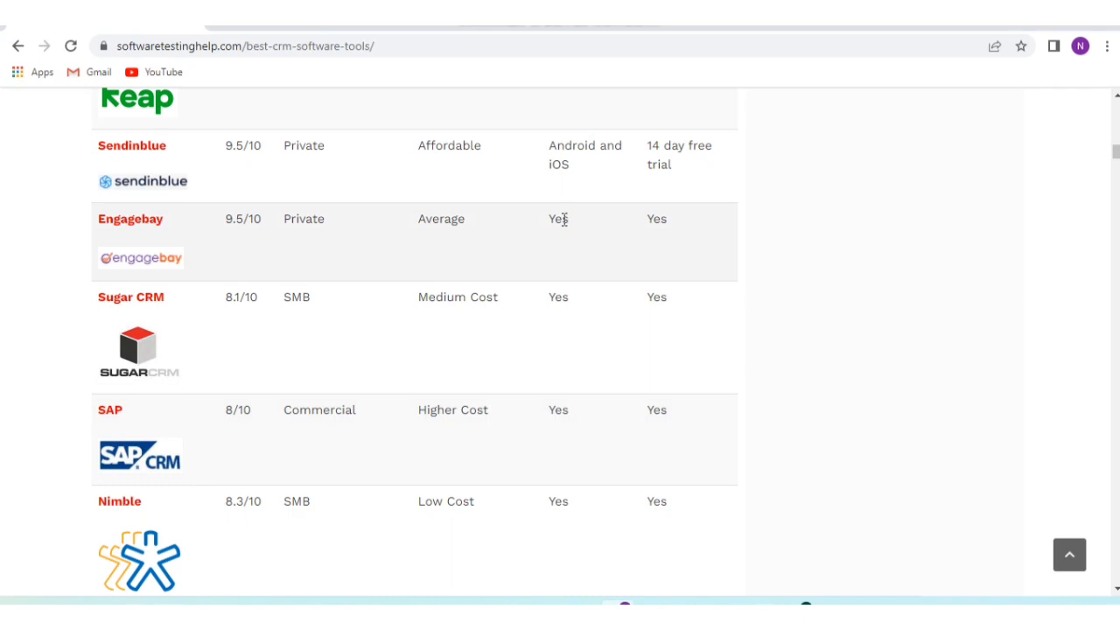
mouse_move(884, 252)
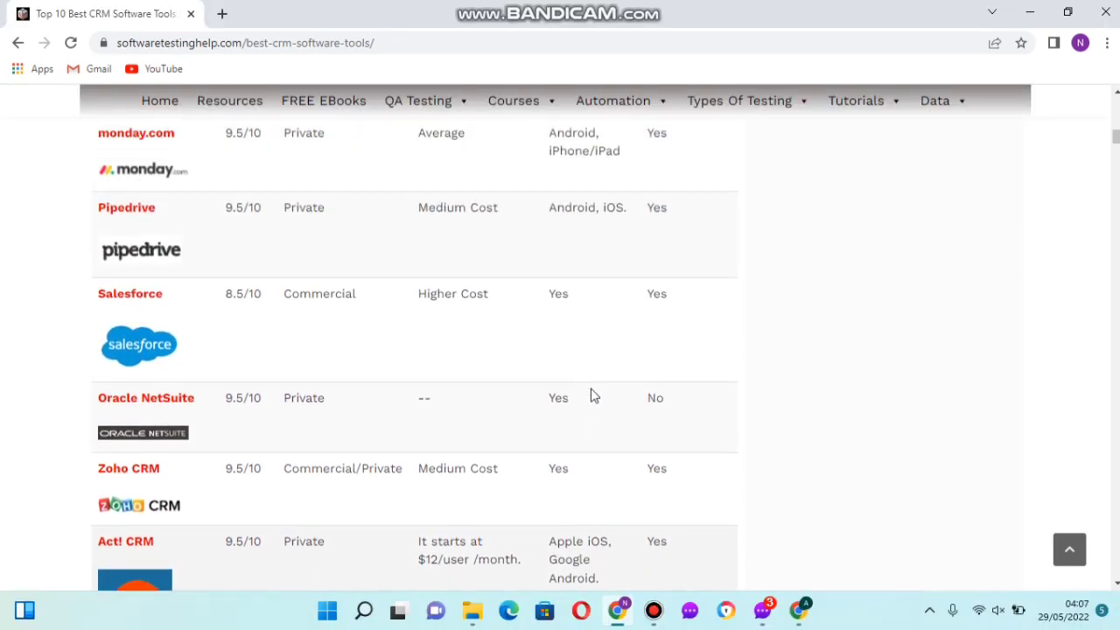
scroll("up", 3)
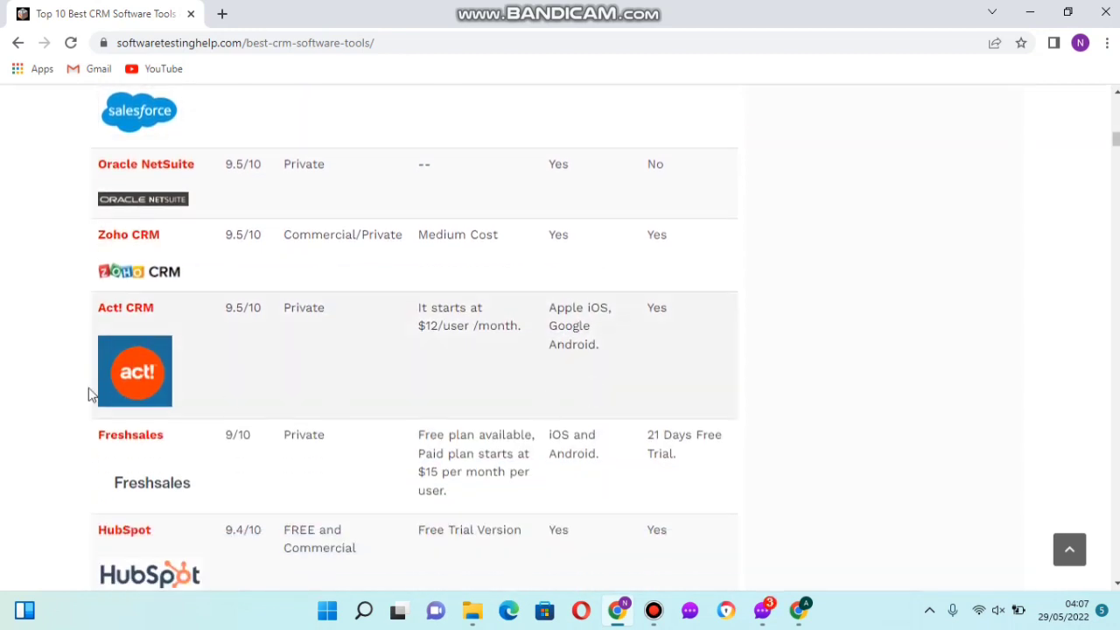
mouse_move(281, 392)
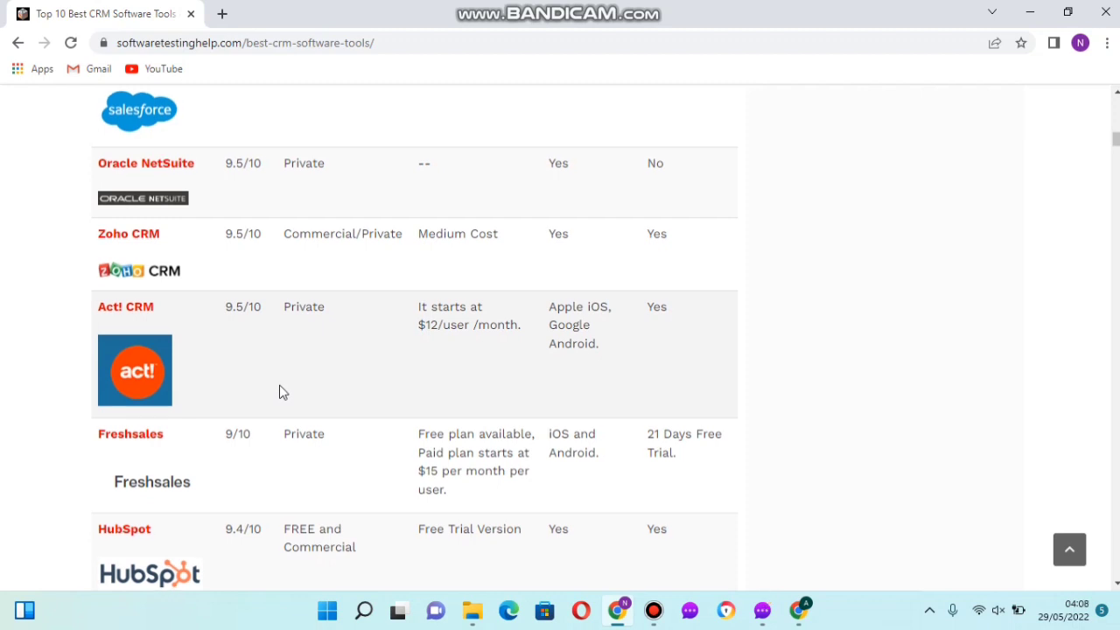
scroll("down", 3)
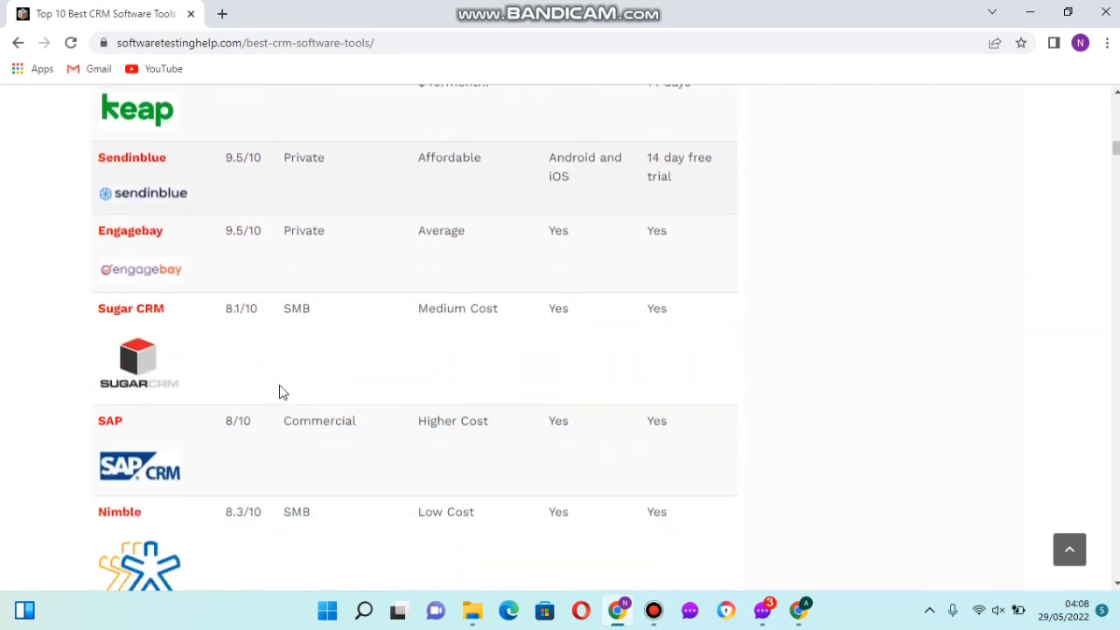
scroll("down", 3)
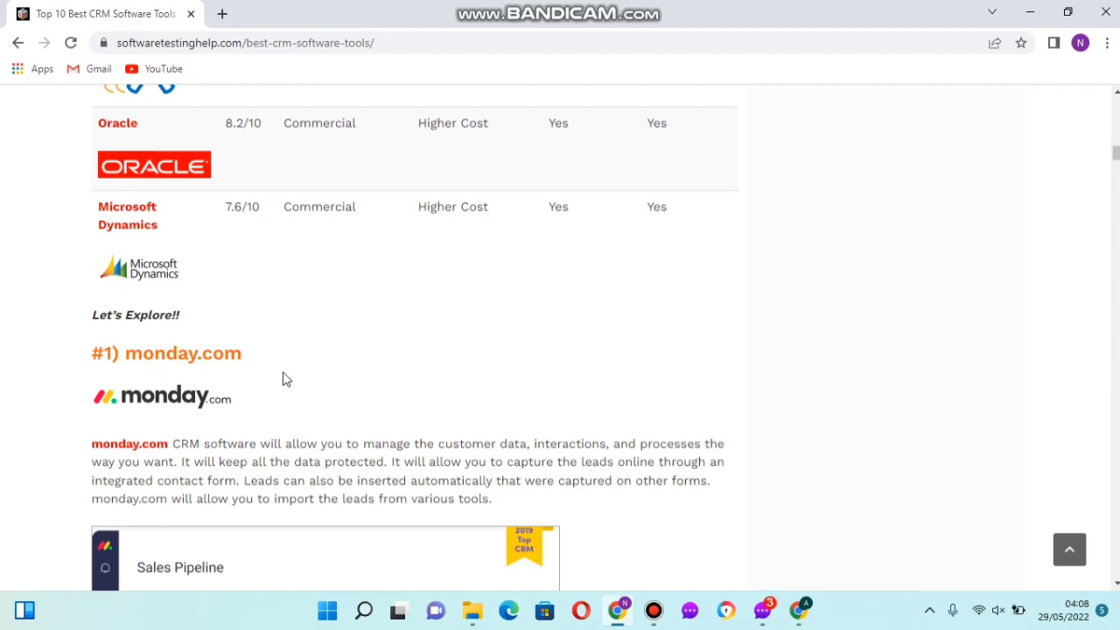
Scroll from the monday.com details through Pipedrive CRM's pricing, features, pros and cons, then back up
scroll("down", 3)
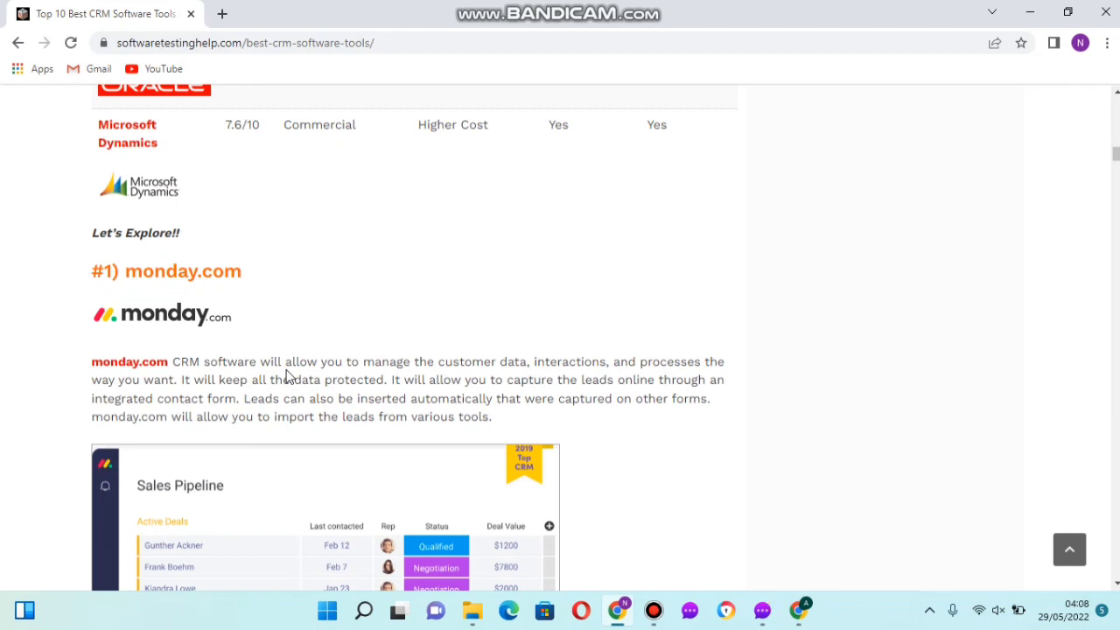
scroll("down", 3)
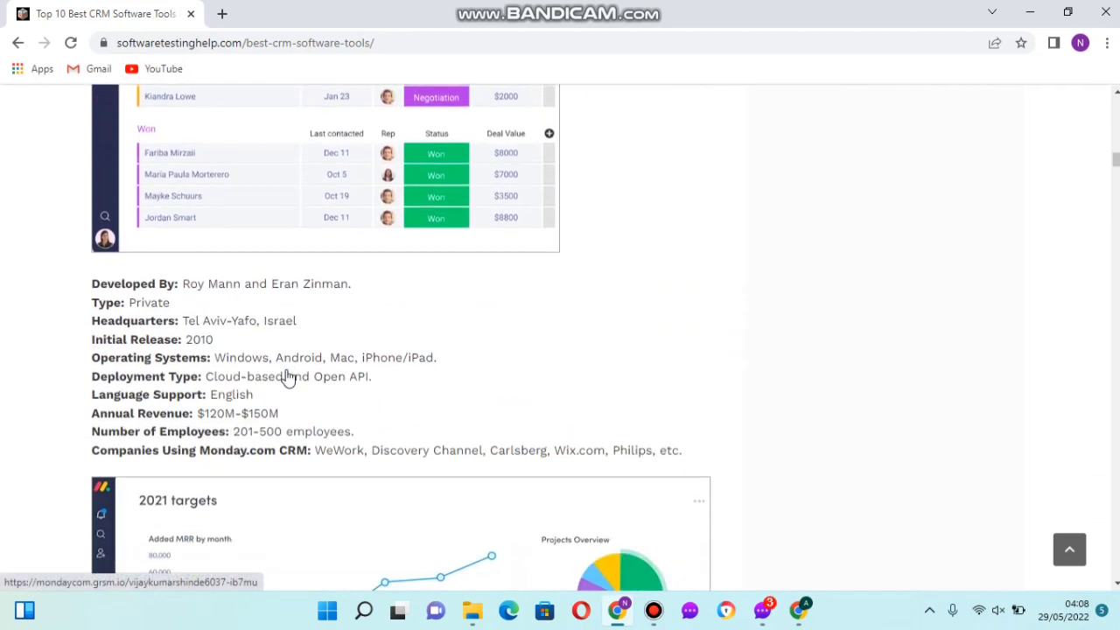
mouse_move(210, 311)
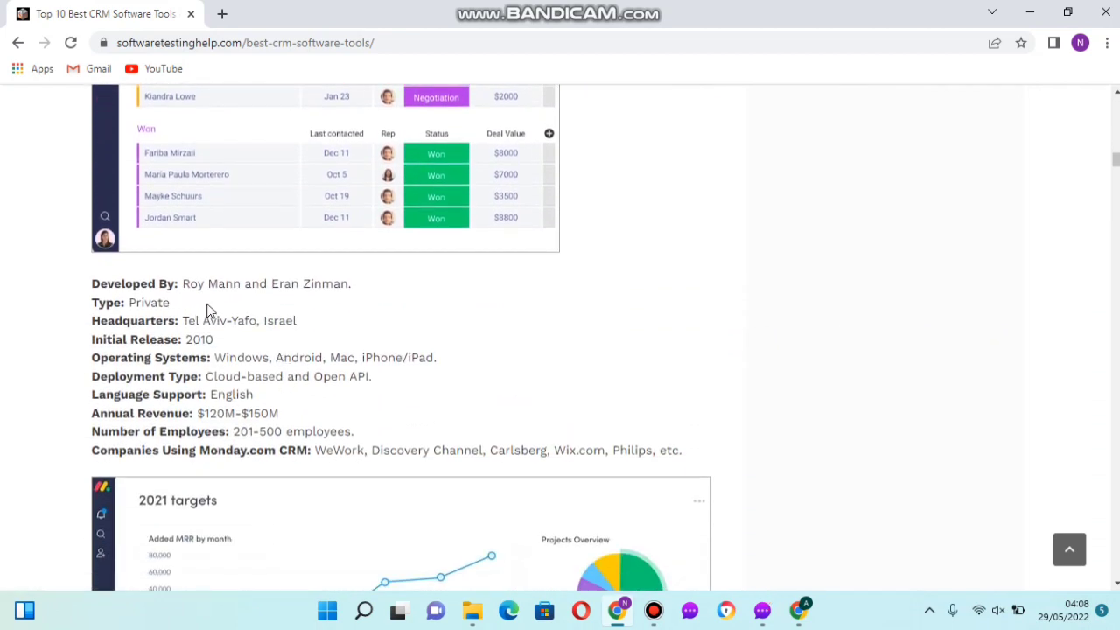
scroll("down", 3)
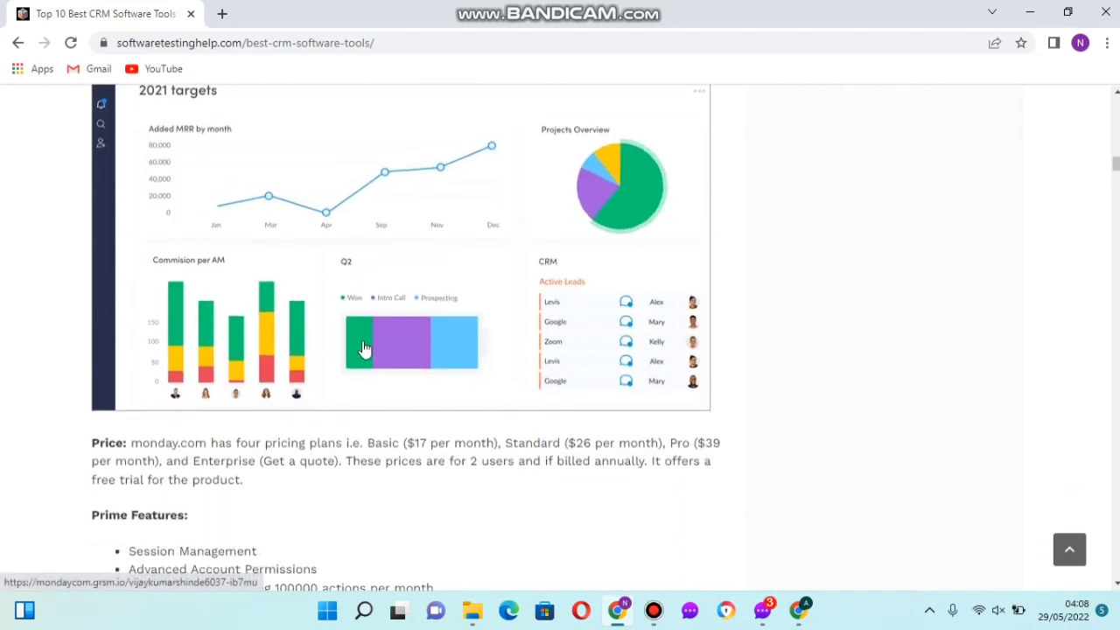
scroll("down", 3)
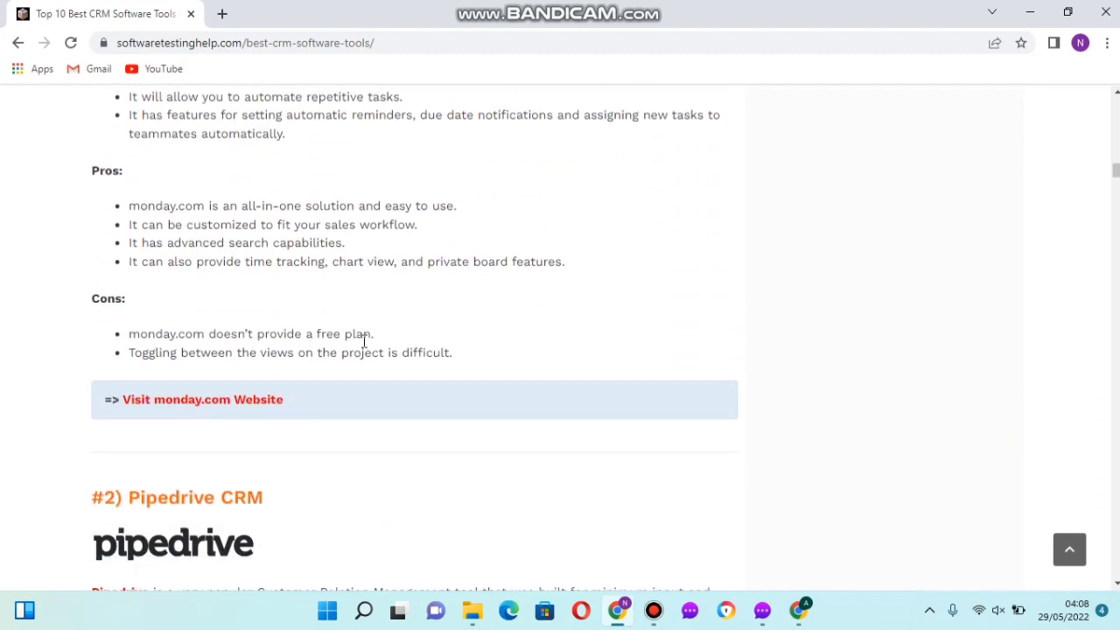
scroll("down", 3)
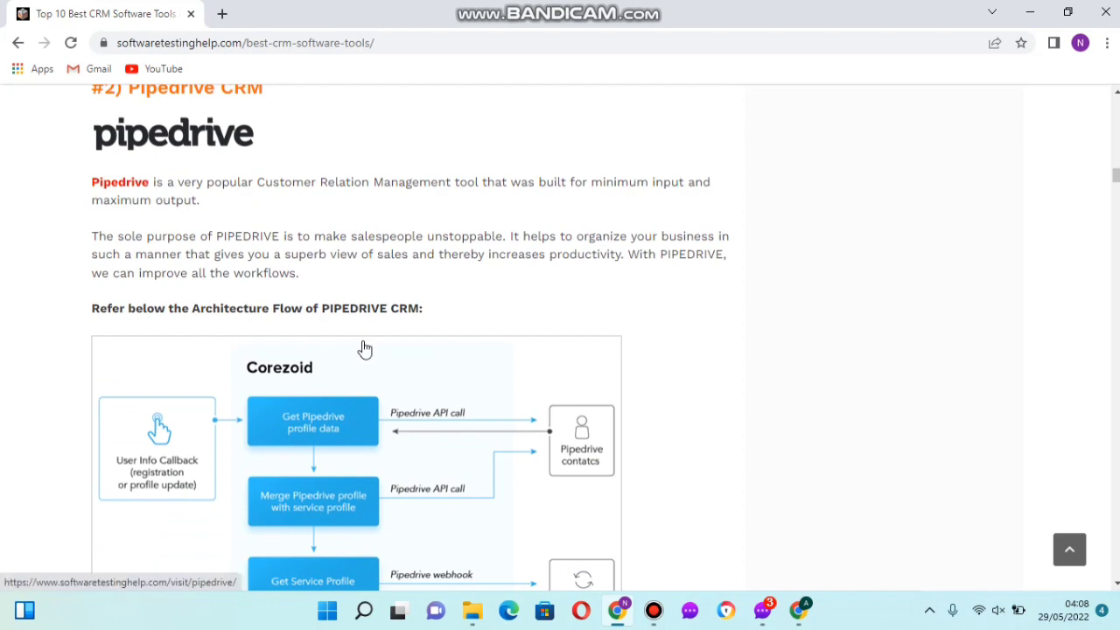
scroll("down", 3)
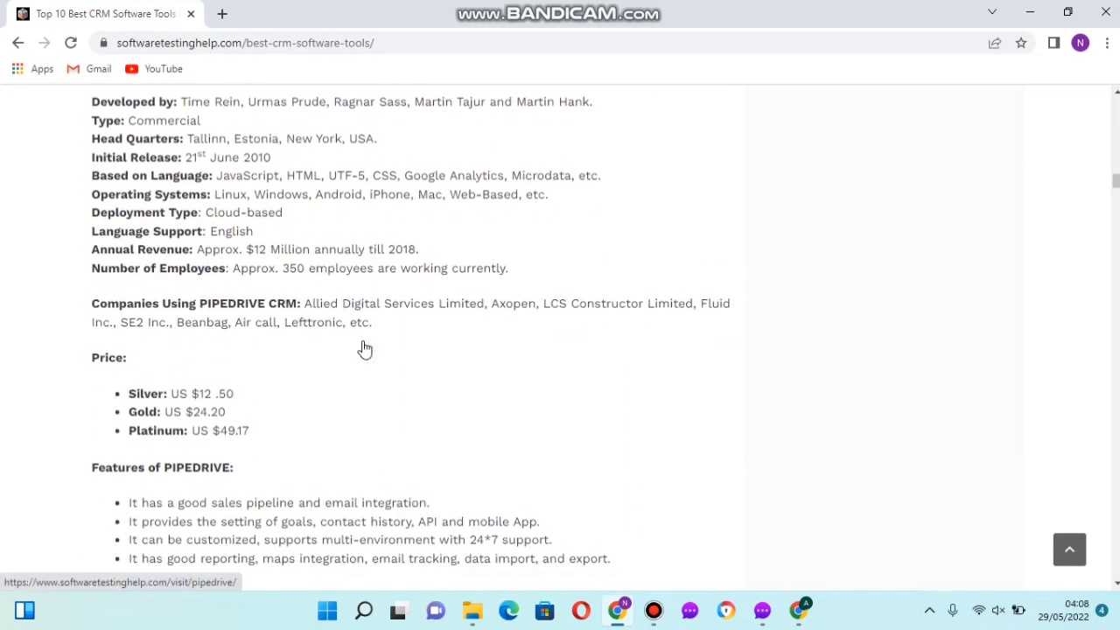
scroll("down", 3)
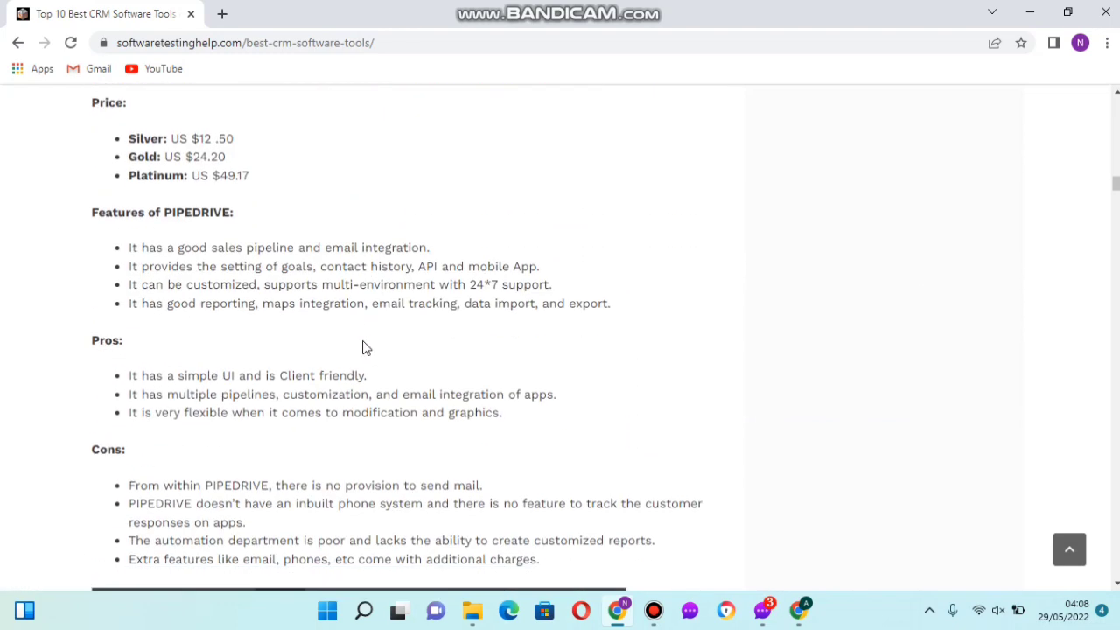
scroll("up", 3)
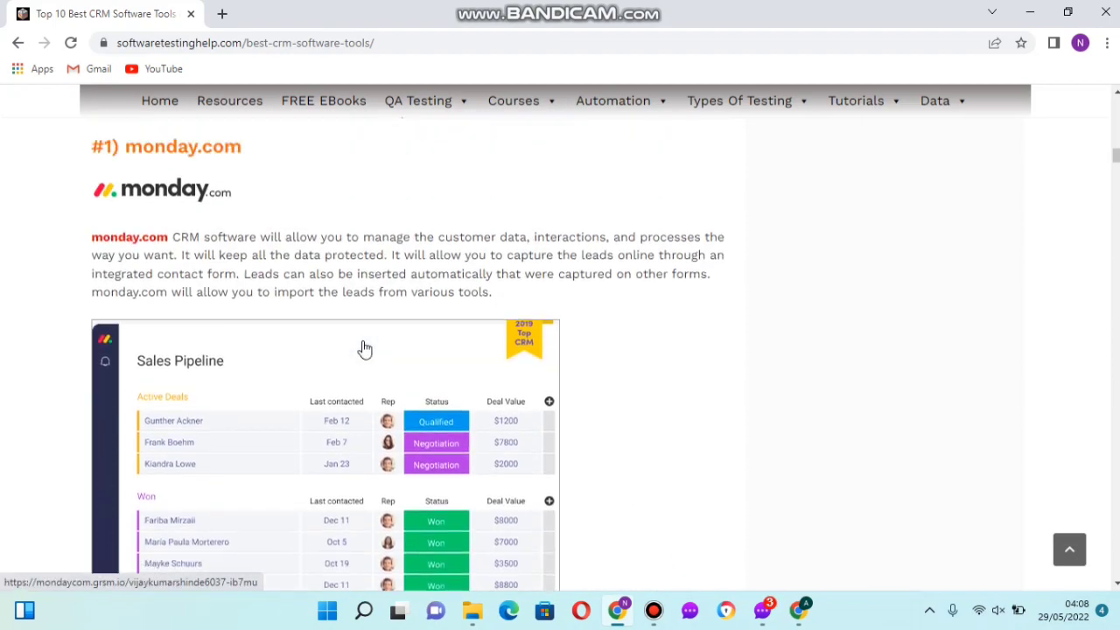
Bookmark the CRM article with the address-bar star so it appears on the bookmarks bar
scroll("down", 3)
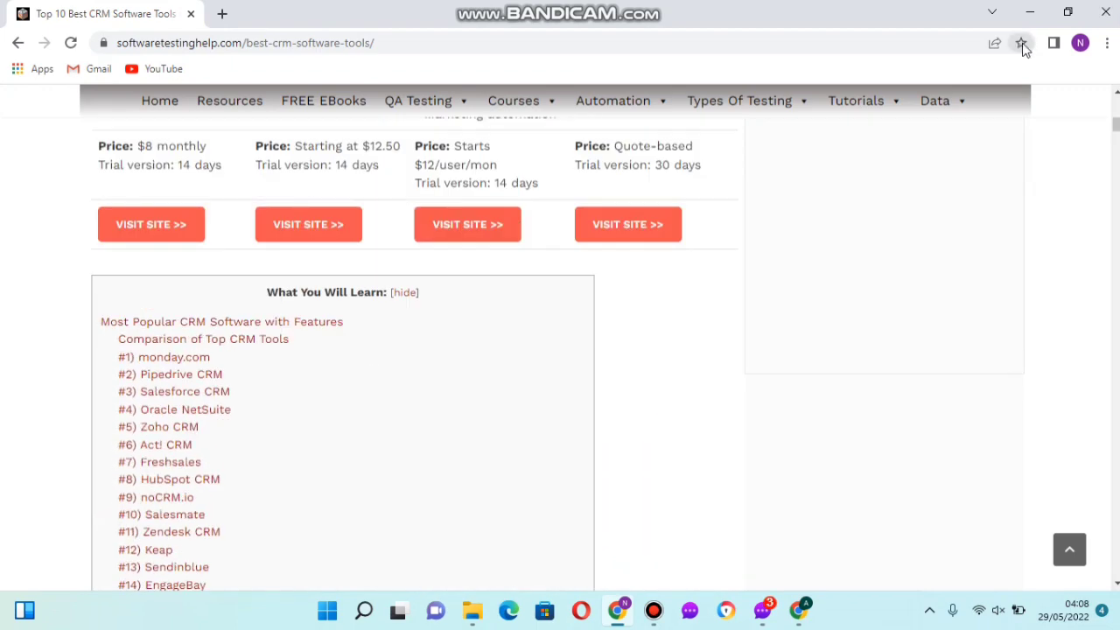
left_click(1021, 43)
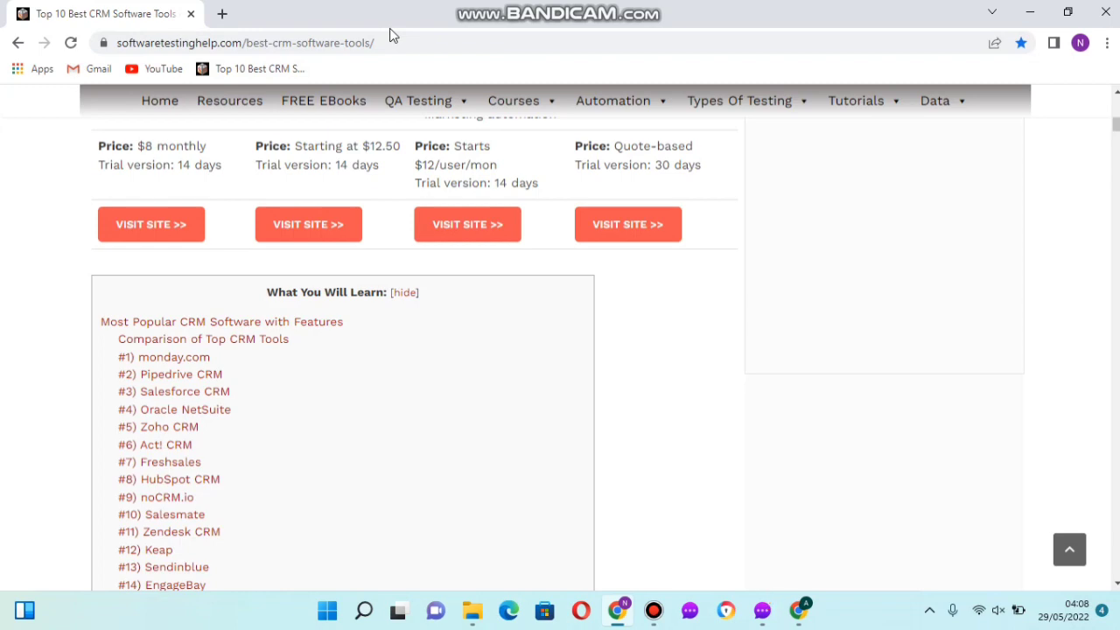
scroll("down", 3)
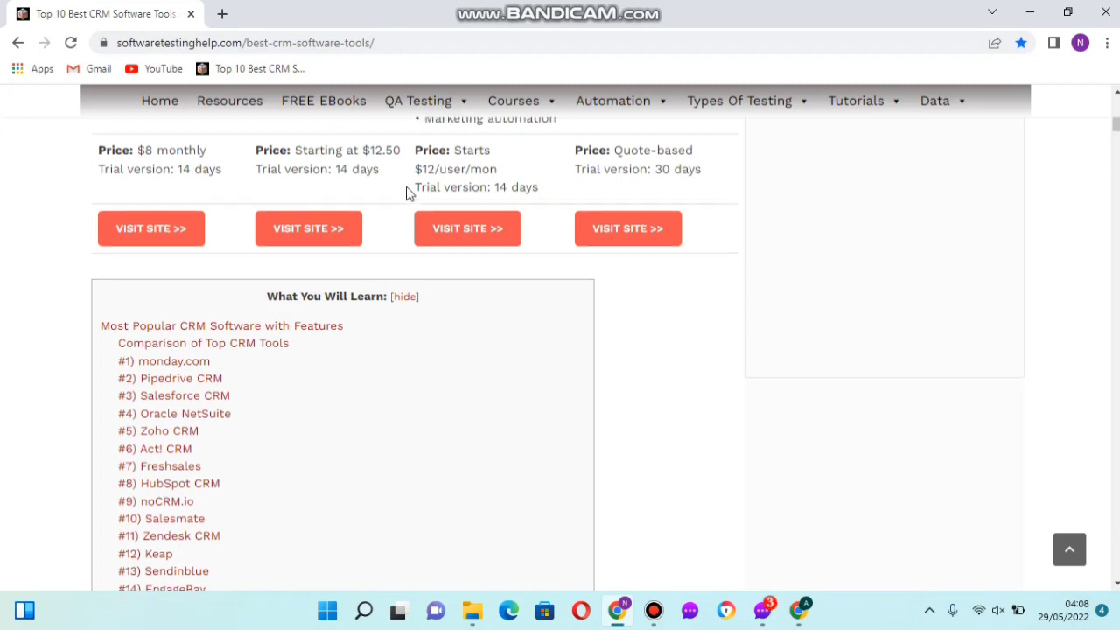